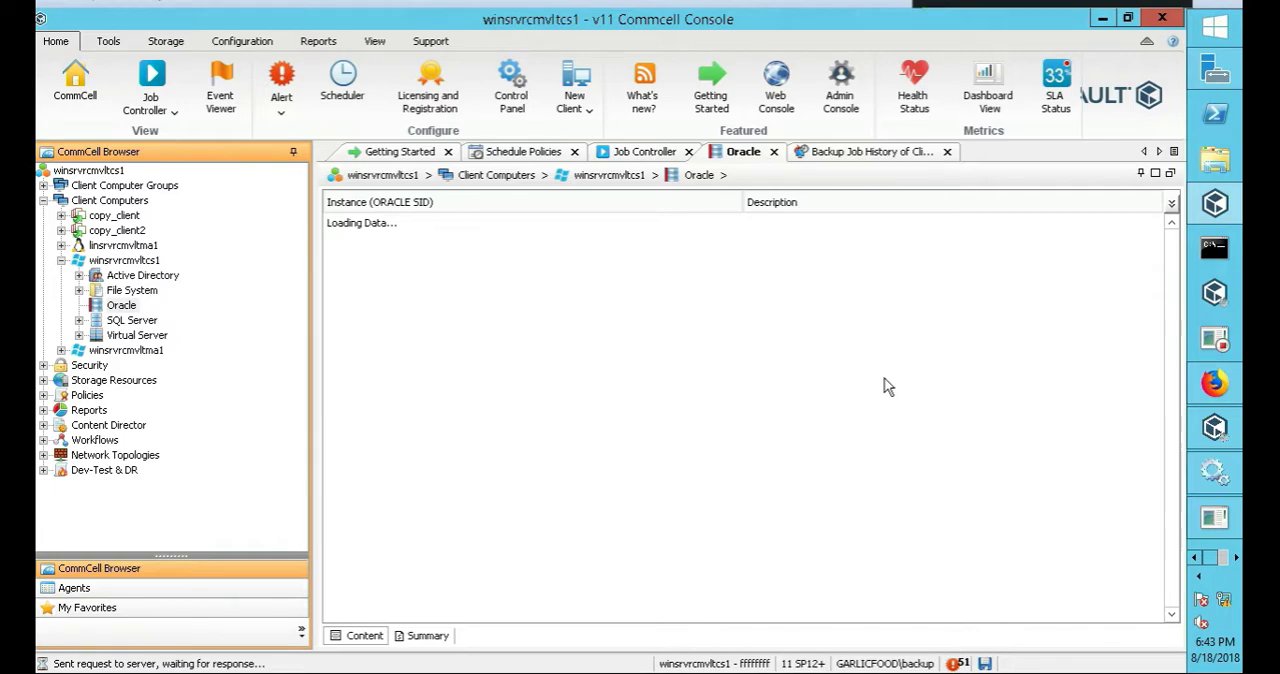
mouse_move(796, 404)
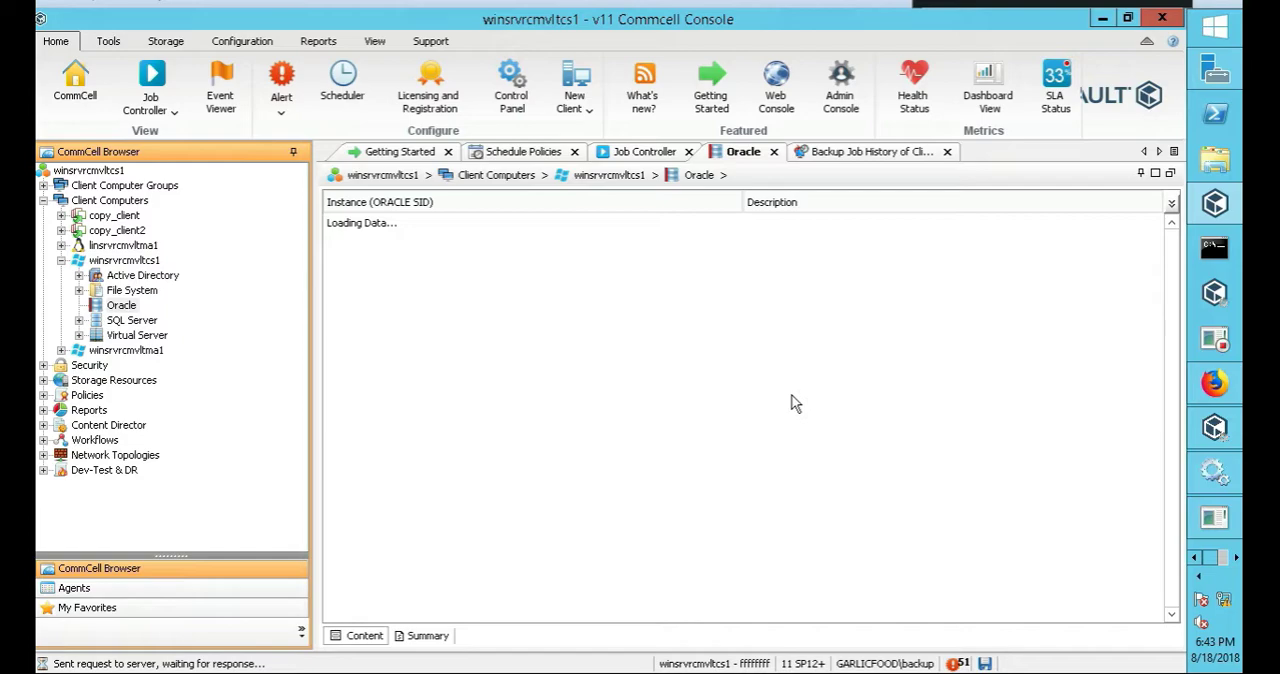
mouse_move(360, 380)
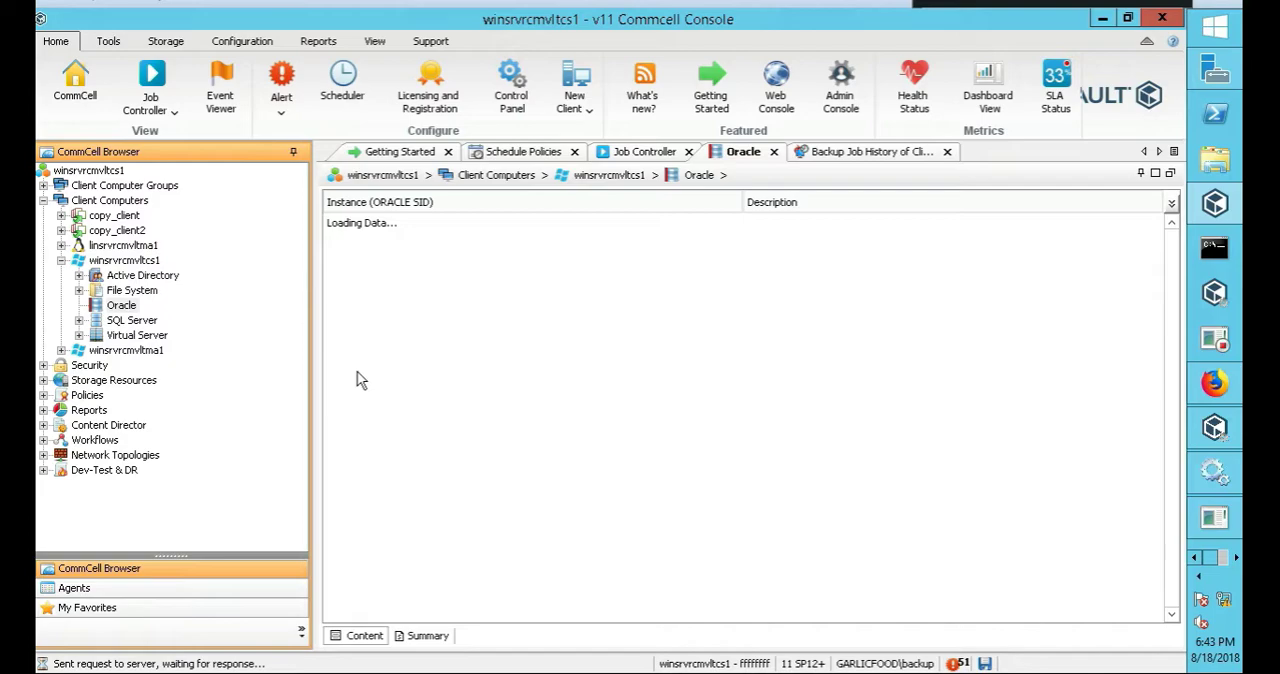
mouse_move(568, 320)
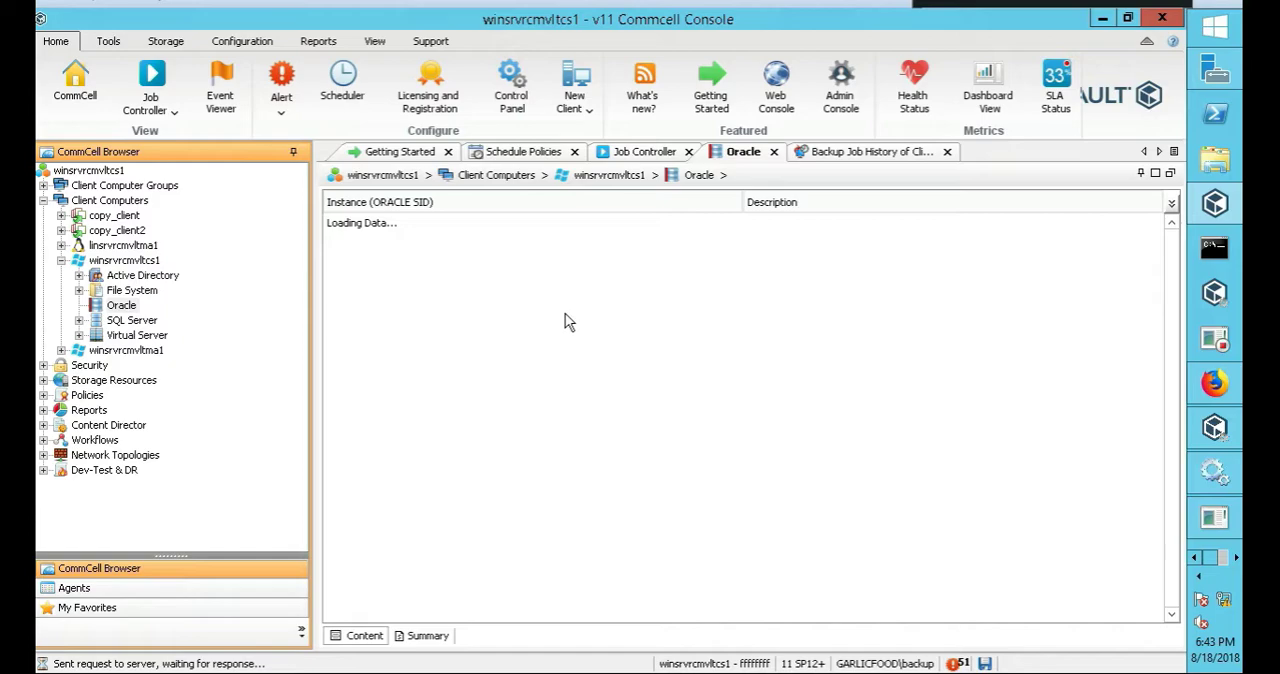
mouse_move(474, 308)
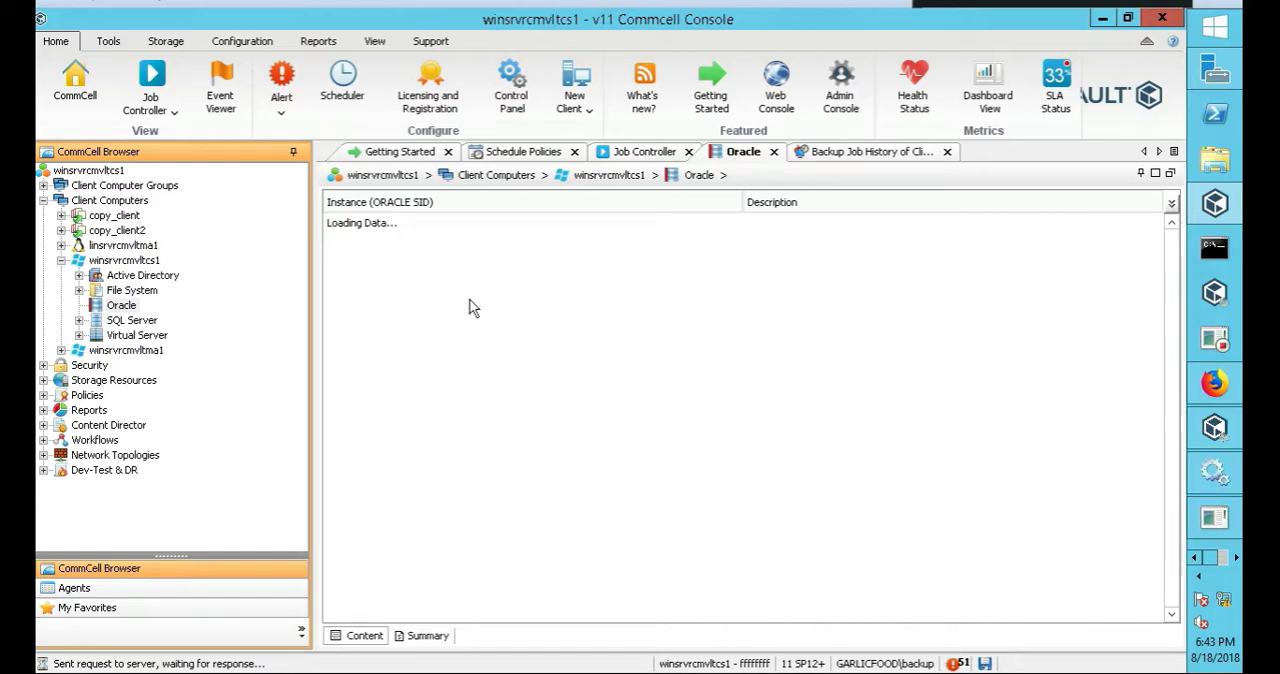
mouse_move(208, 324)
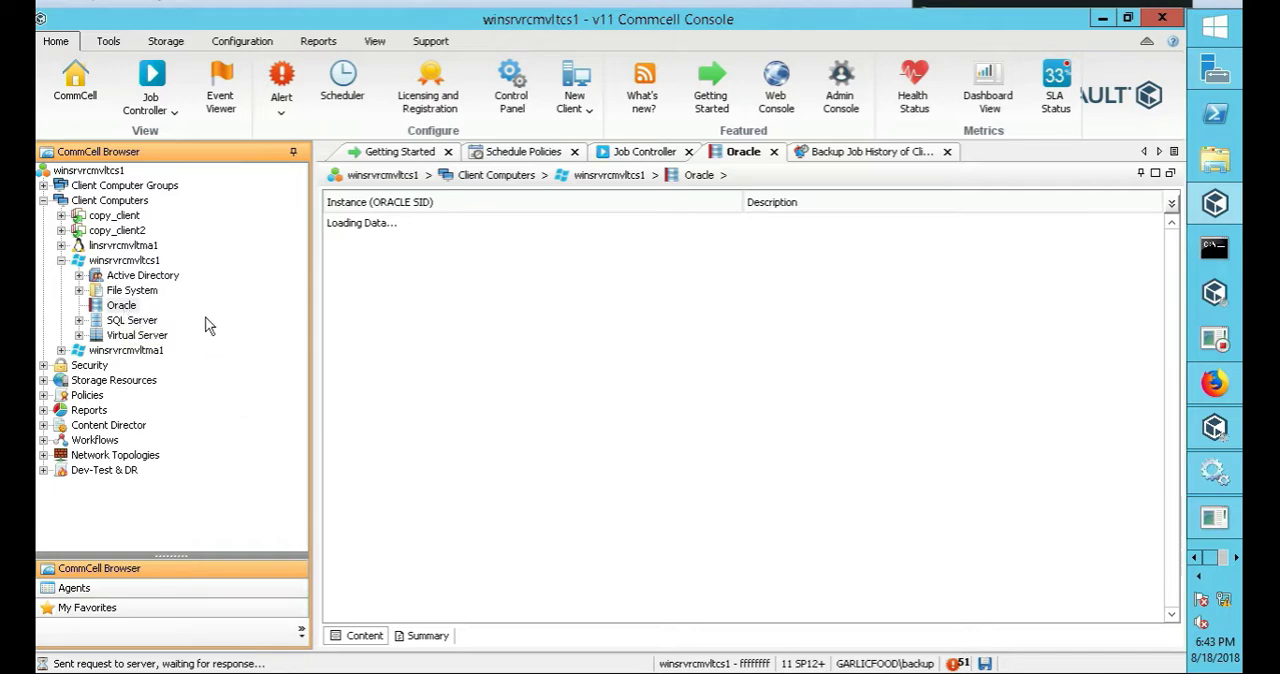
mouse_move(952, 40)
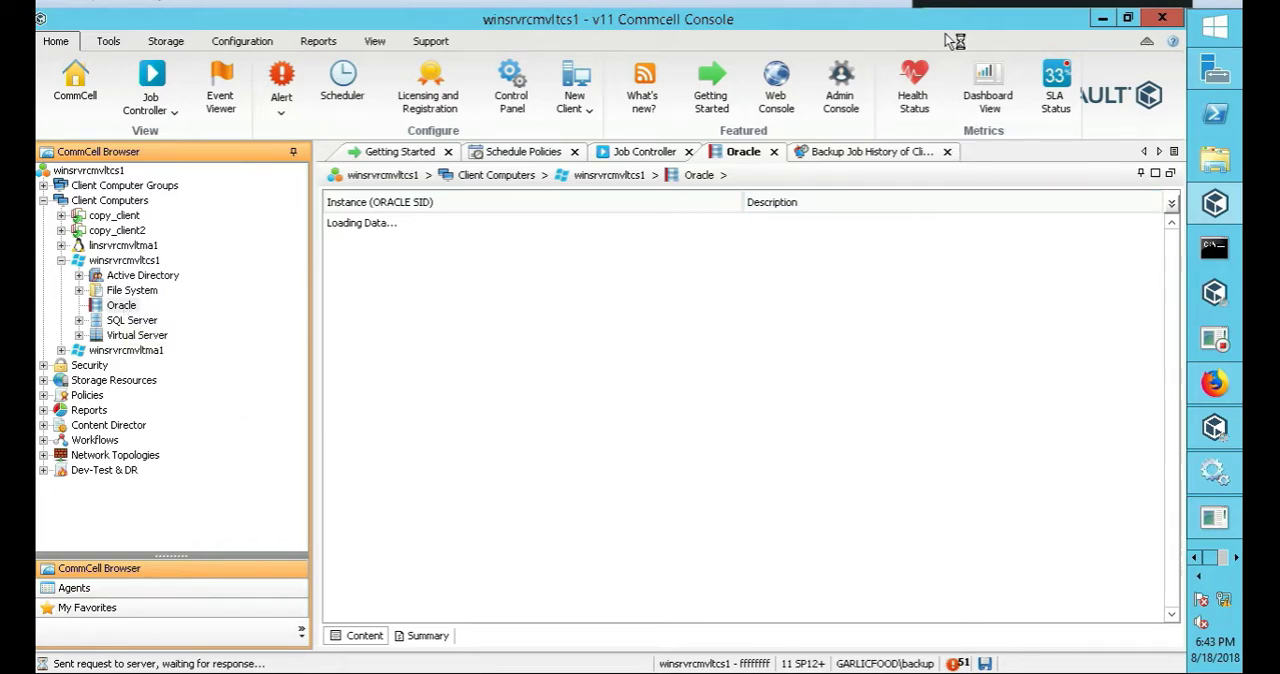
mouse_move(660, 370)
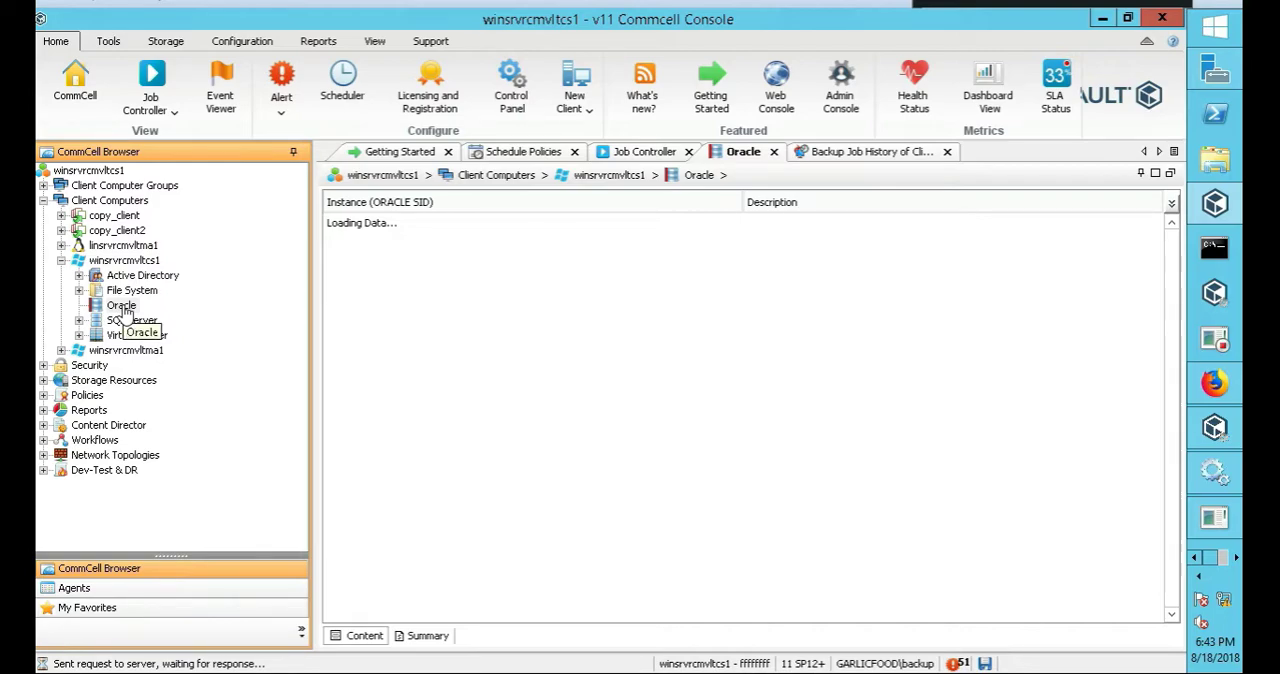
Run Discover Instance on the Oracle agent and confirm the discovery prompt with Yes
right_click(120, 304)
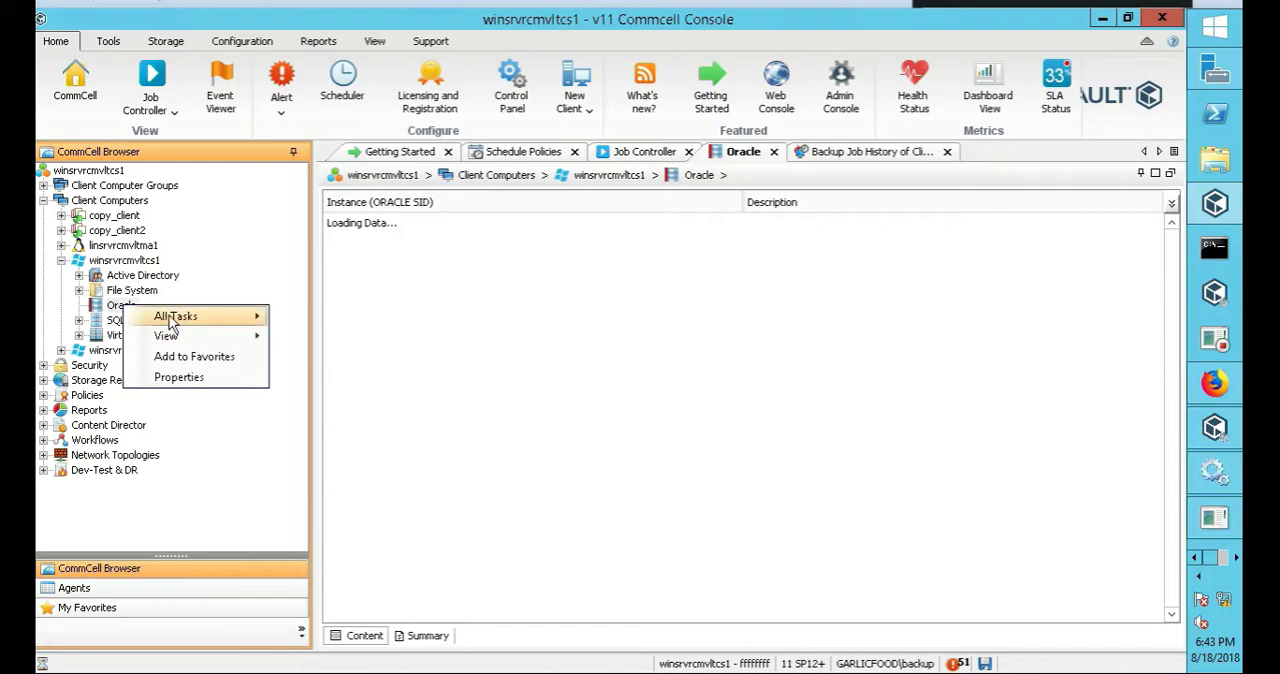
mouse_move(176, 316)
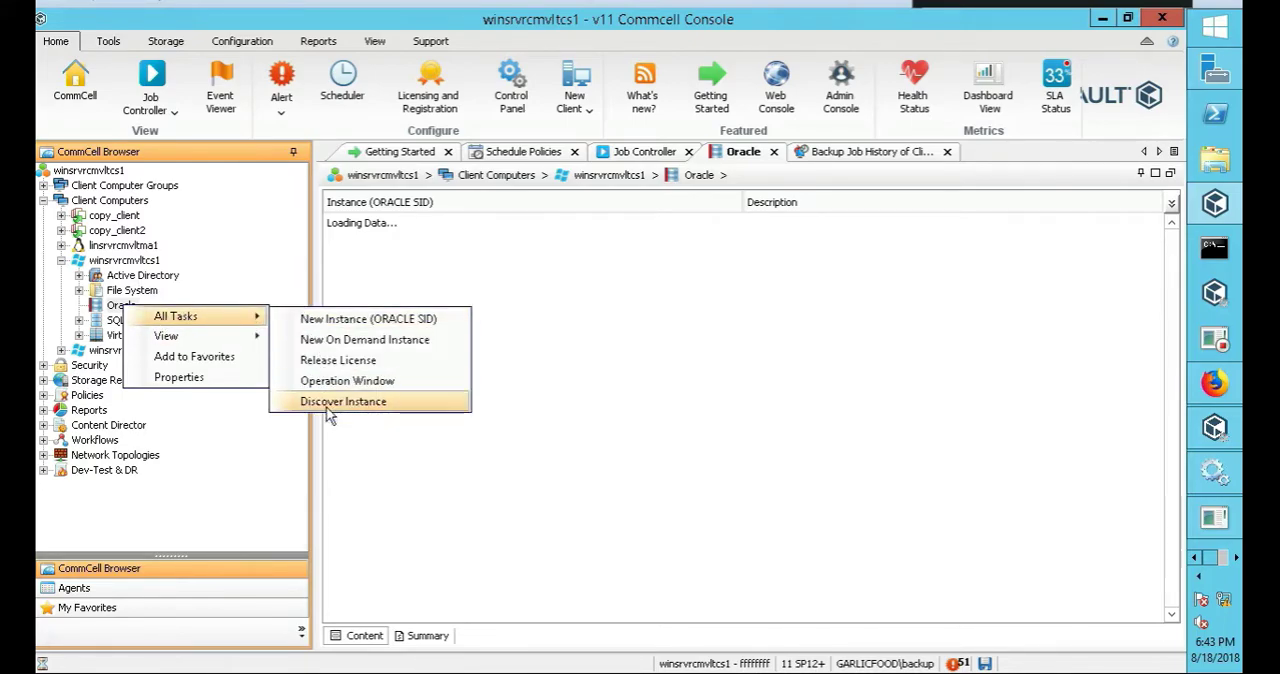
click(344, 400)
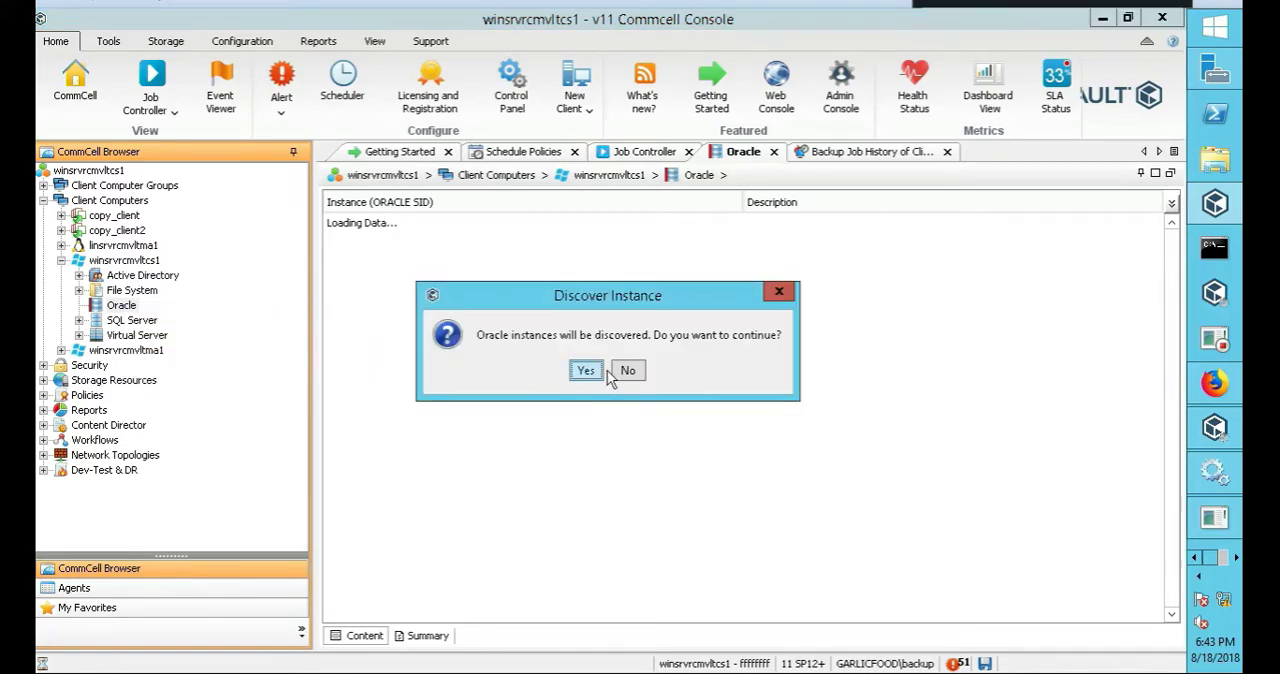
click(584, 370)
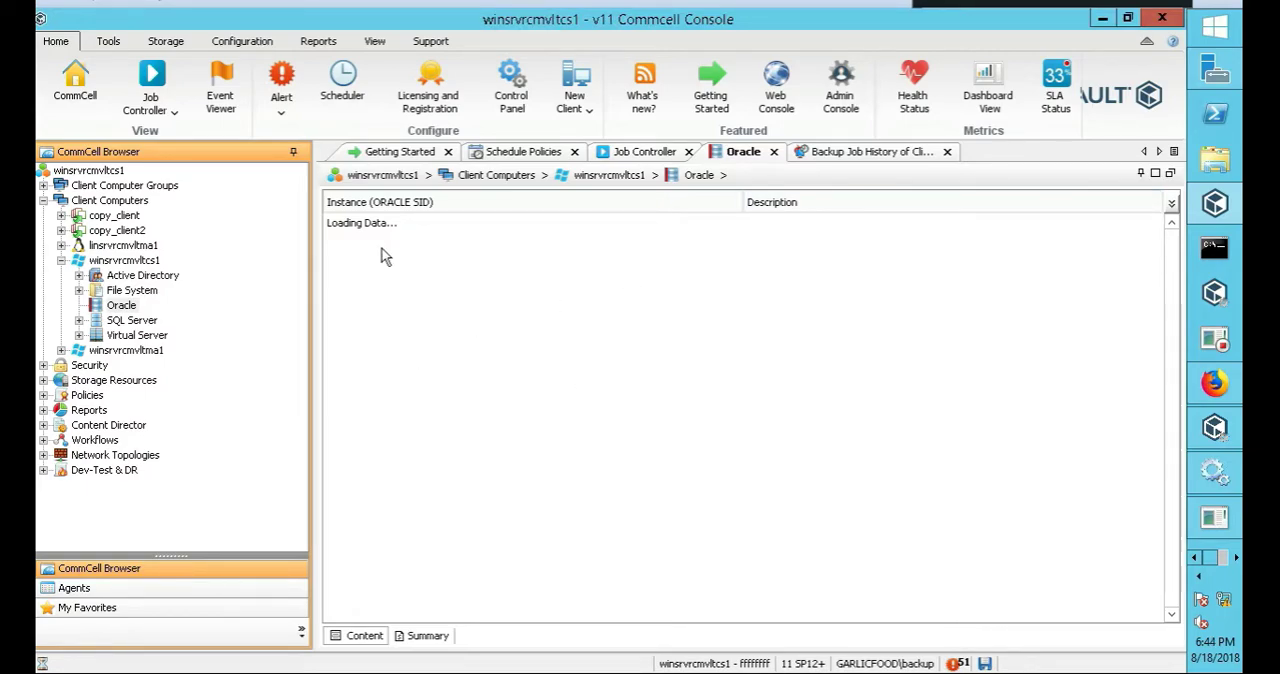
mouse_move(150, 318)
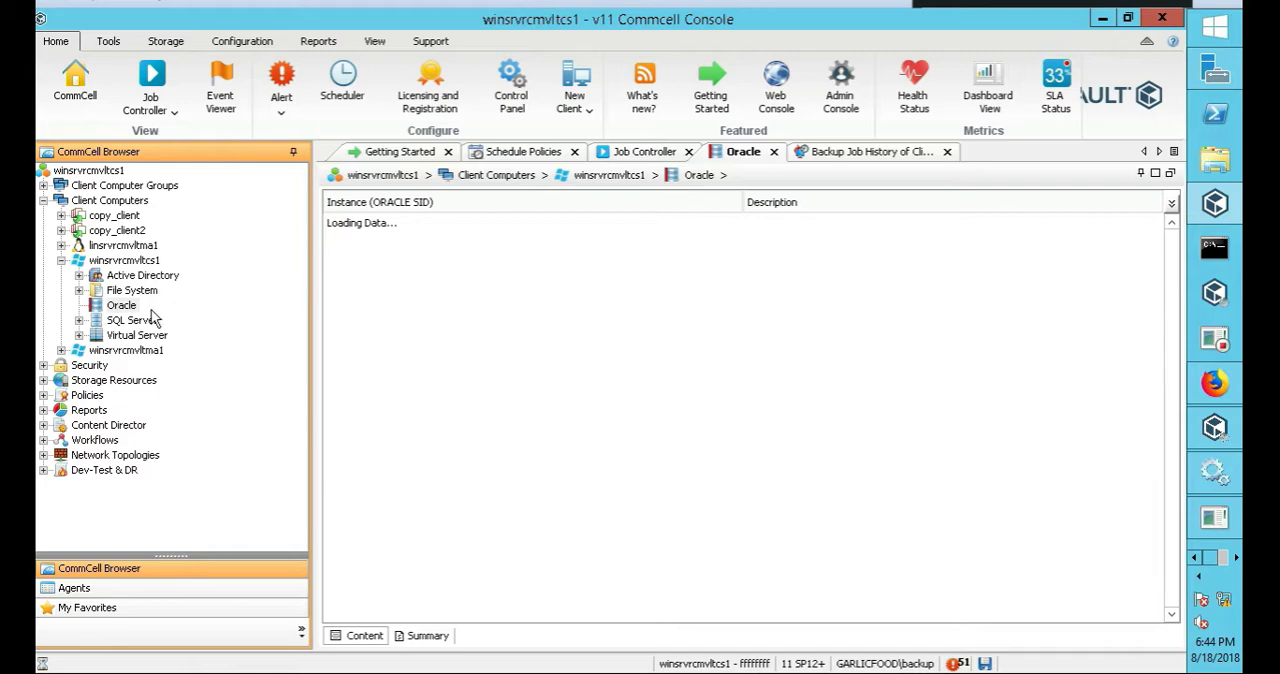
mouse_move(456, 352)
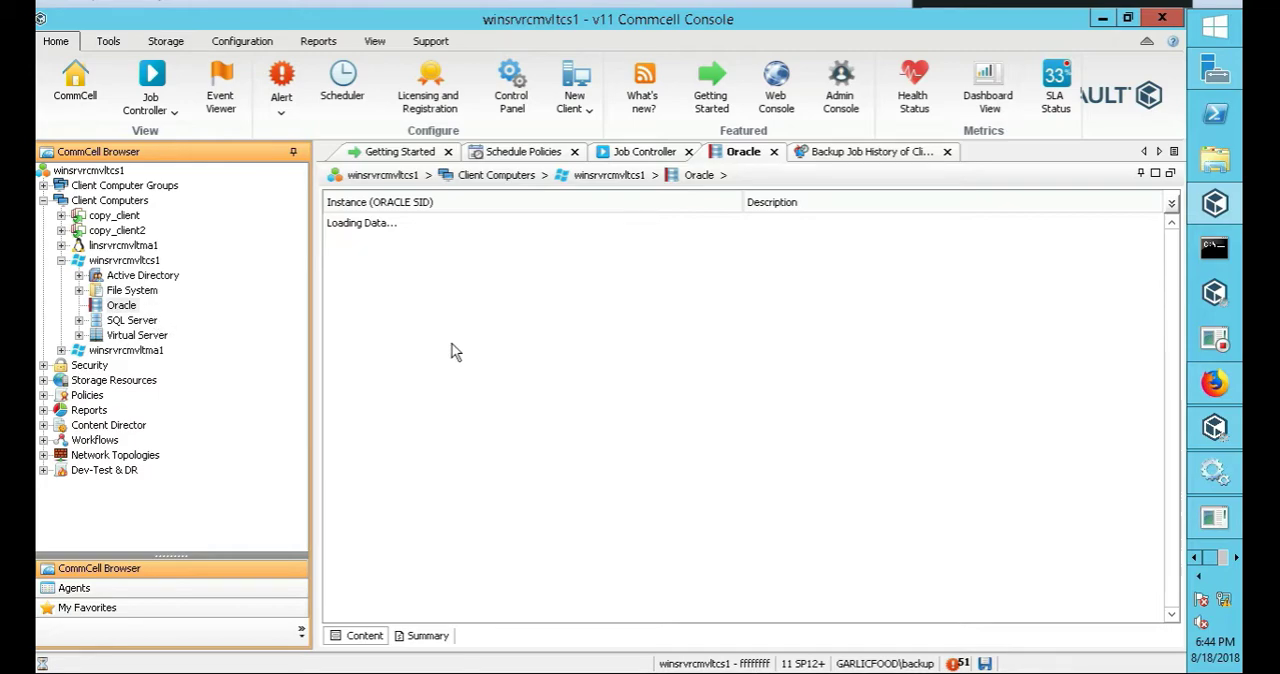
mouse_move(232, 328)
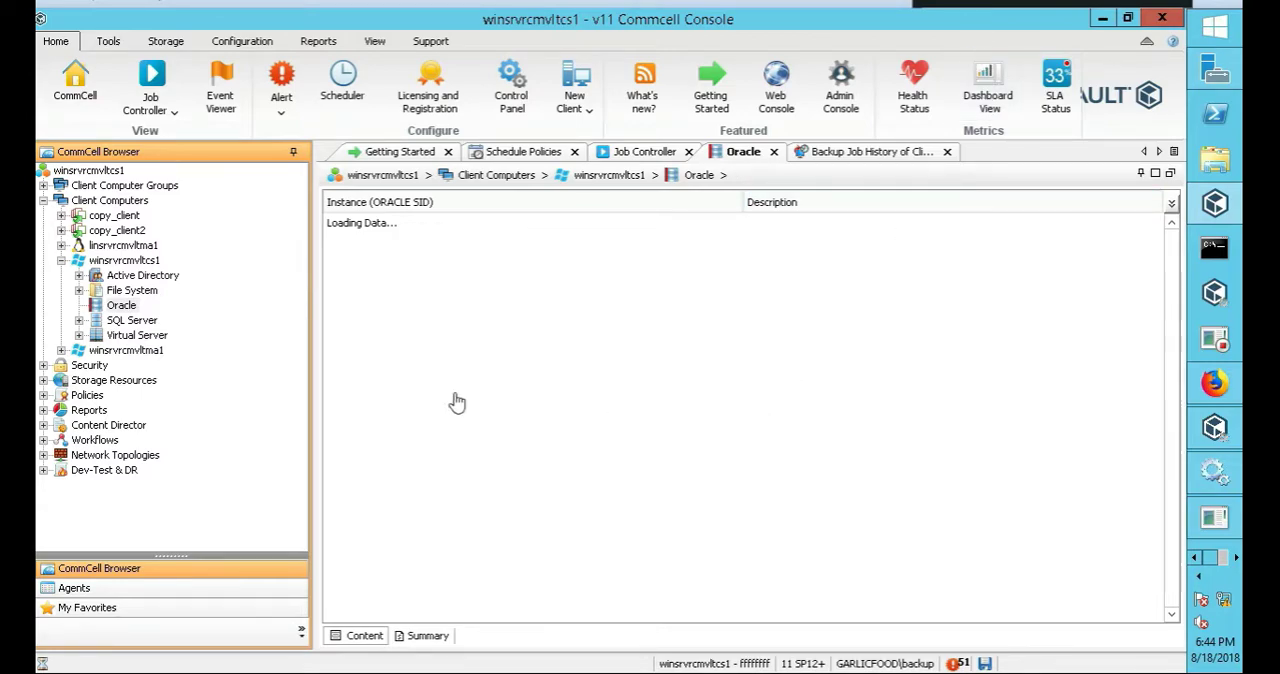
mouse_move(452, 400)
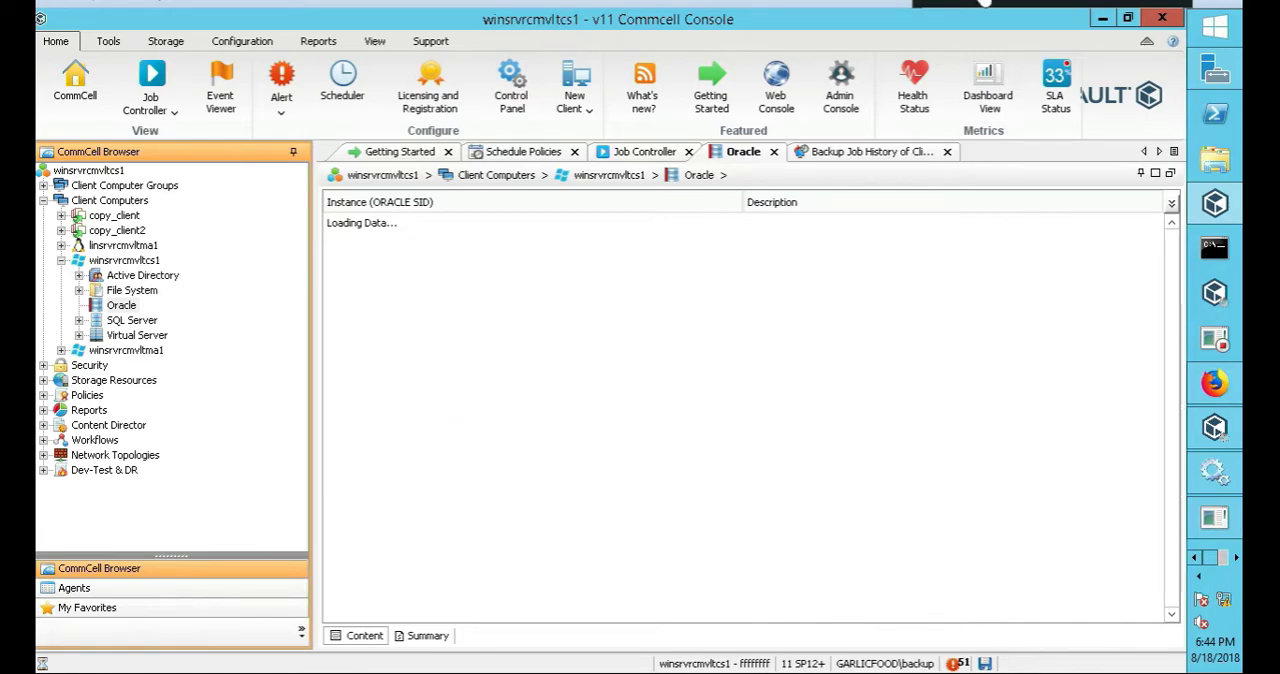
mouse_move(938, 248)
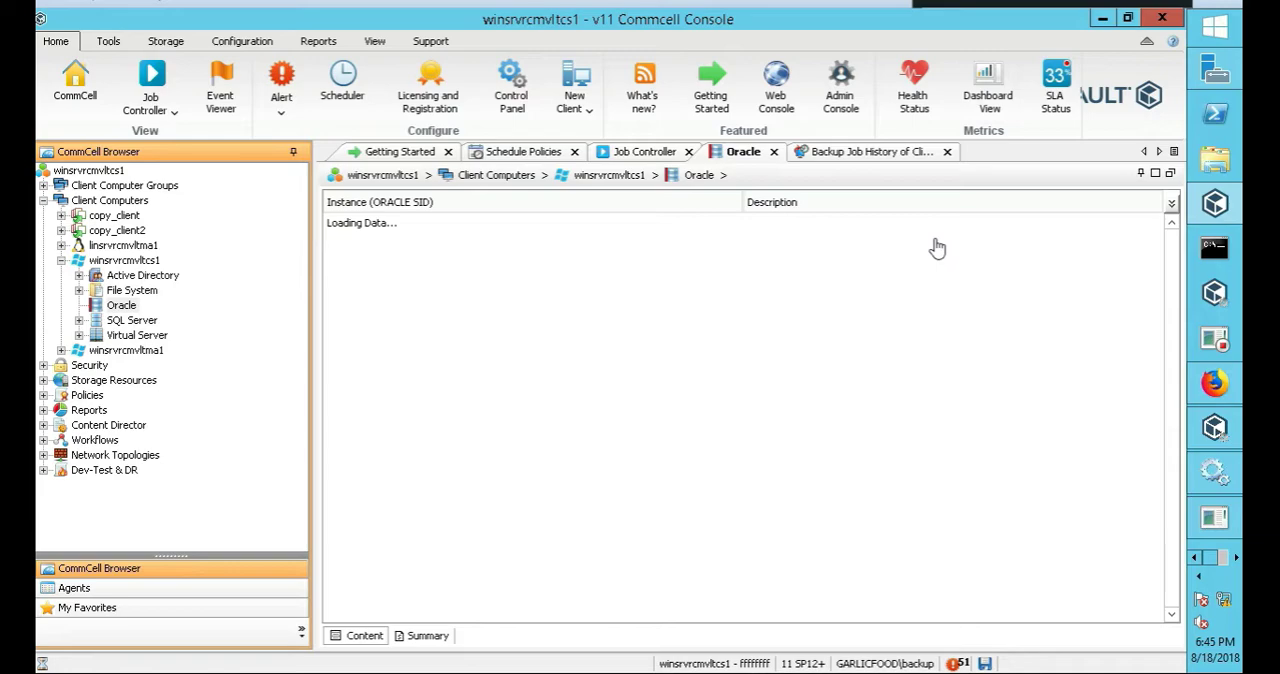
mouse_move(968, 30)
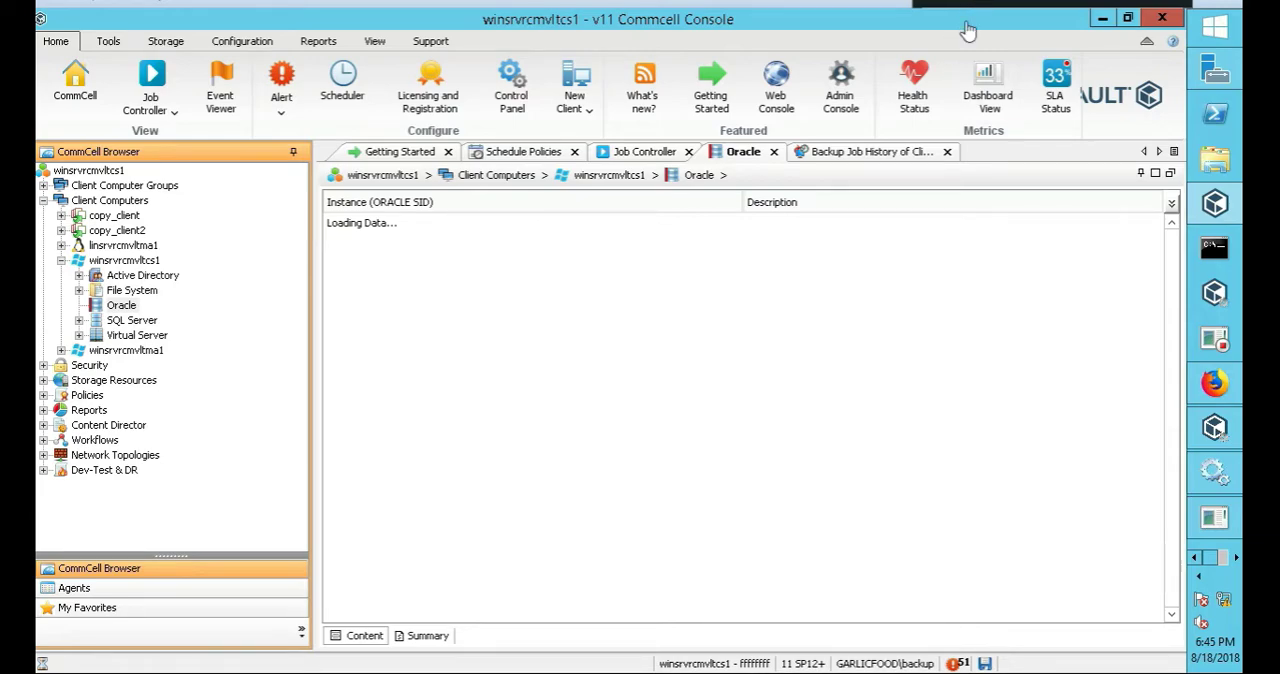
mouse_move(936, 384)
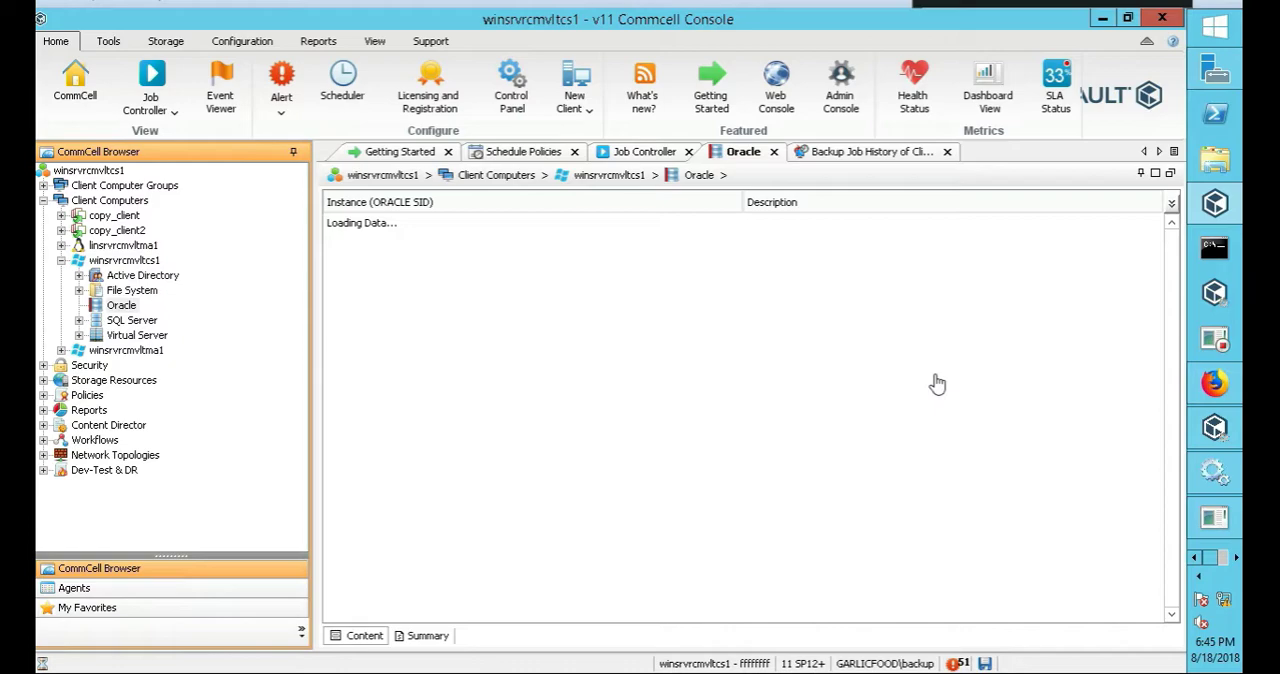
mouse_move(624, 198)
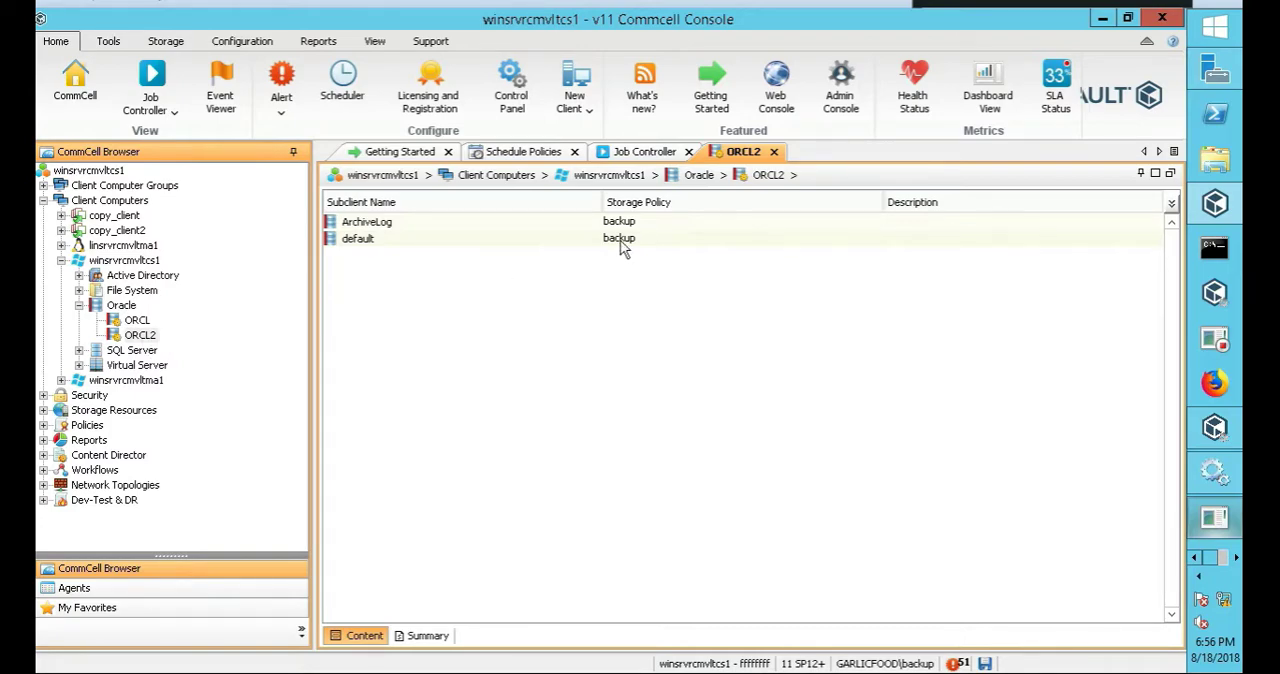
Delete the ORCL instance via All Tasks > Delete, confirm it, leaving only ORCL2 under Oracle
click(140, 336)
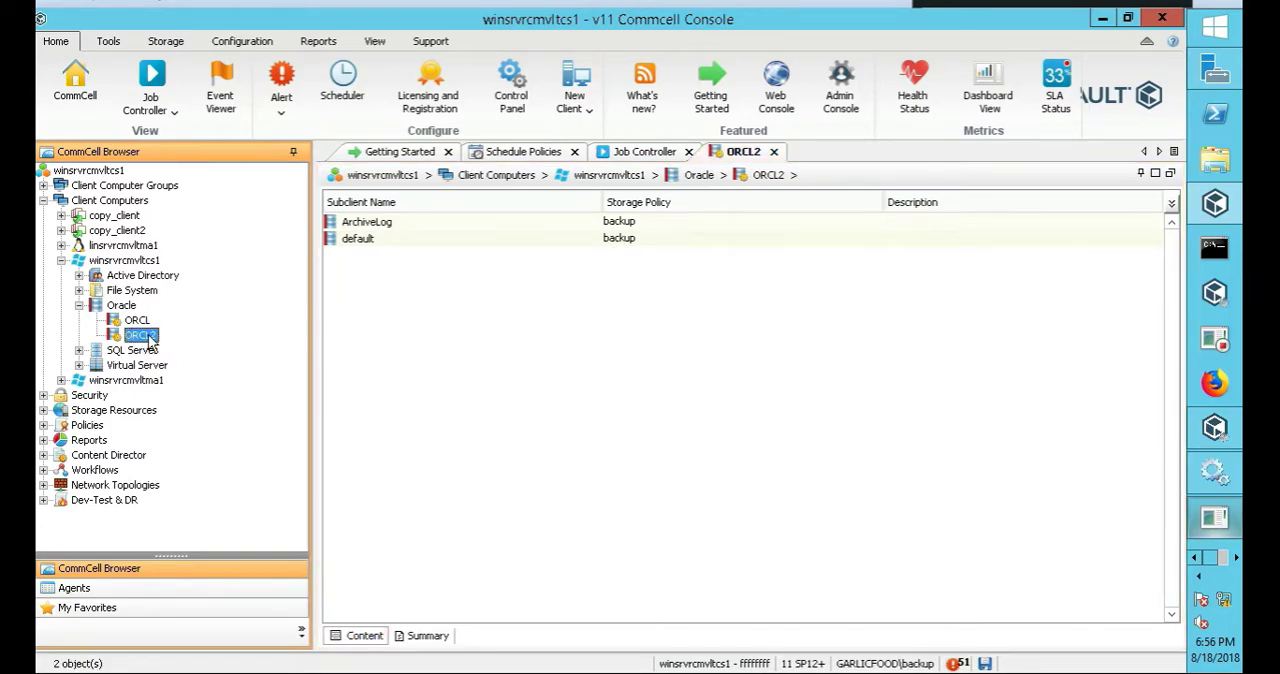
click(136, 320)
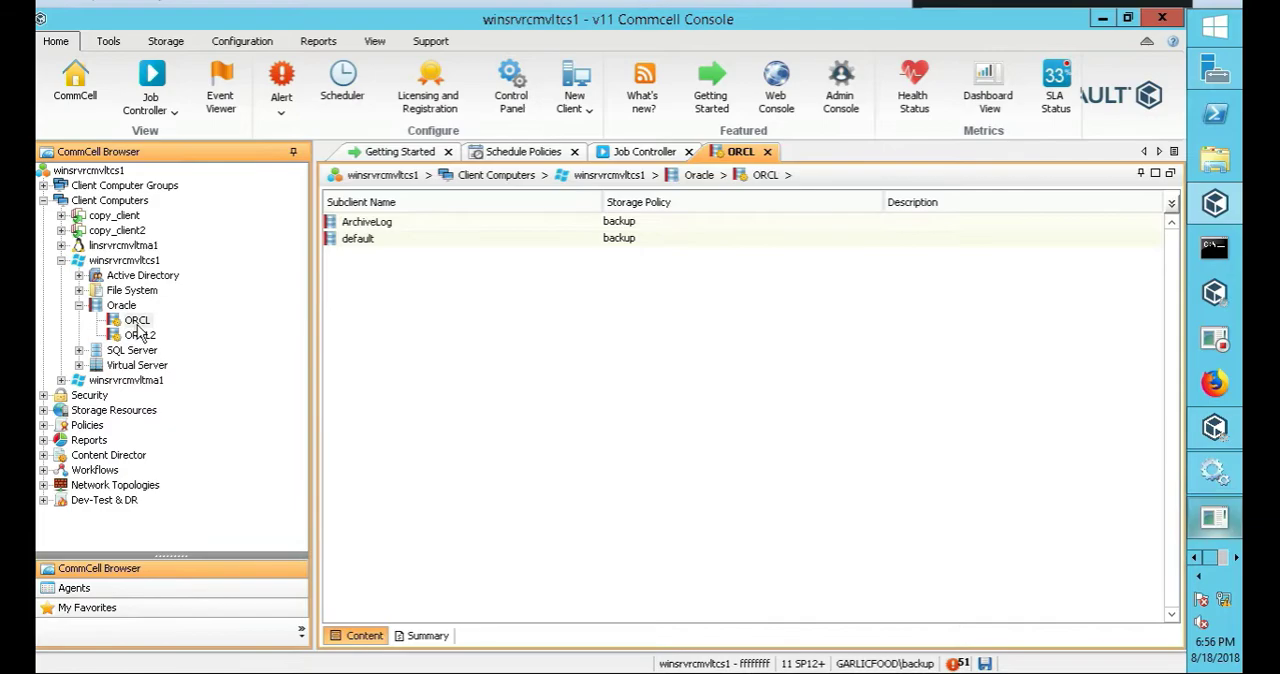
right_click(140, 334)
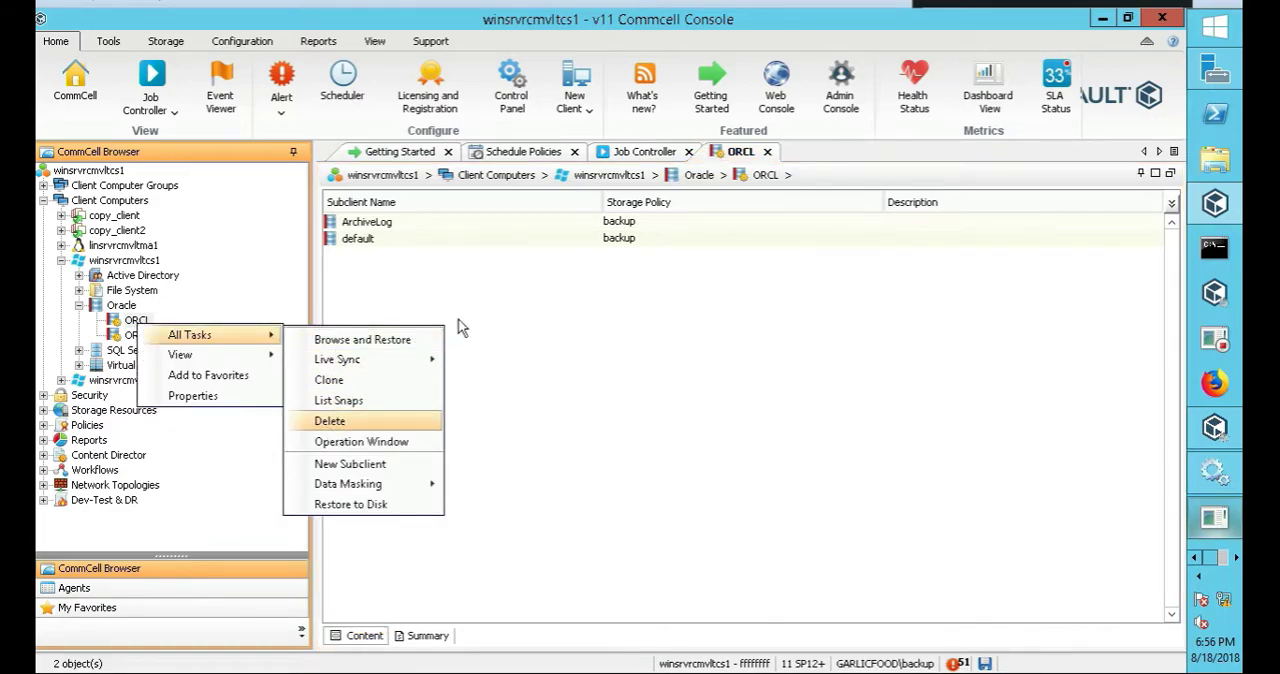
click(328, 420)
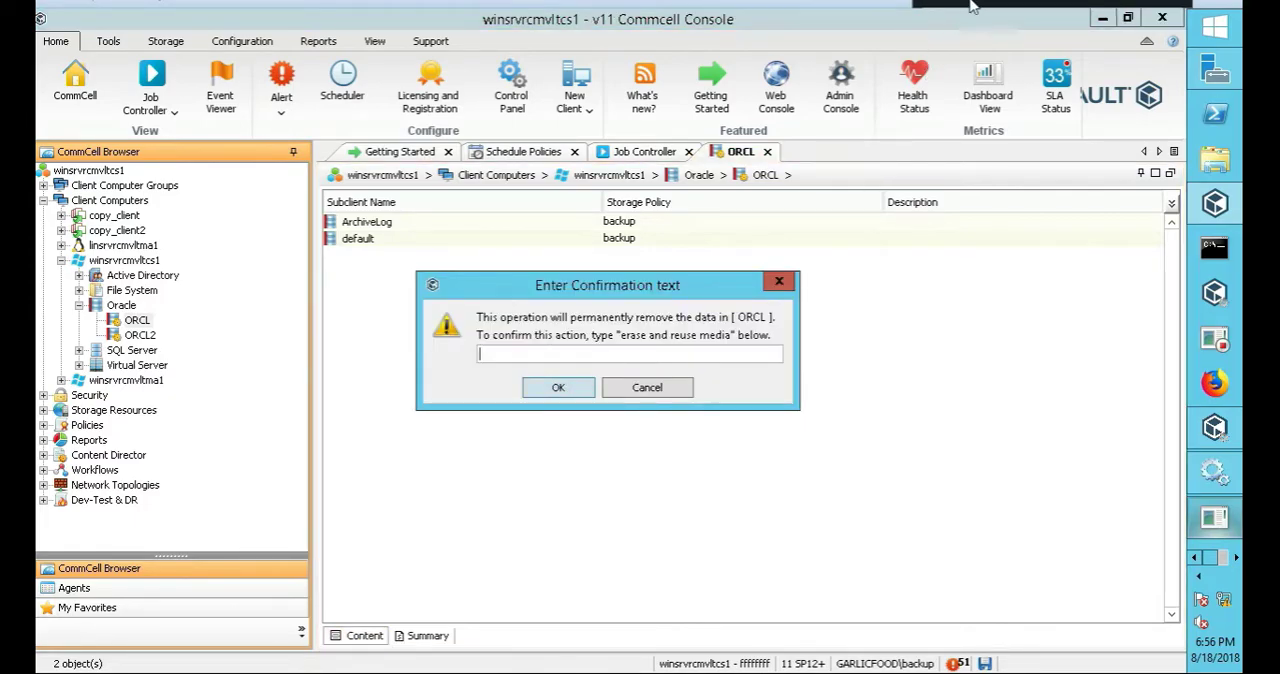
click(648, 388)
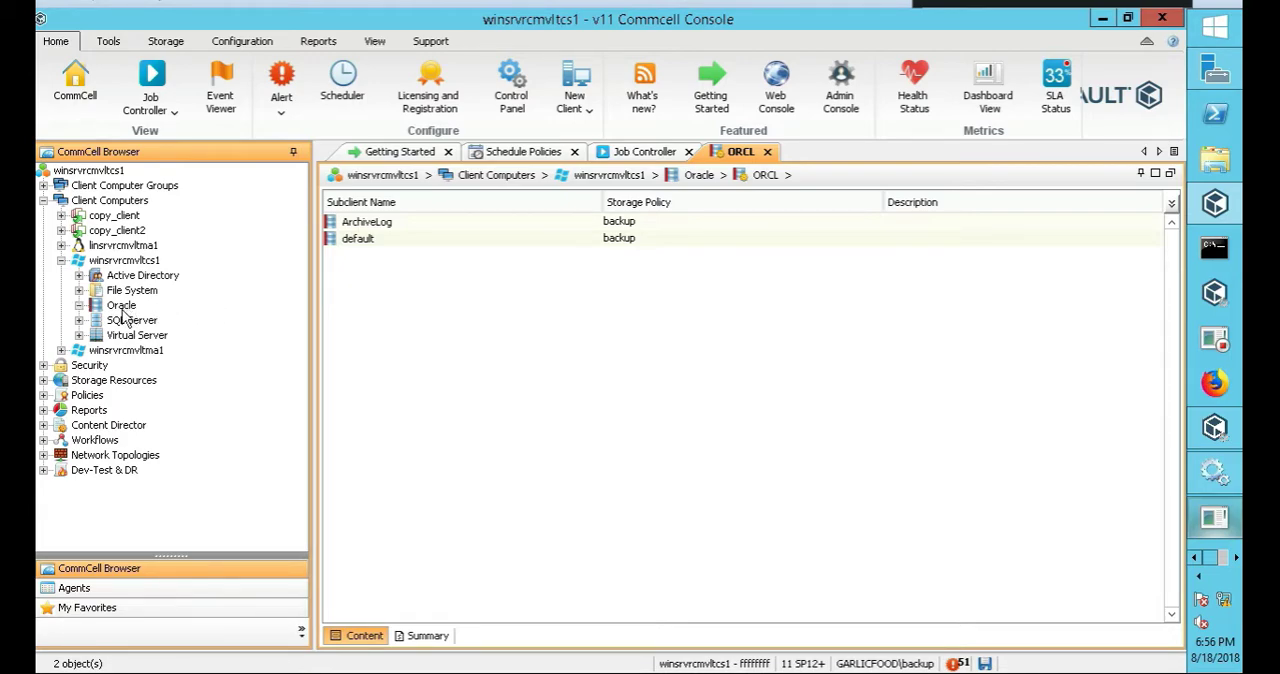
click(120, 304)
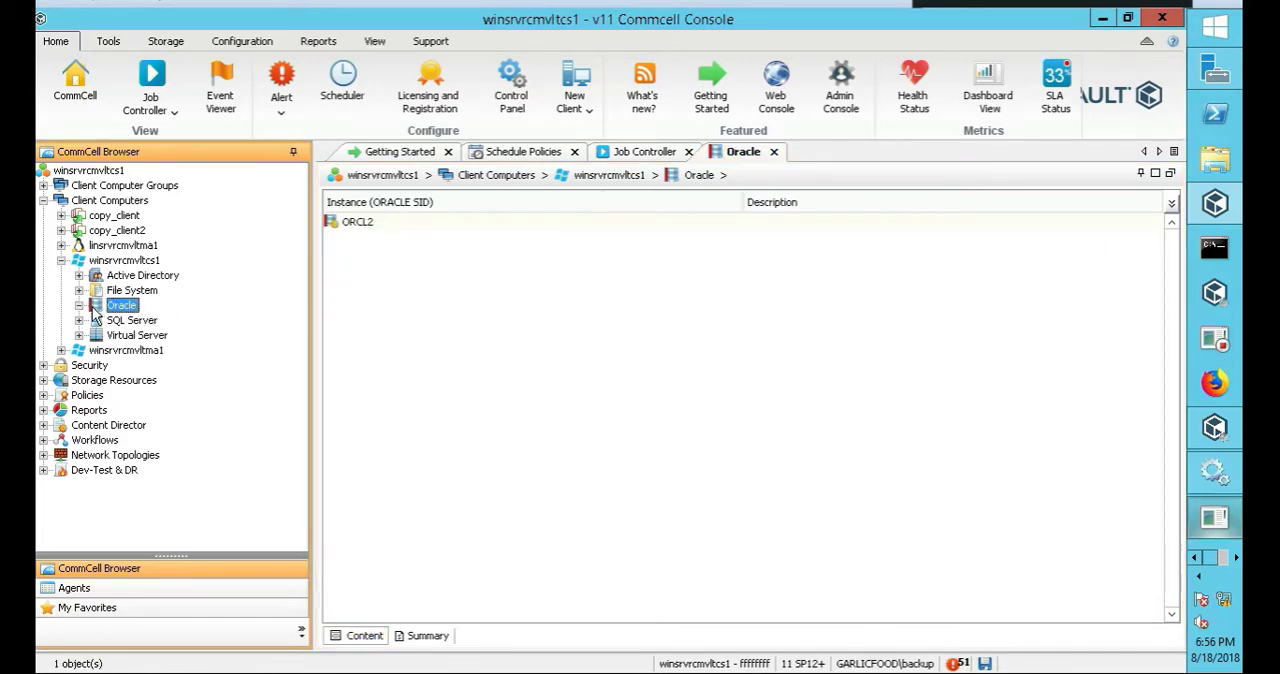
Open ORCL2's properties and refresh its ORACLE Status until it reports OPEN
click(80, 304)
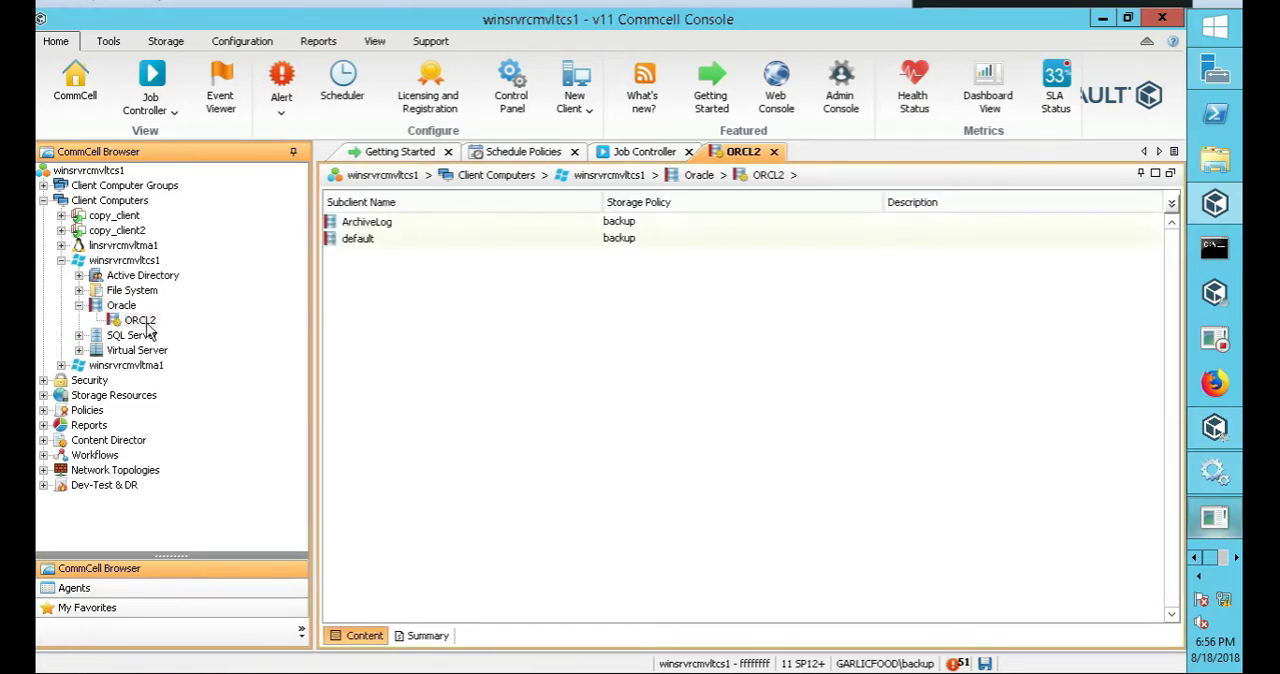
right_click(140, 320)
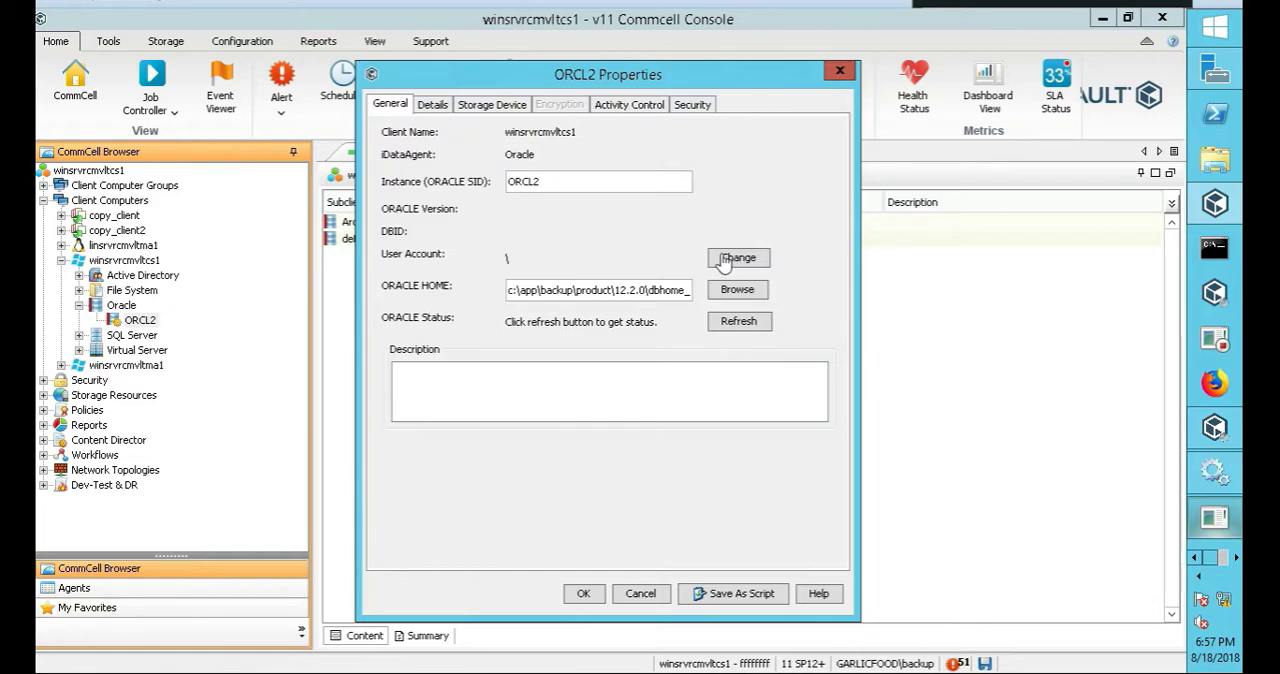
mouse_move(728, 248)
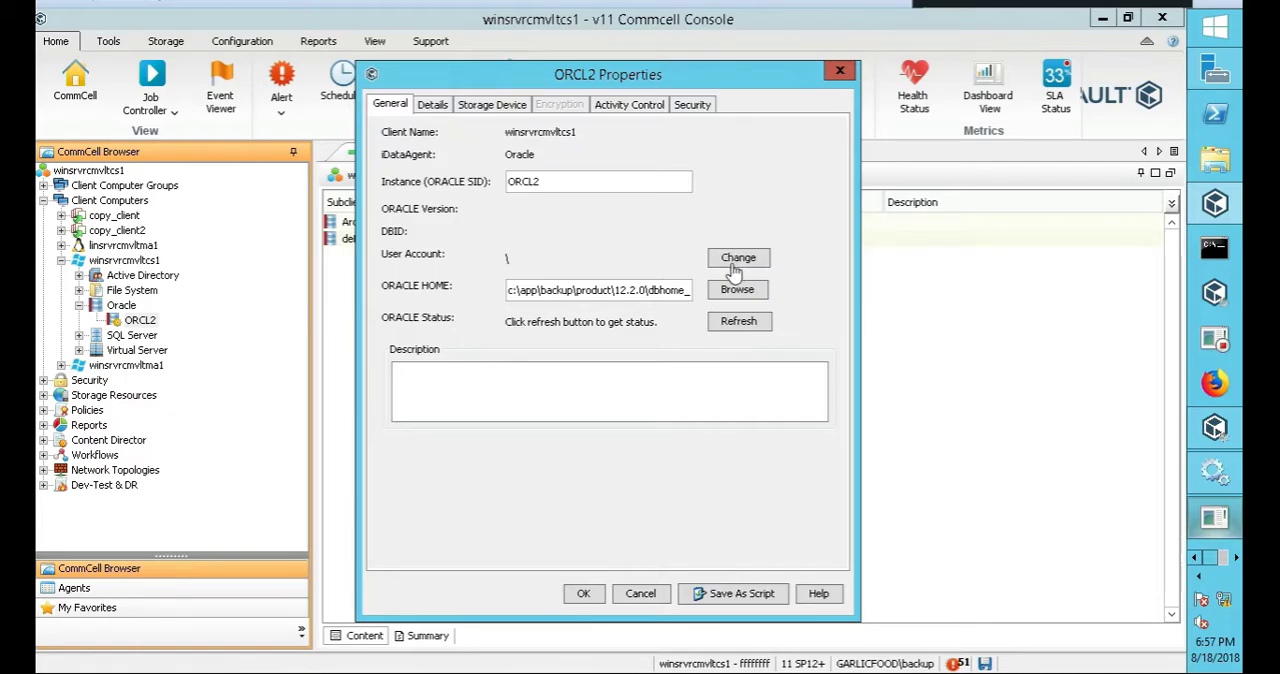
mouse_move(596, 264)
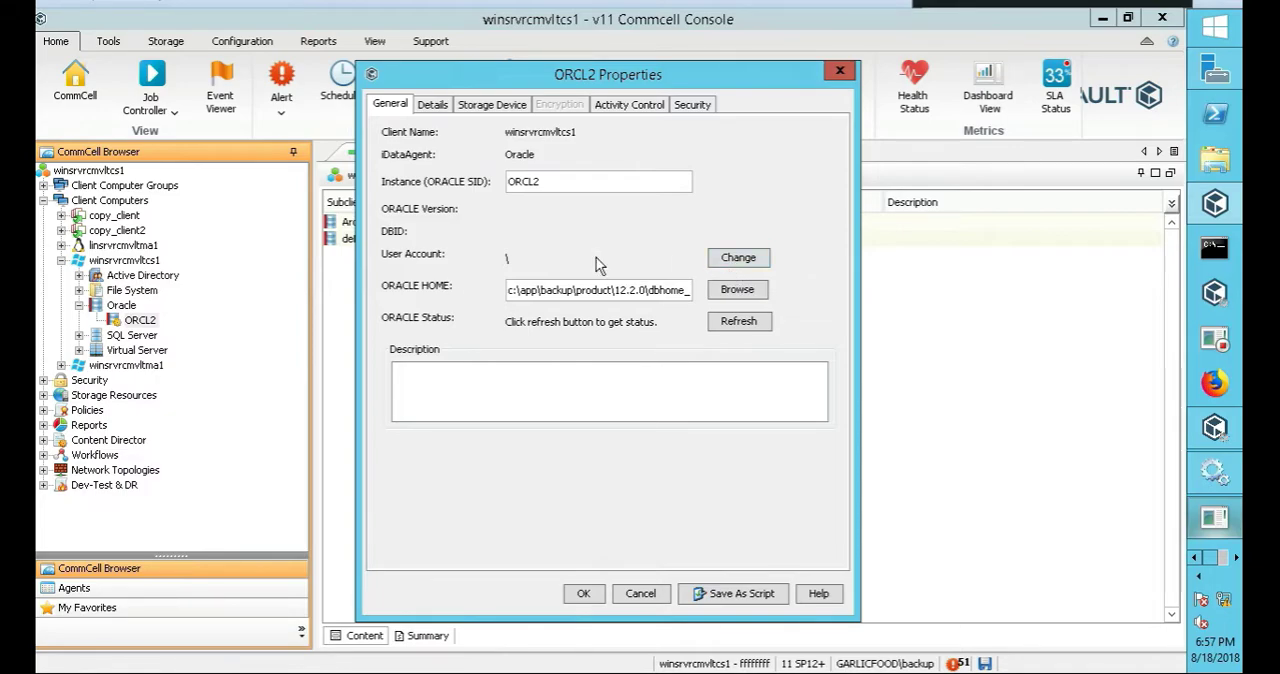
click(738, 256)
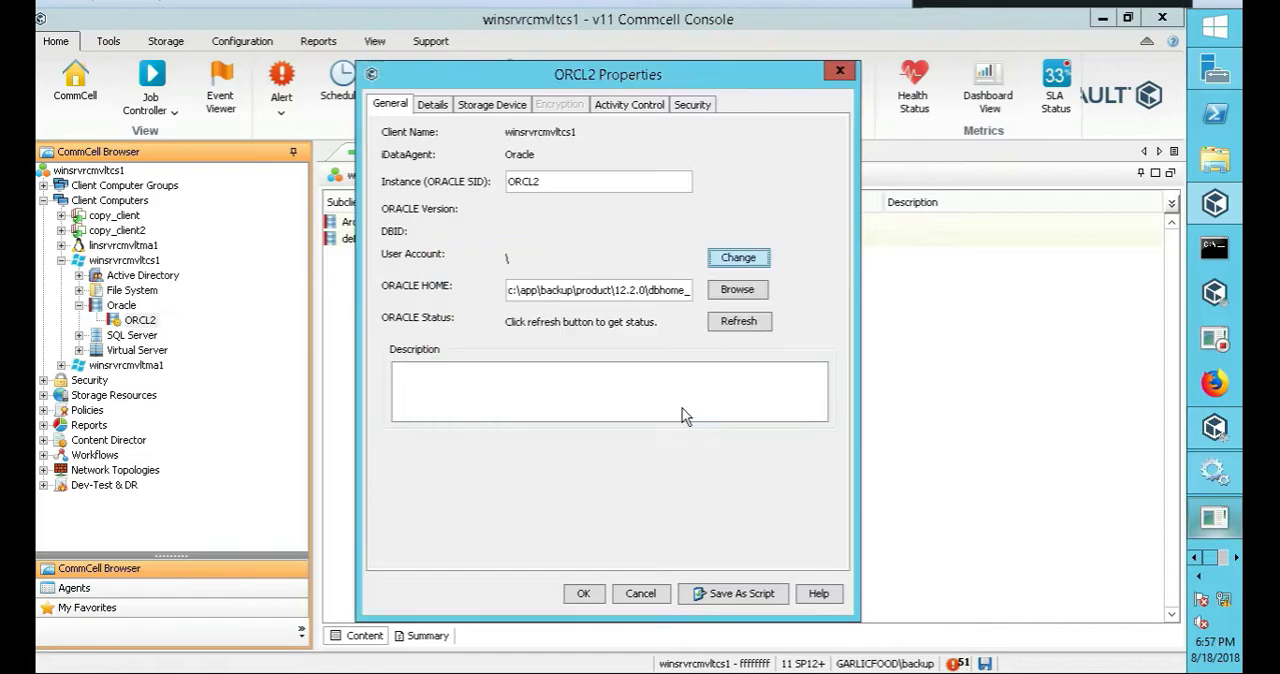
mouse_move(692, 212)
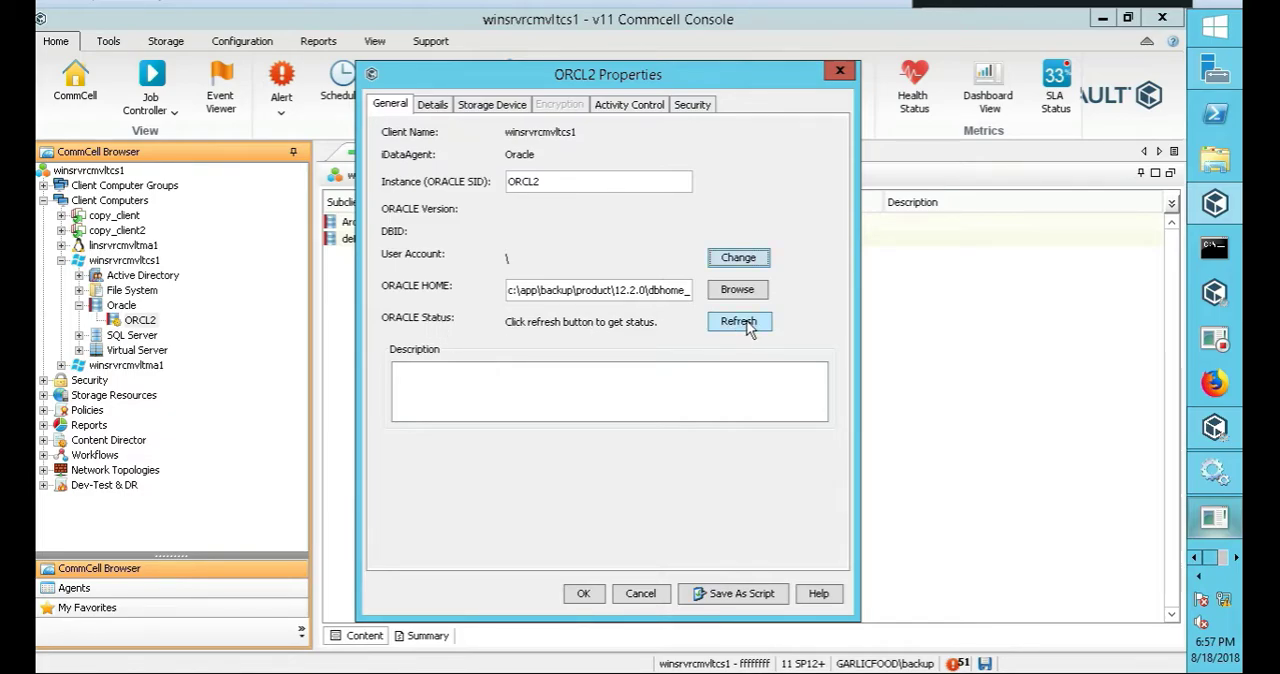
click(740, 320)
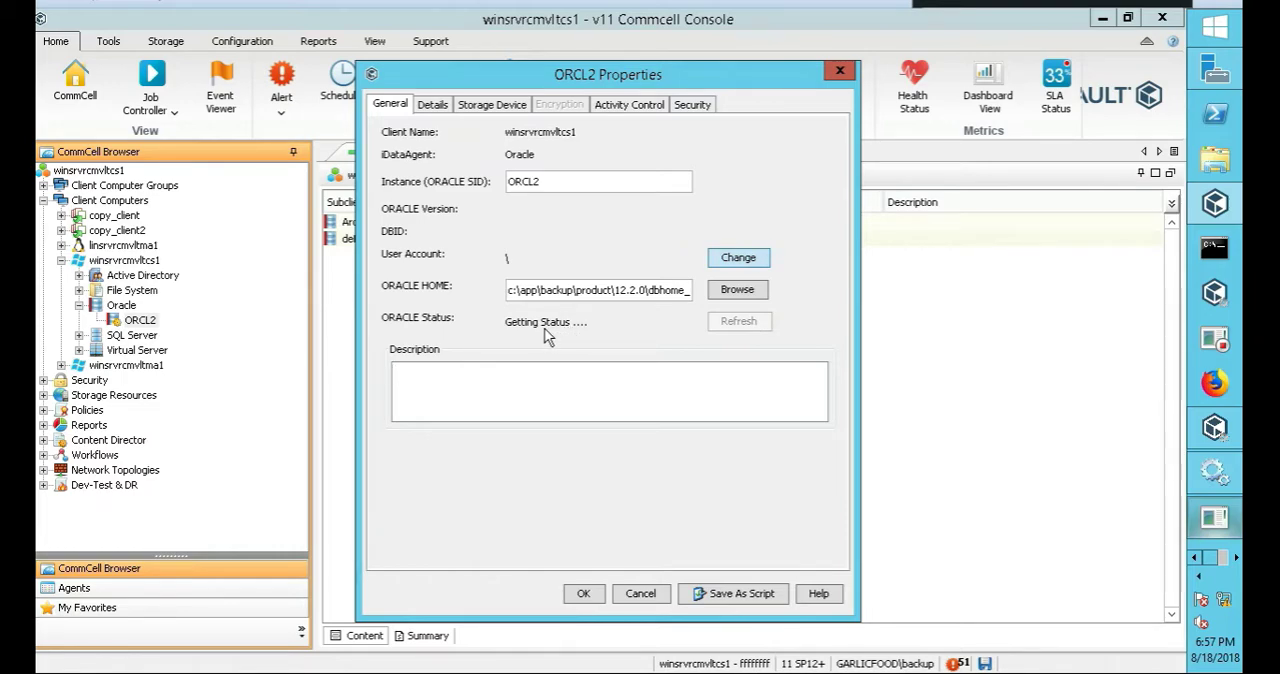
click(600, 390)
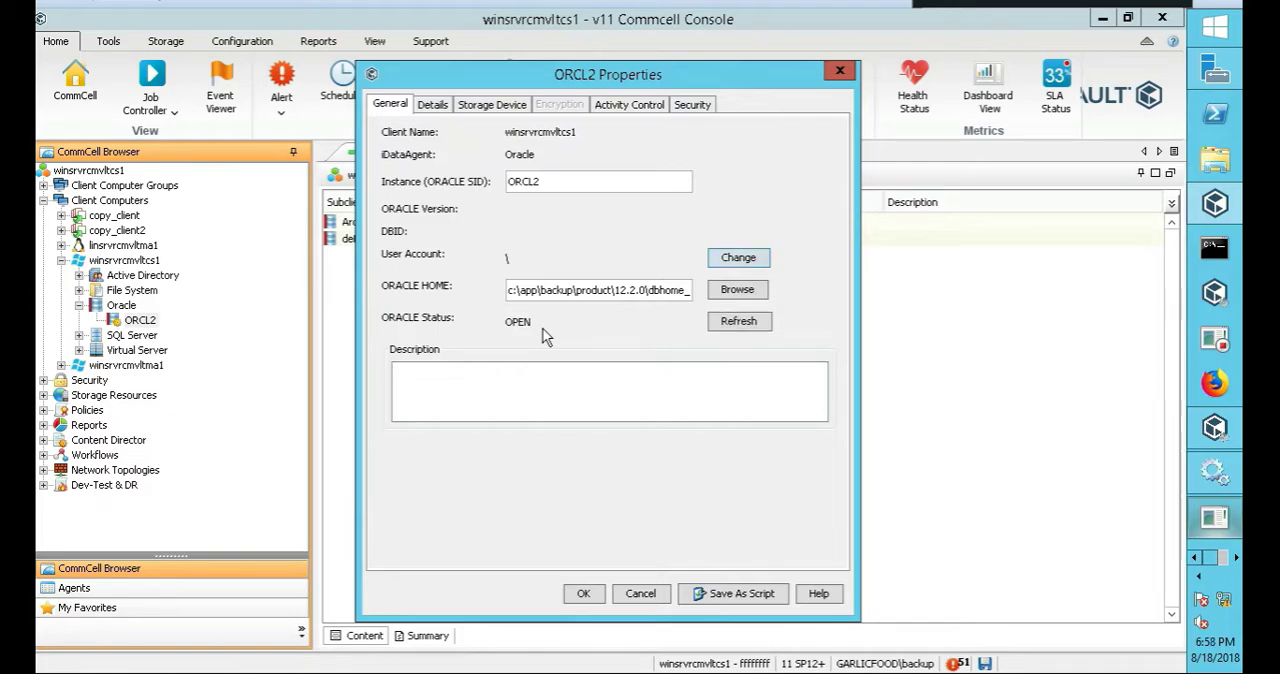
click(608, 390)
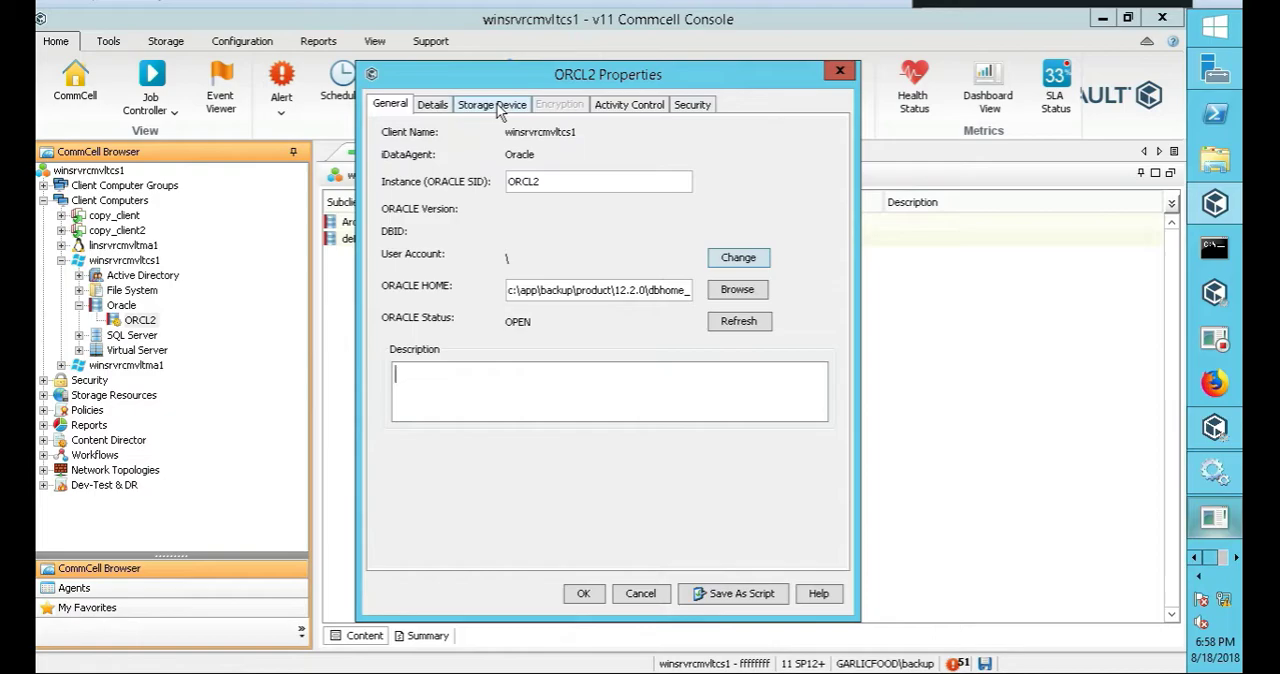
Review ORCL2's command line, log backup and data transfer settings, disable deduplication, then view Activity Control
click(492, 104)
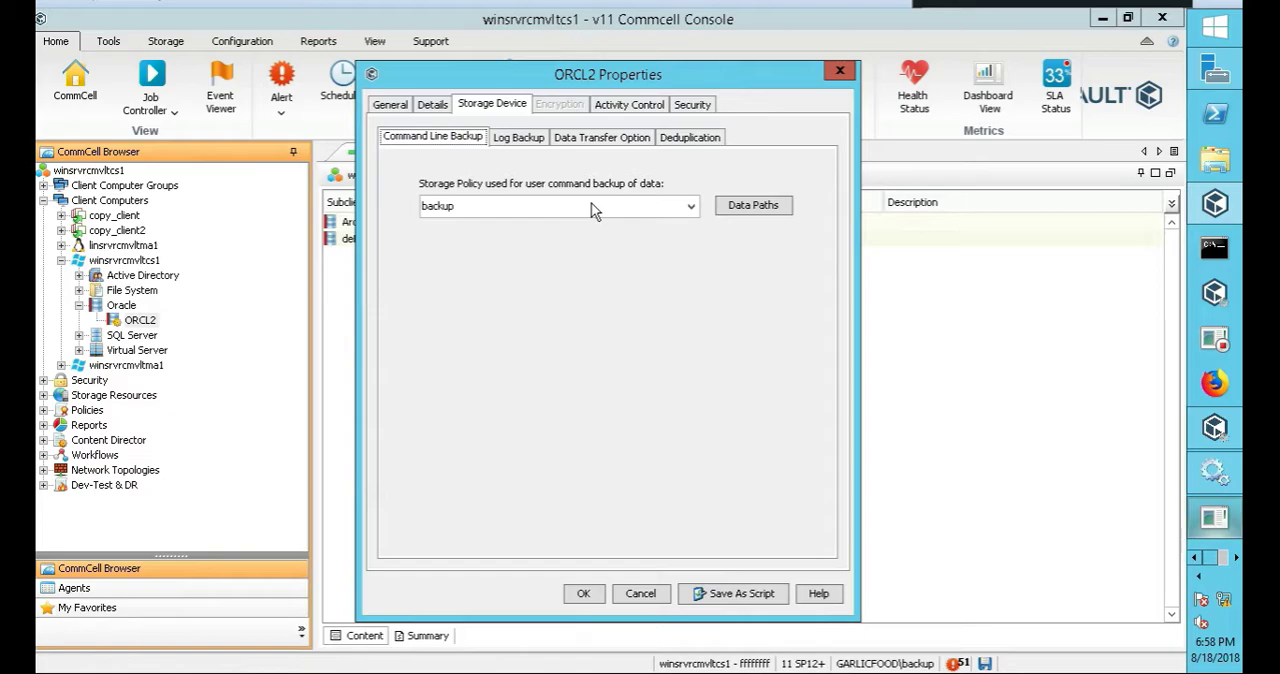
mouse_move(452, 204)
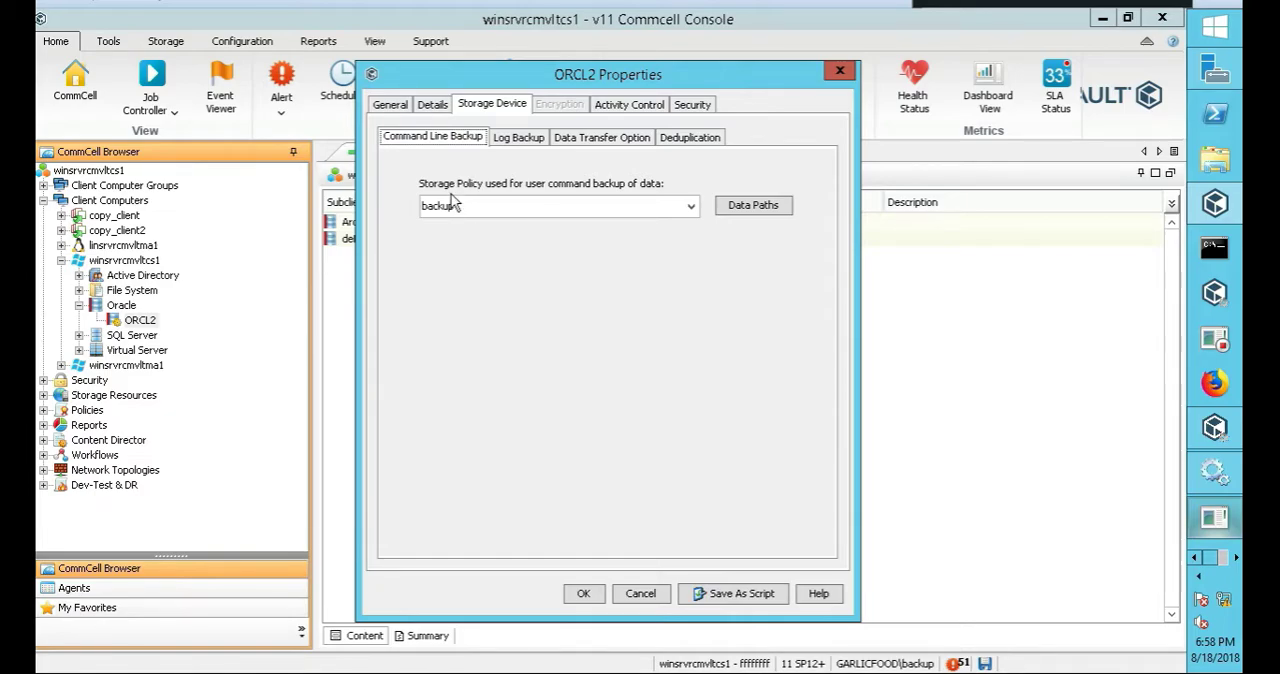
mouse_move(968, 14)
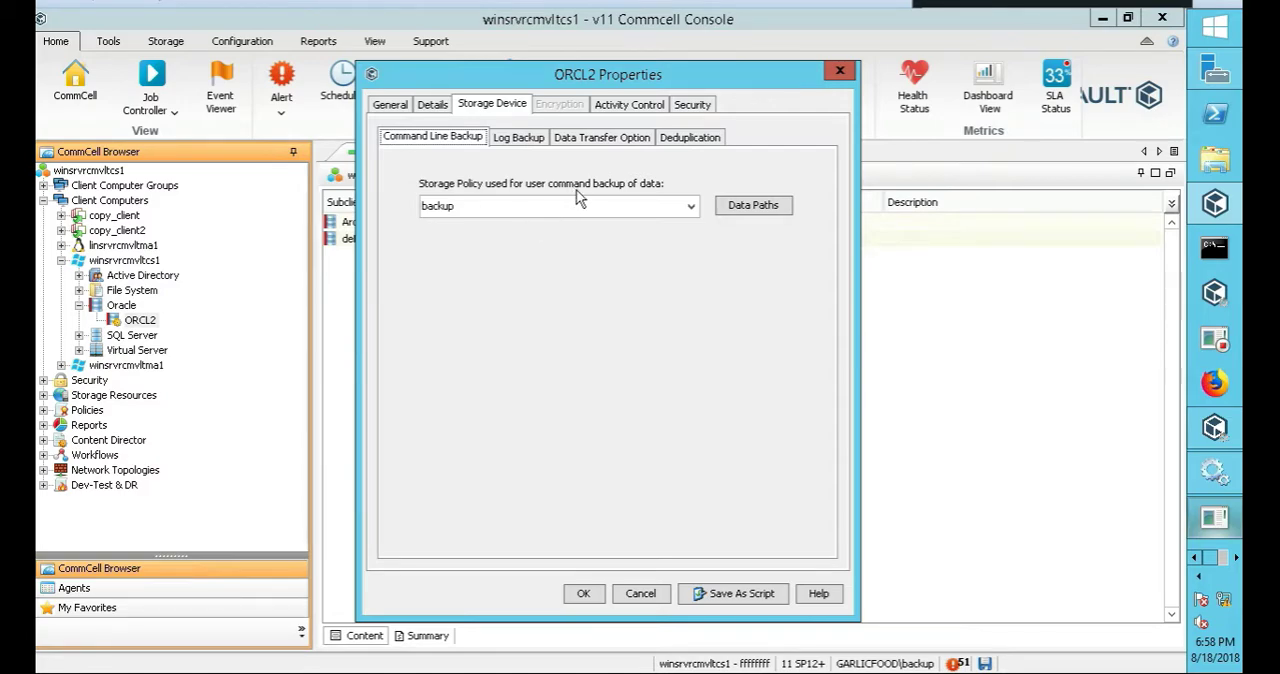
click(688, 204)
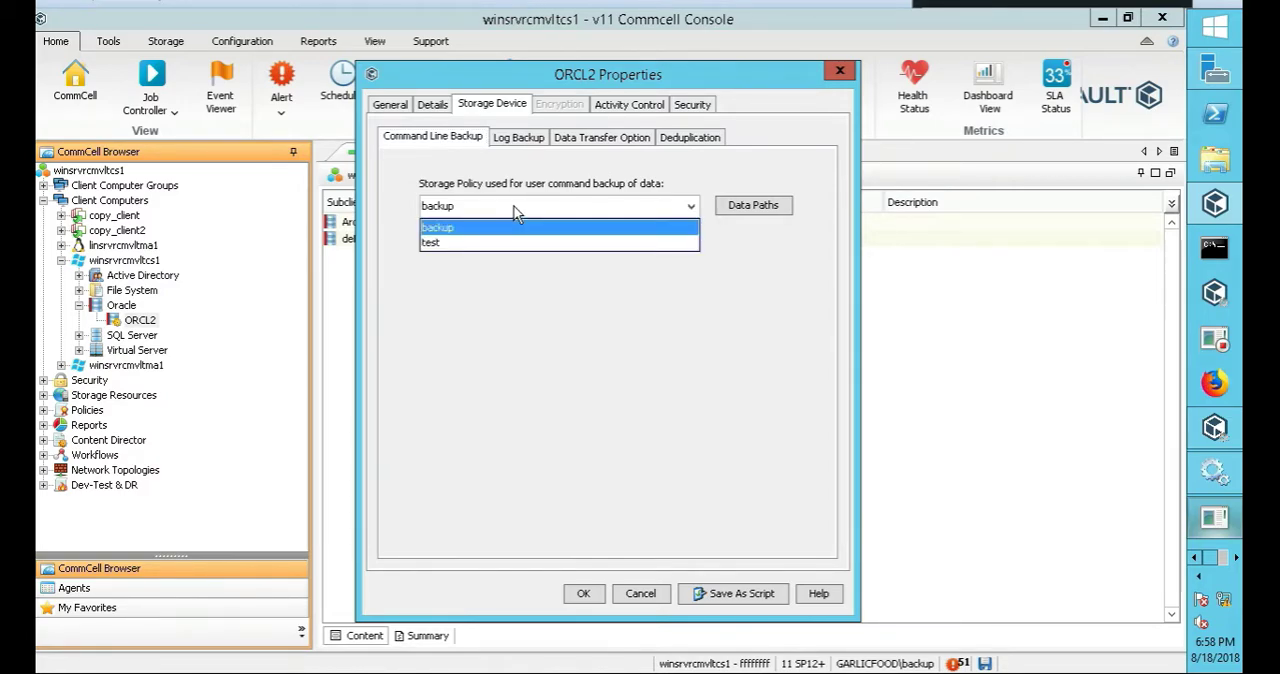
click(518, 136)
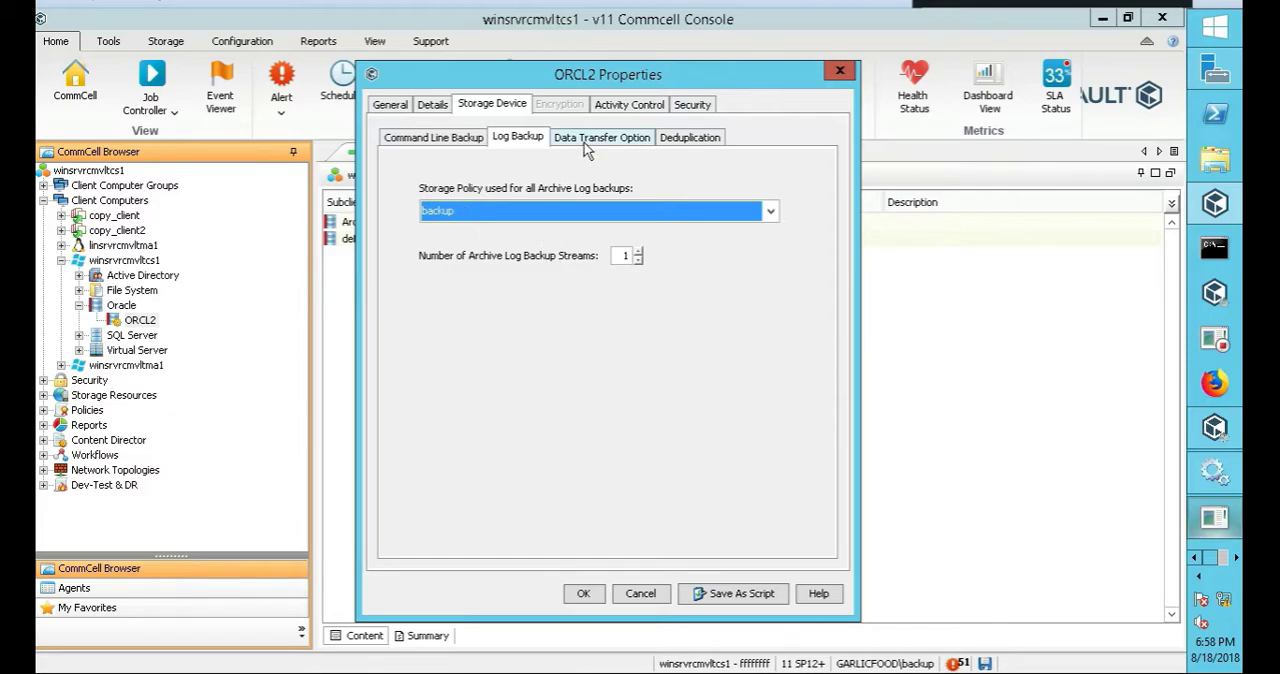
click(600, 136)
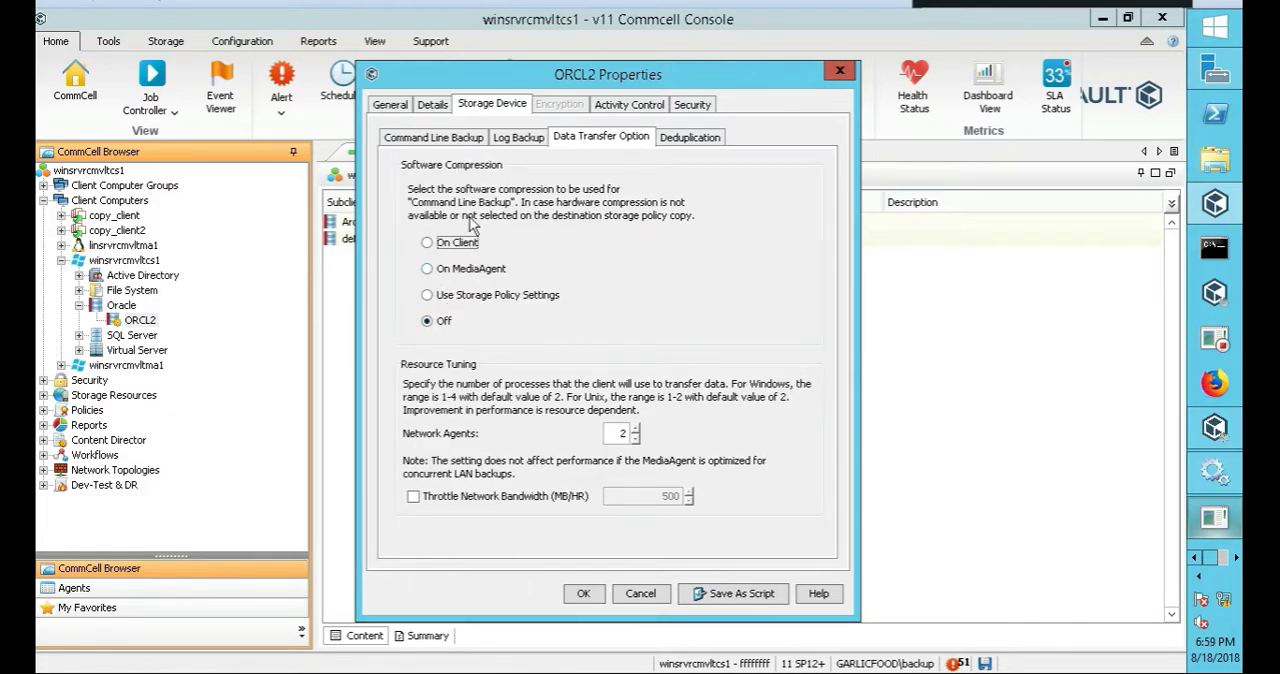
click(688, 136)
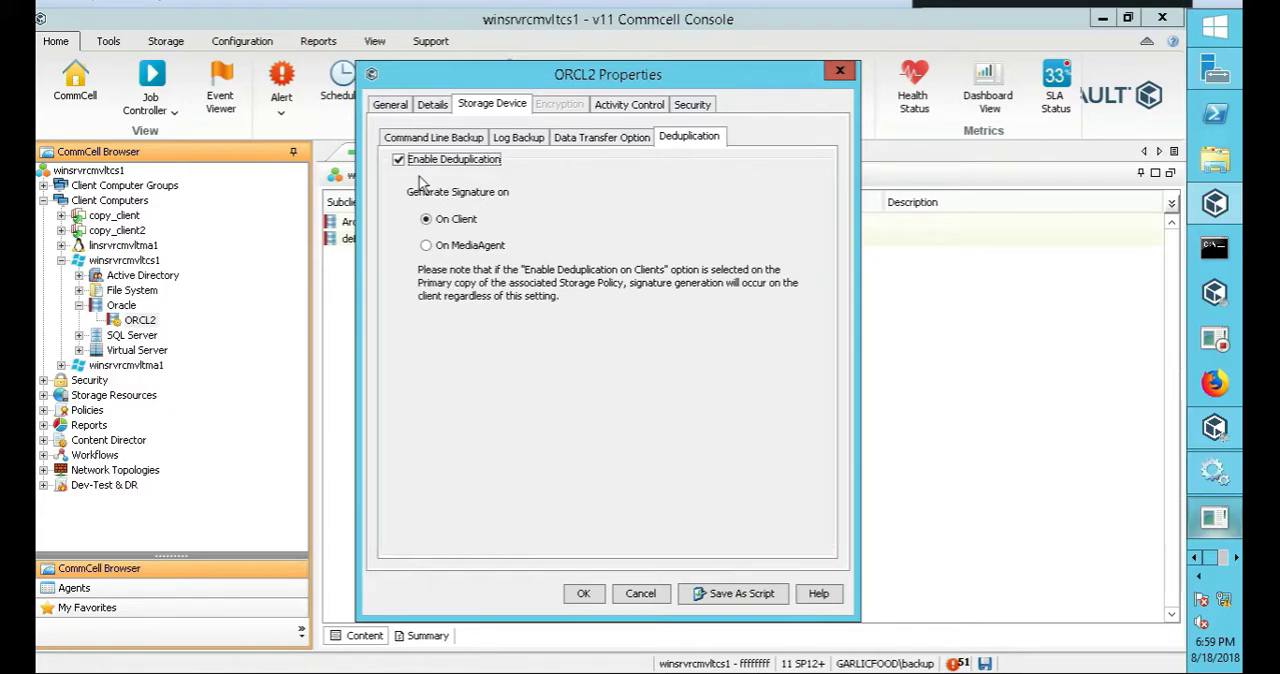
click(398, 160)
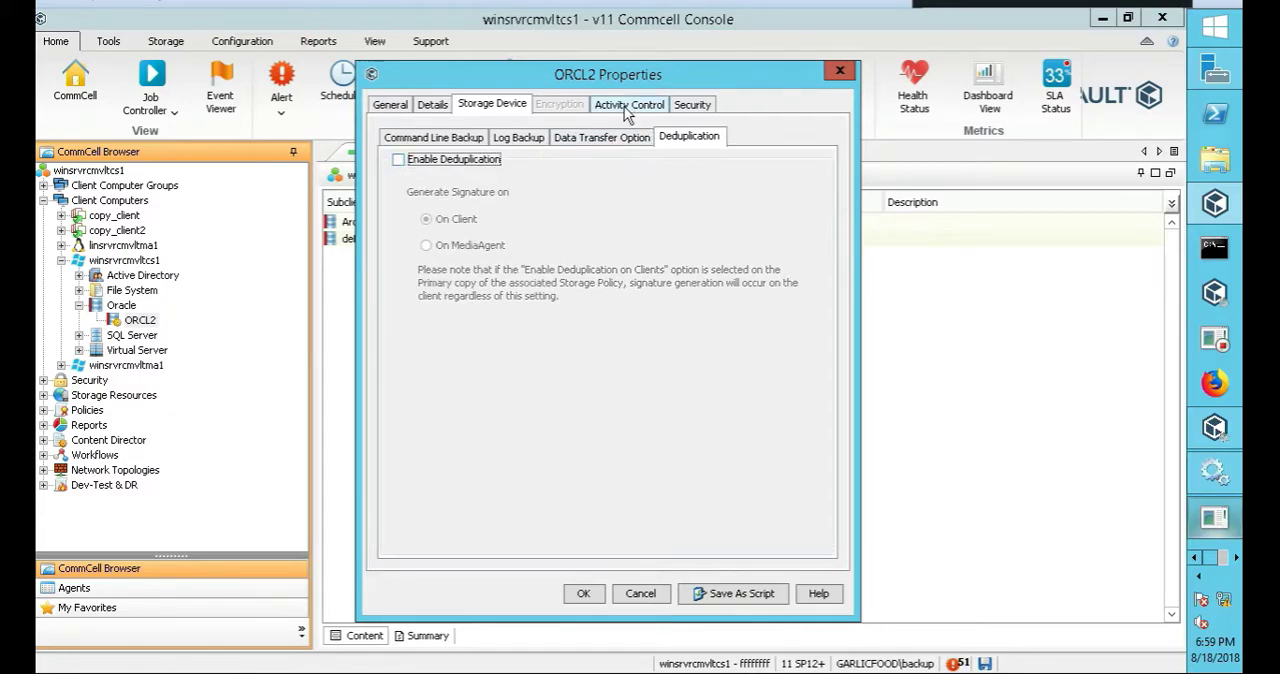
click(628, 104)
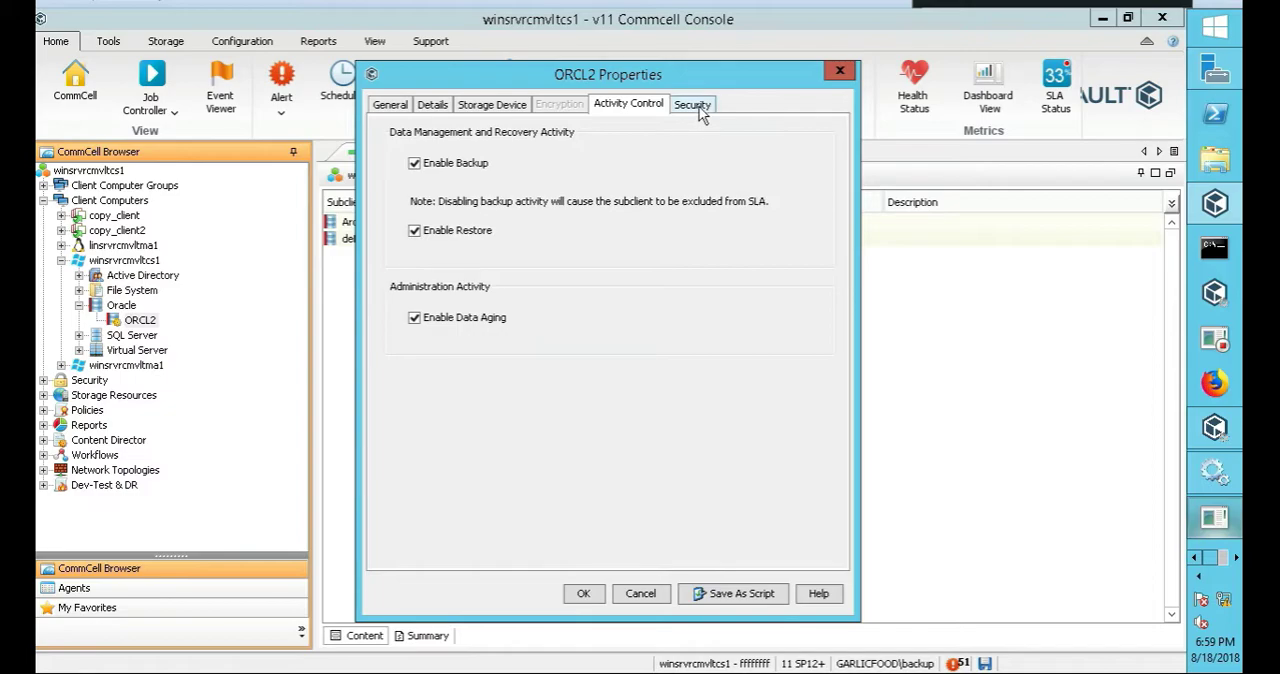
Close ORCL2's properties and select the ArchiveLog subclient in its subclient list
click(692, 104)
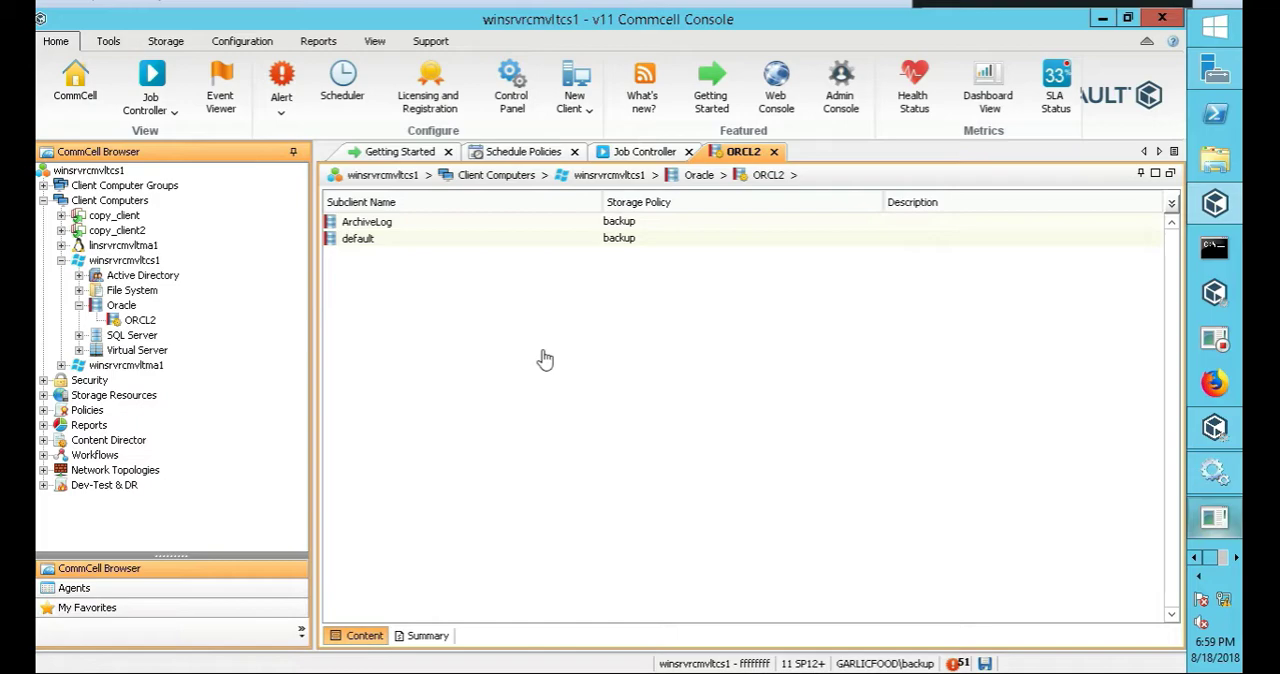
mouse_move(628, 228)
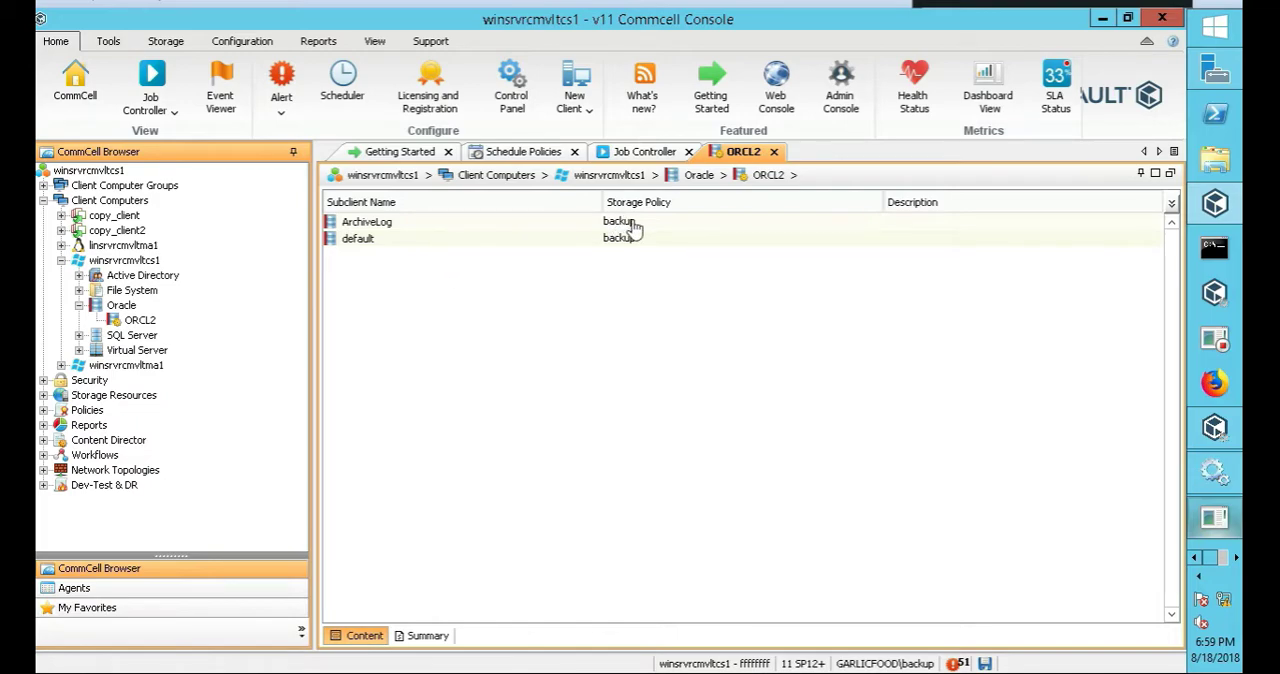
click(366, 220)
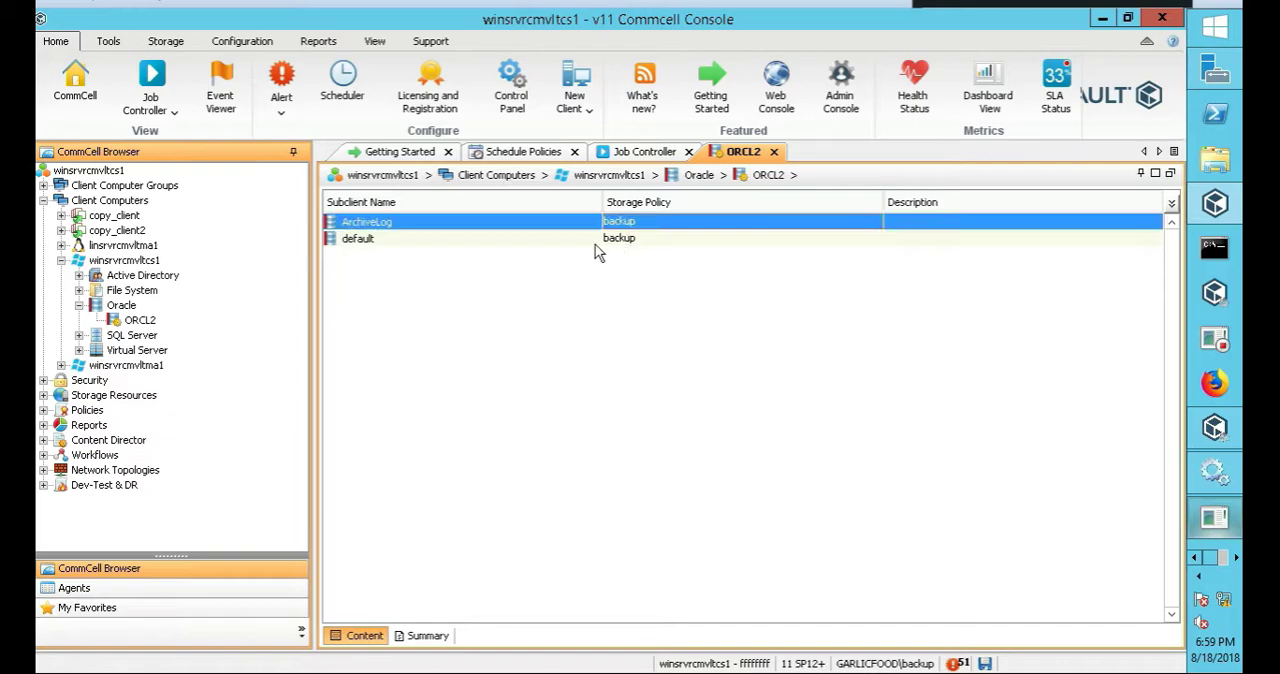
mouse_move(556, 244)
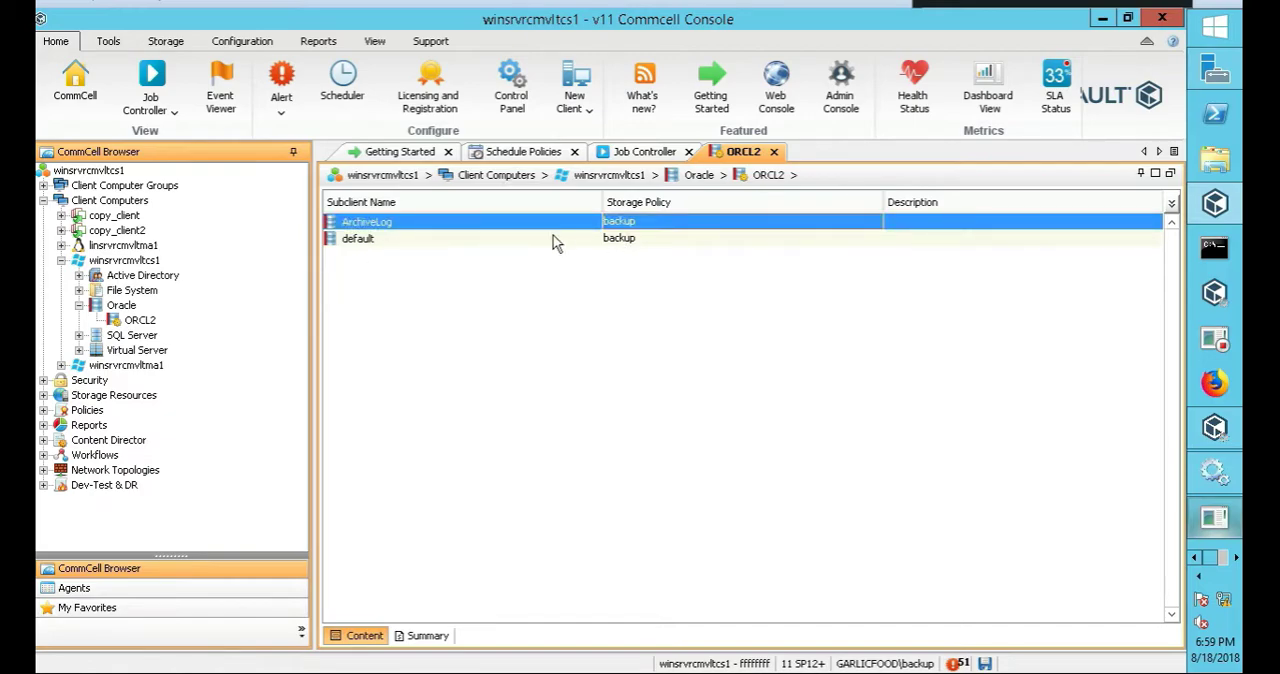
mouse_move(758, 132)
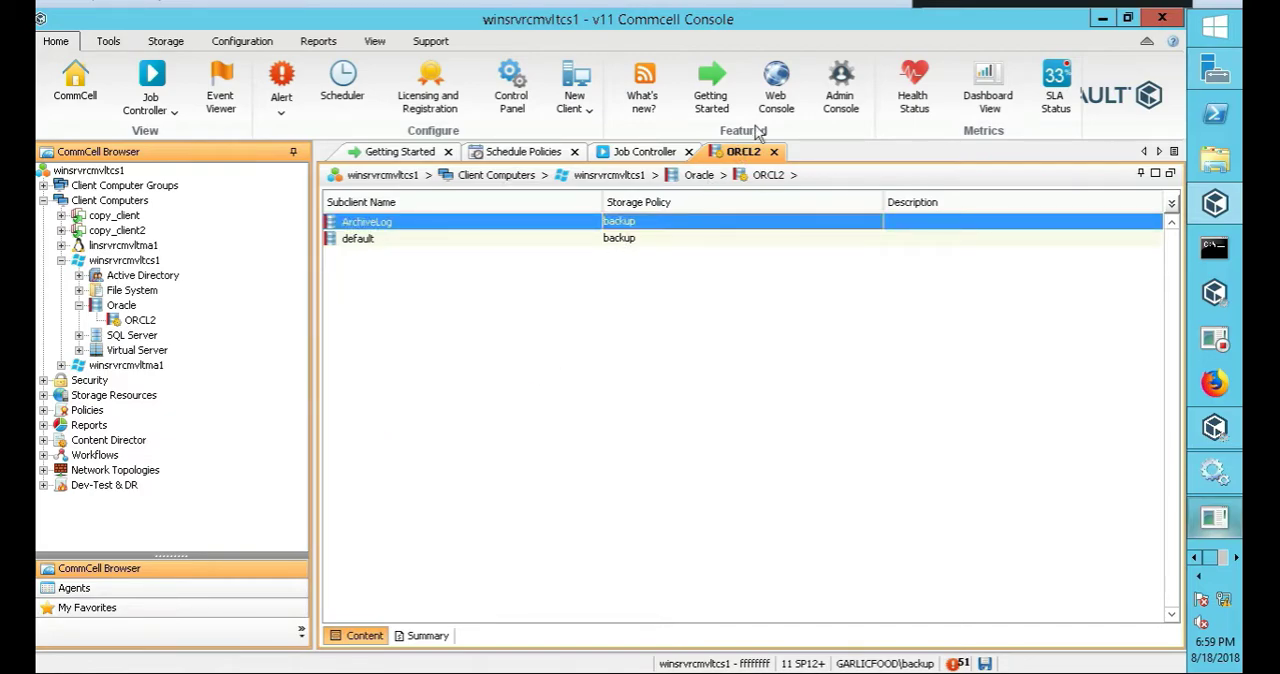
mouse_move(568, 308)
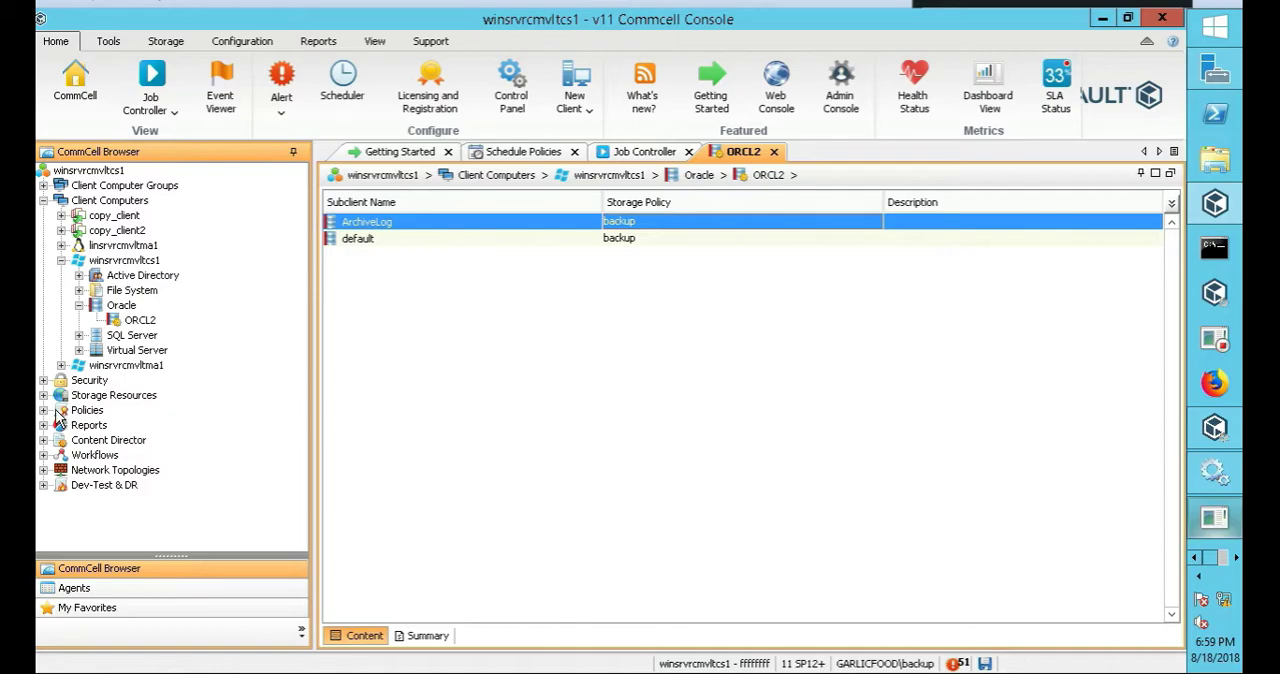
mouse_move(52, 418)
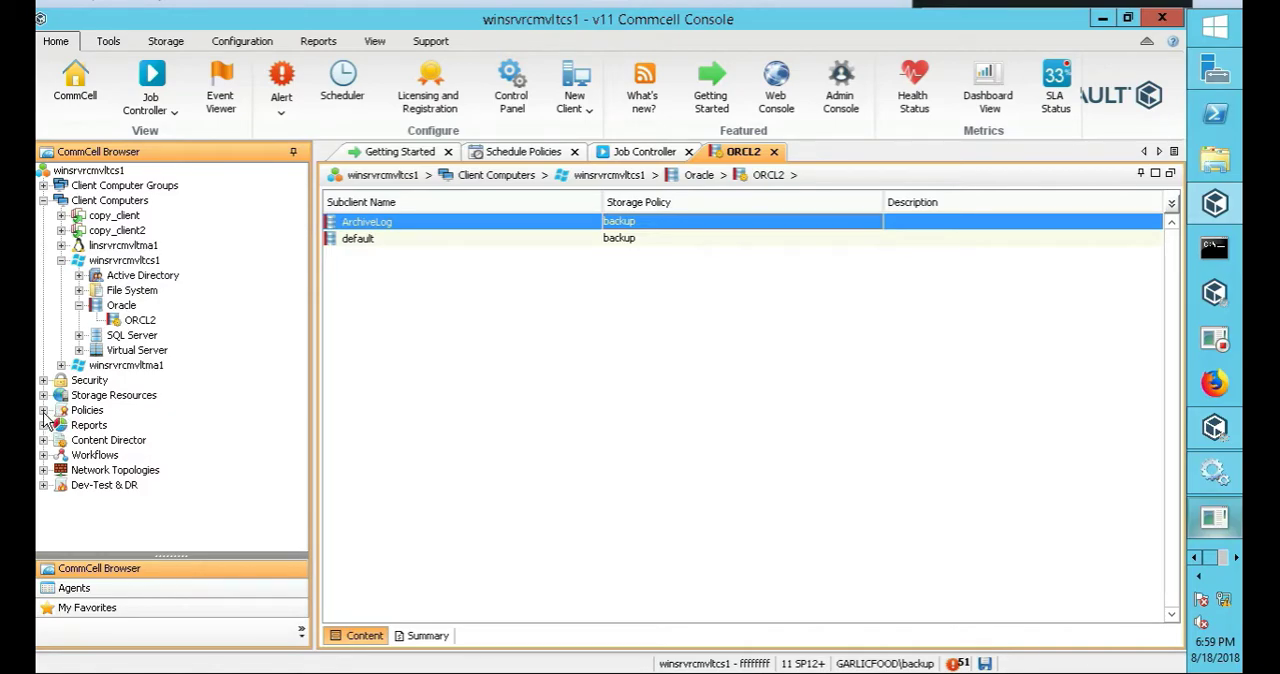
Expand Policies to reach the Schedule Policies list with its ten existing policies
click(44, 410)
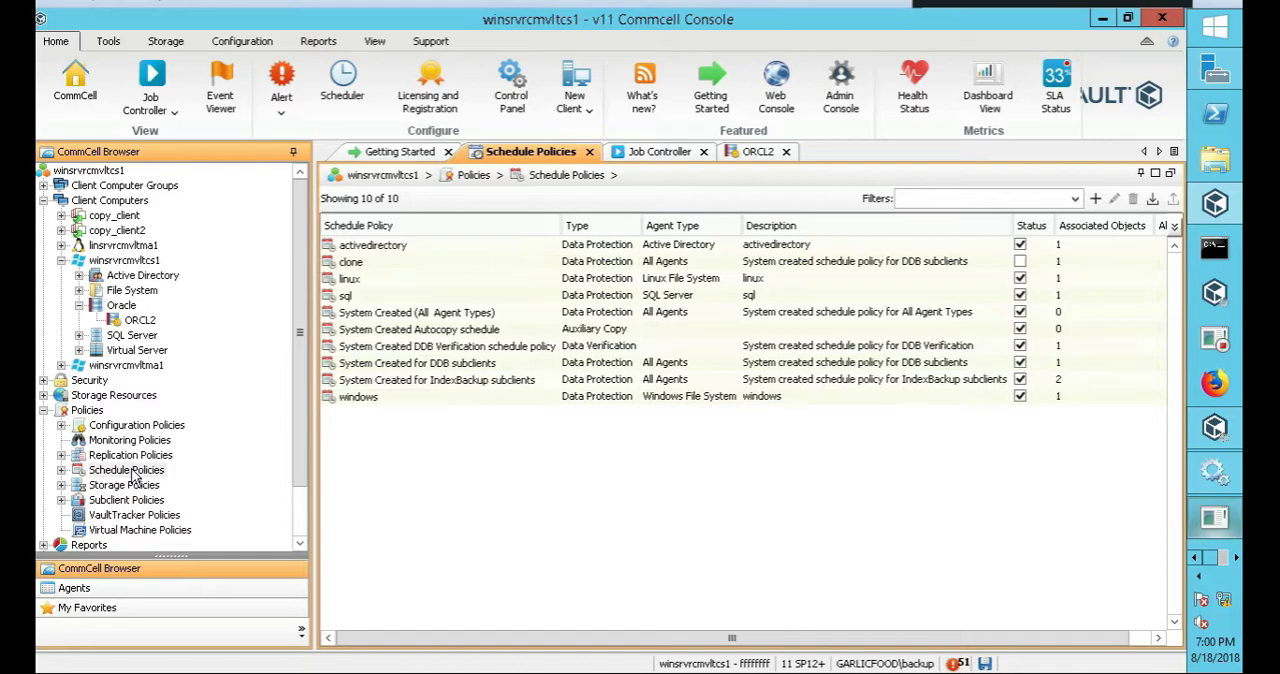
Create a new schedule policy named oracle
right_click(126, 470)
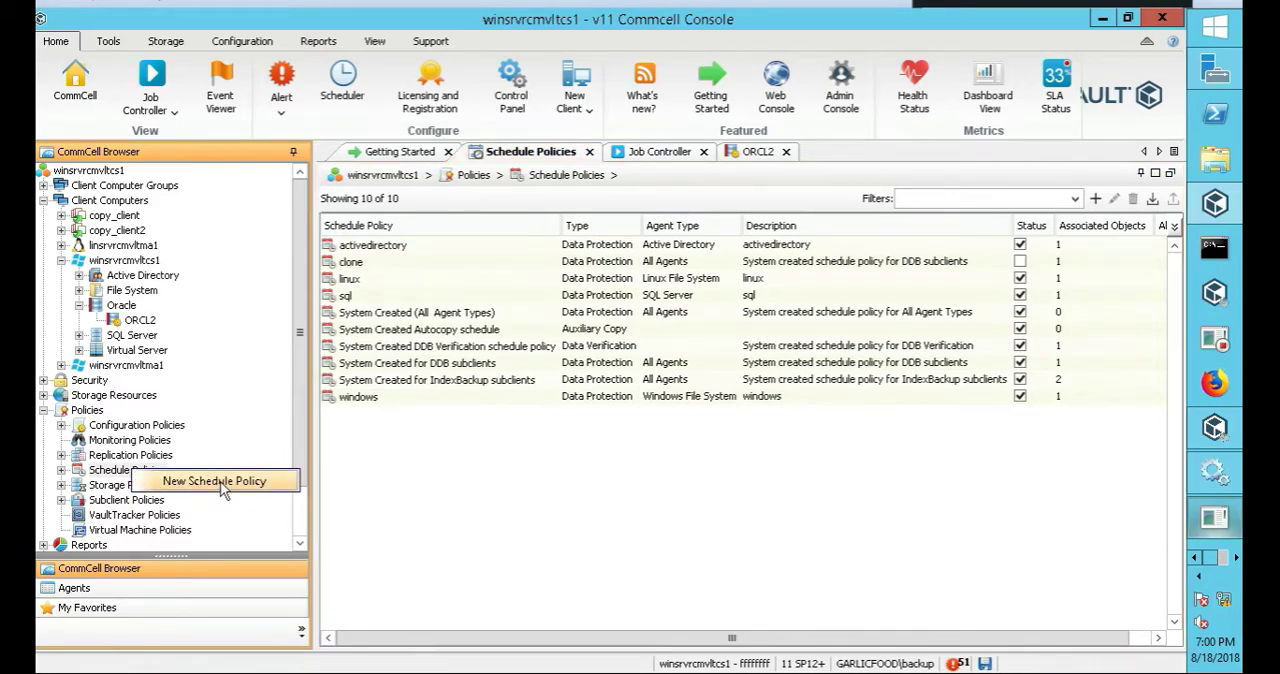
click(212, 482)
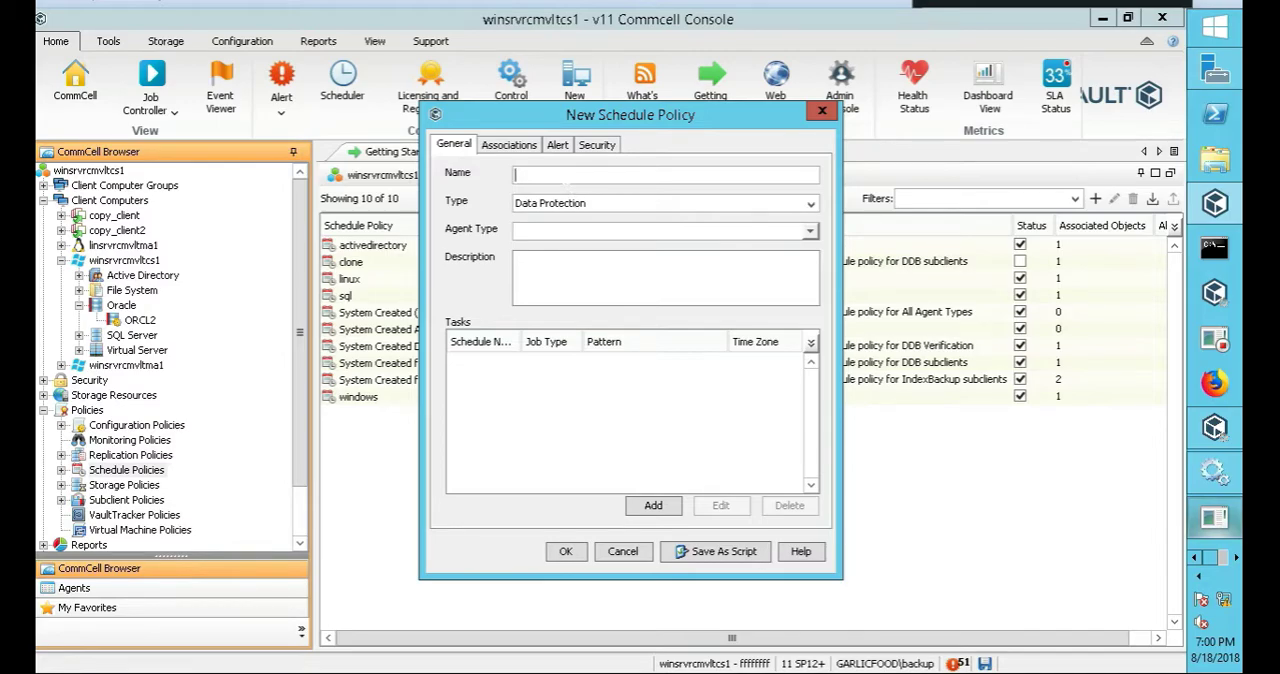
text(oracle)
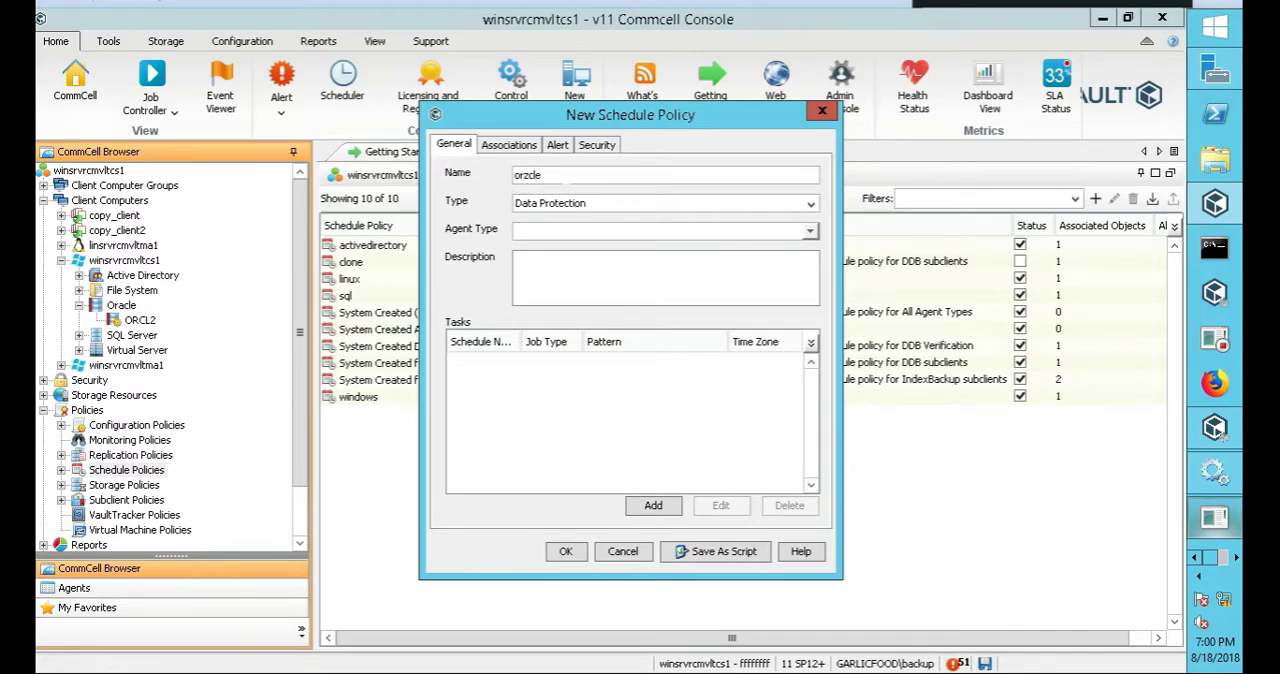
text(oracle)
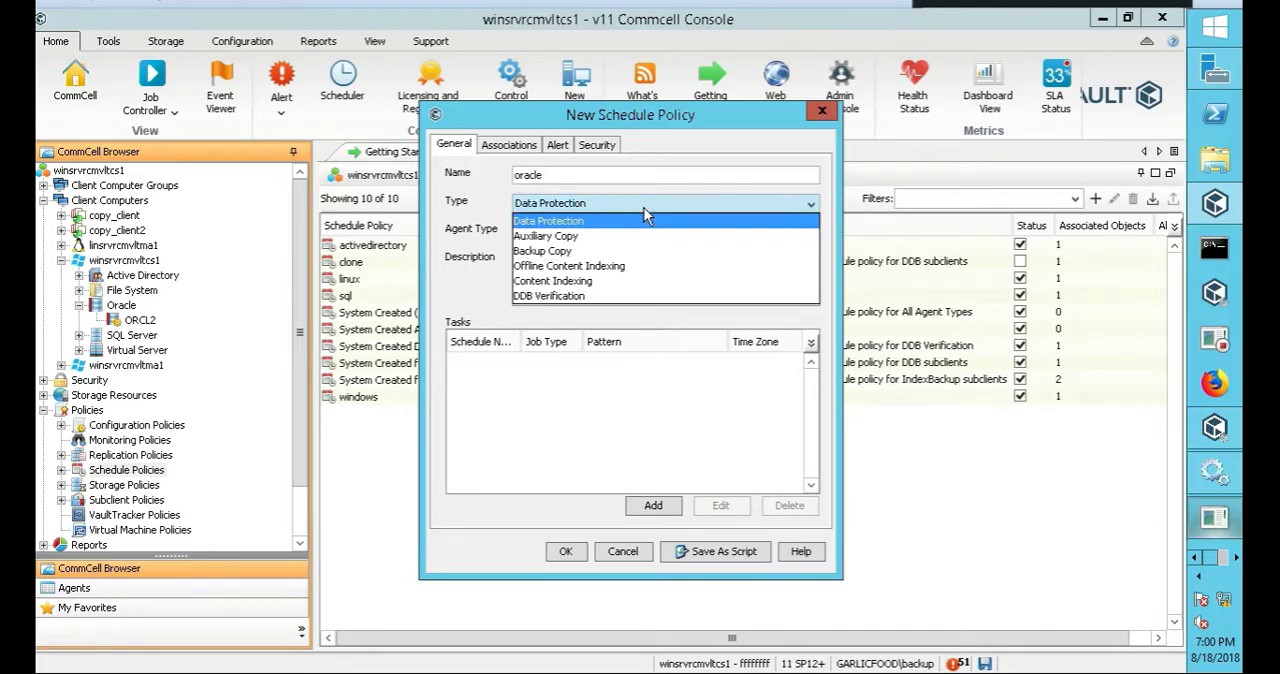
Set the policy's agent type to Oracle under Database and its description to oracle
click(548, 220)
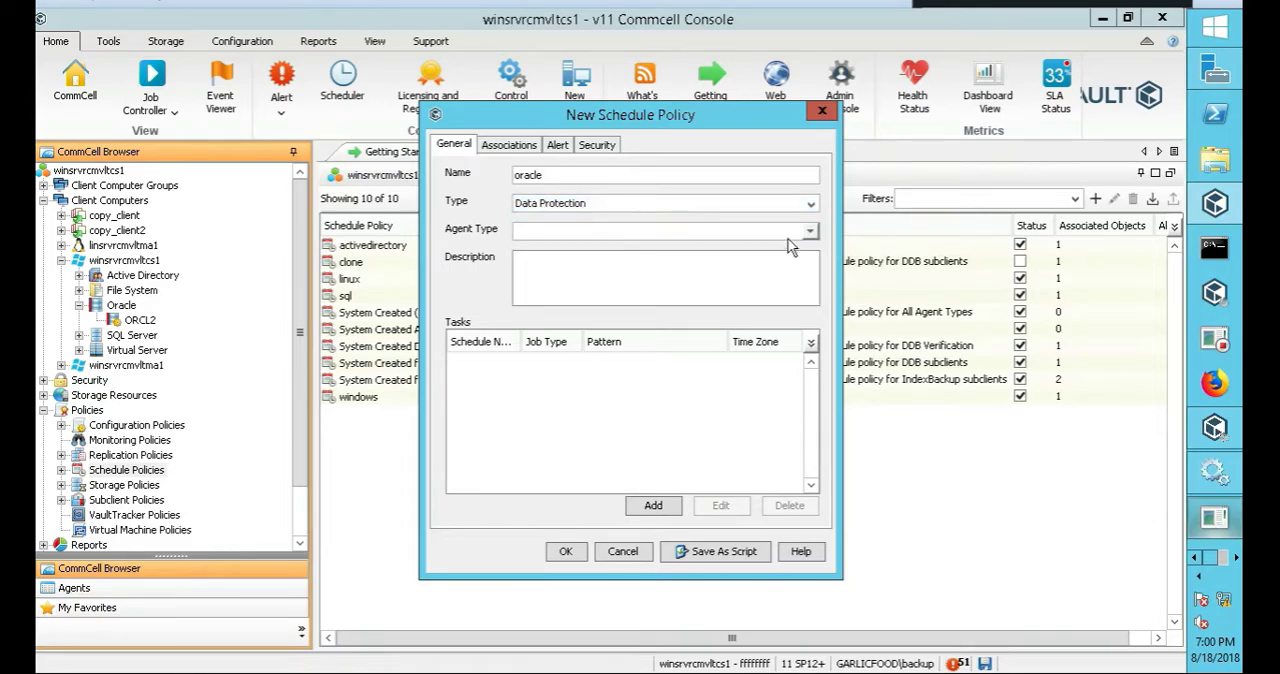
click(808, 230)
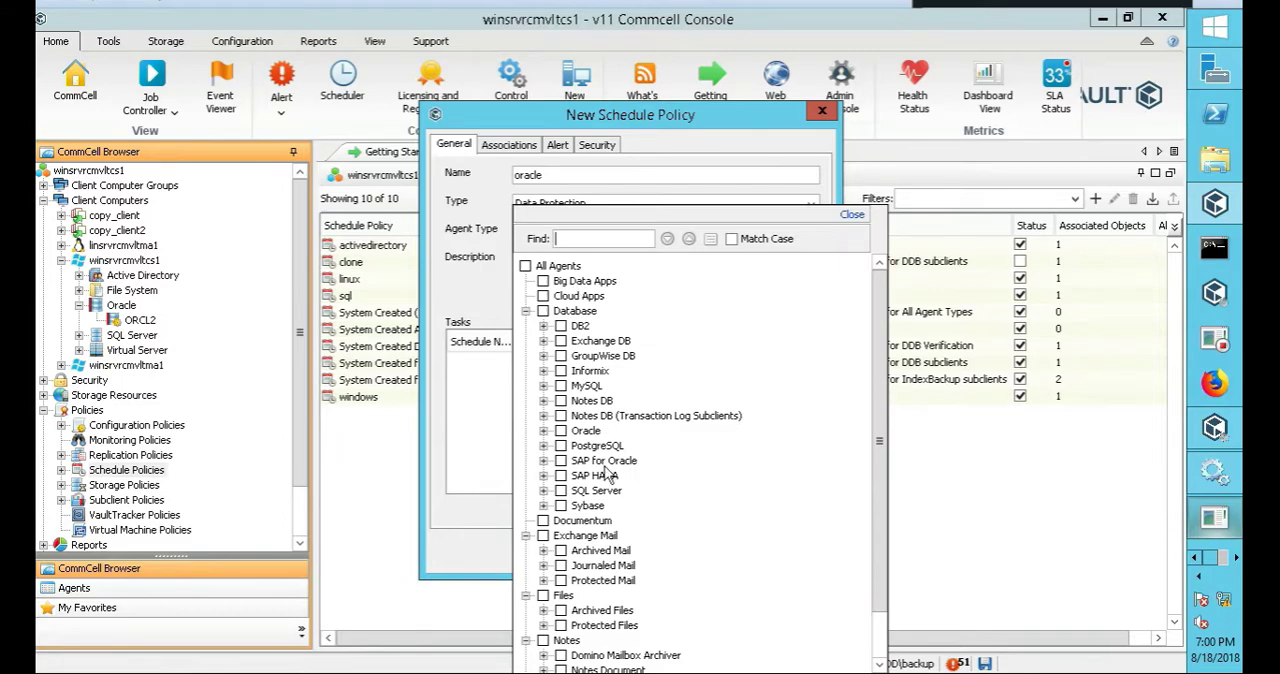
scroll(down, 3)
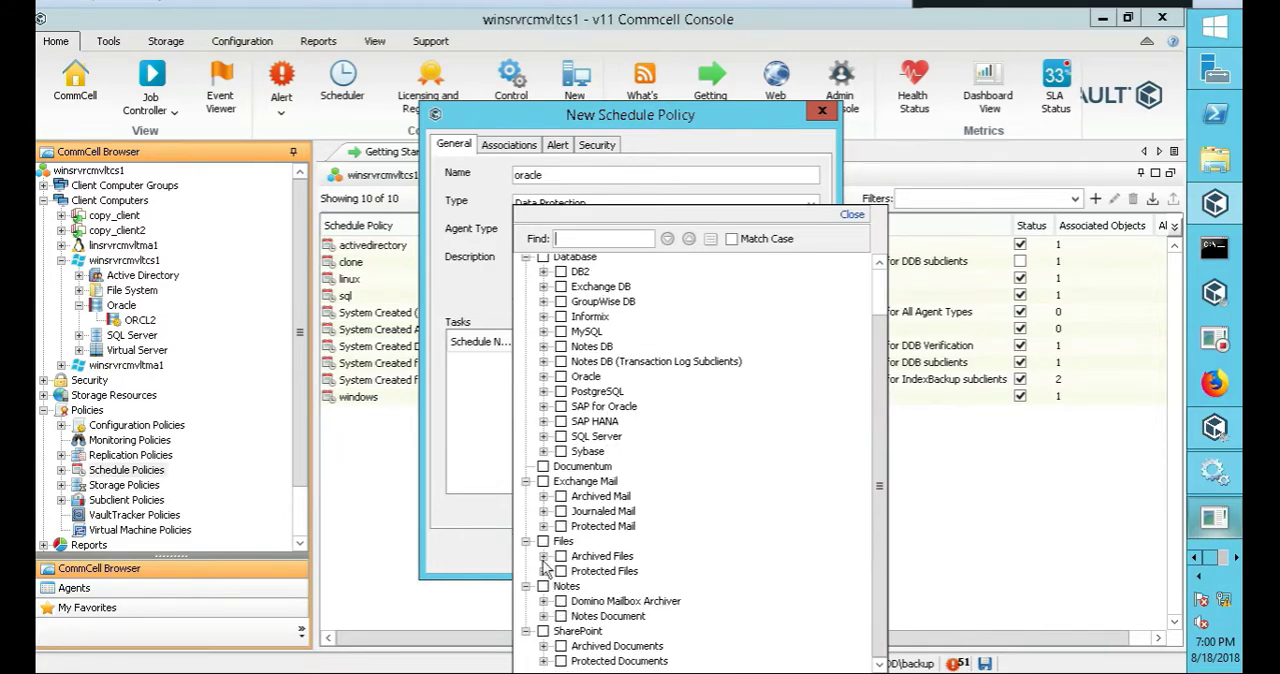
click(560, 376)
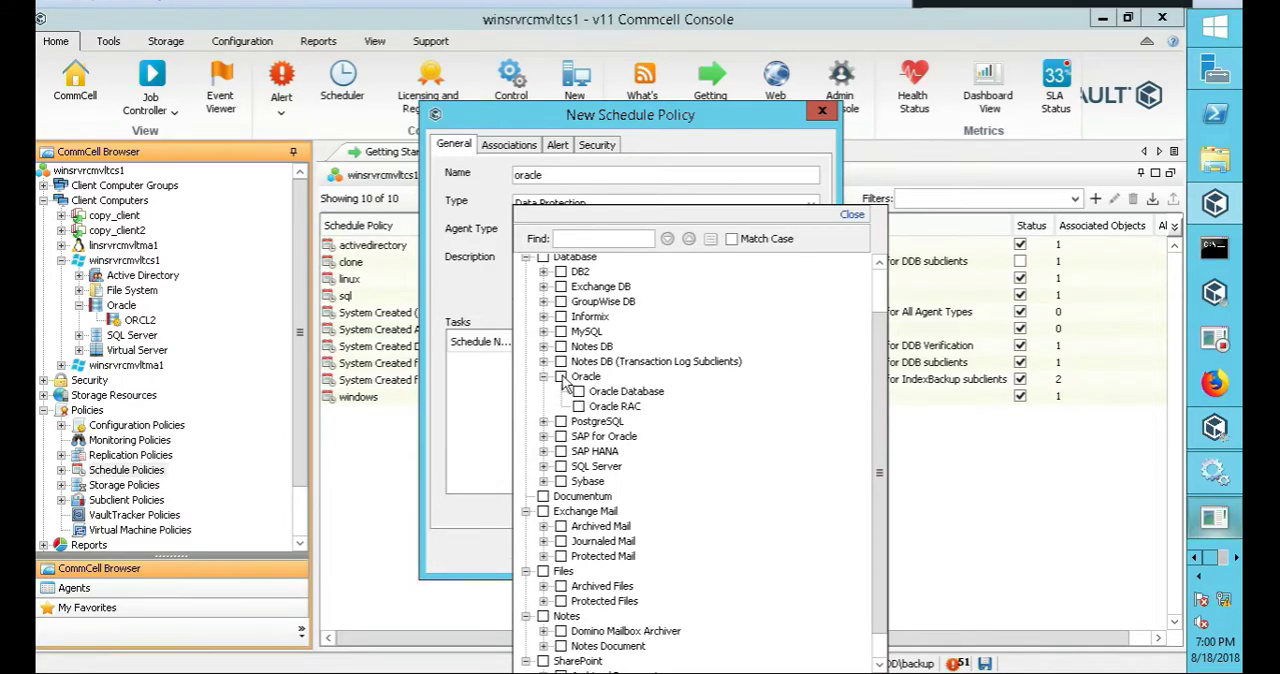
click(586, 378)
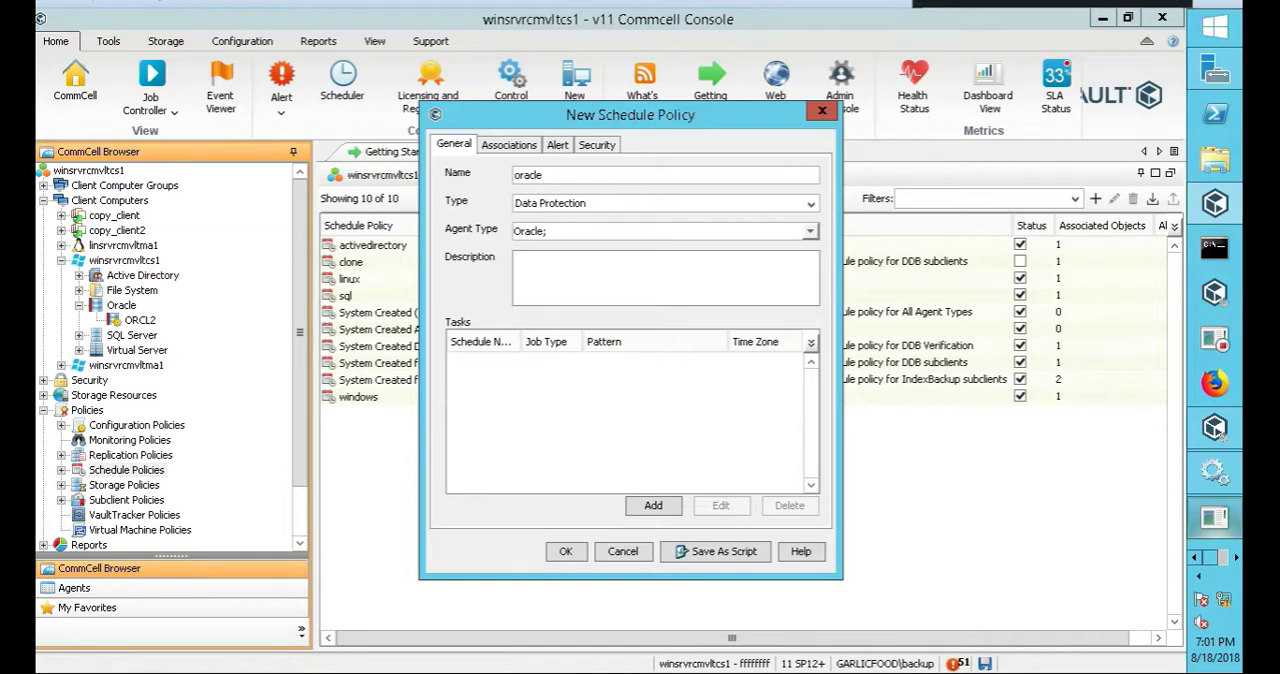
text(oracle)
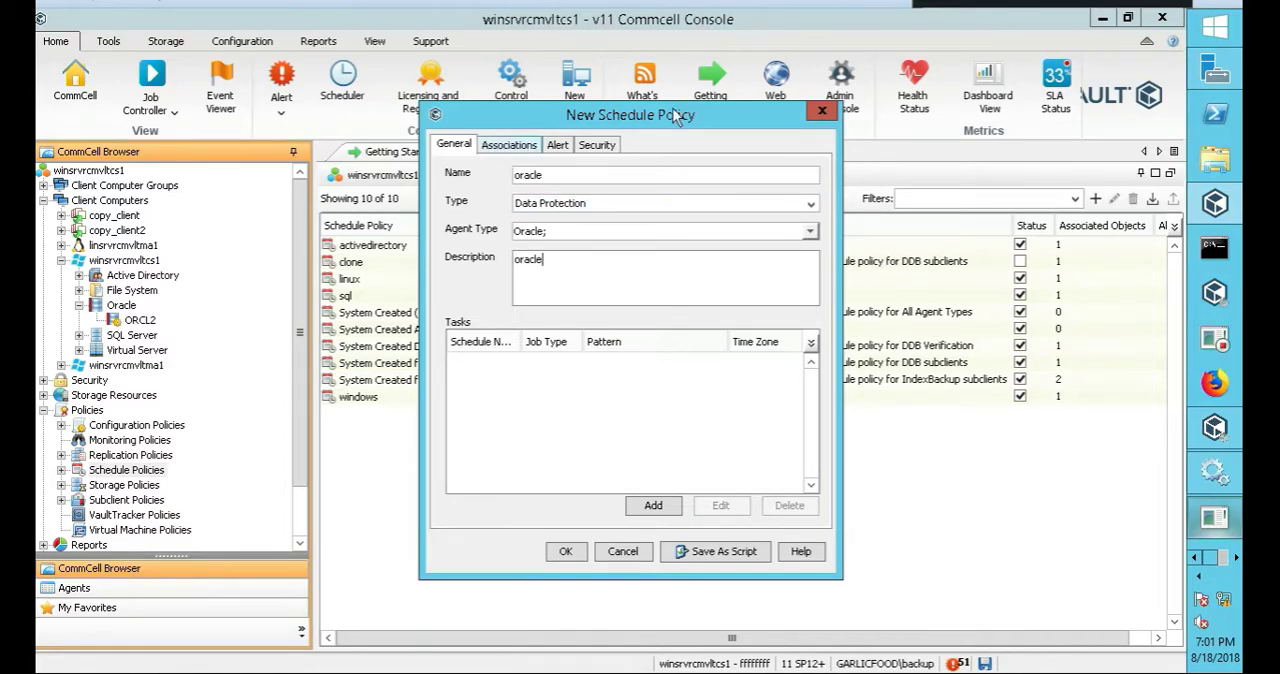
click(508, 144)
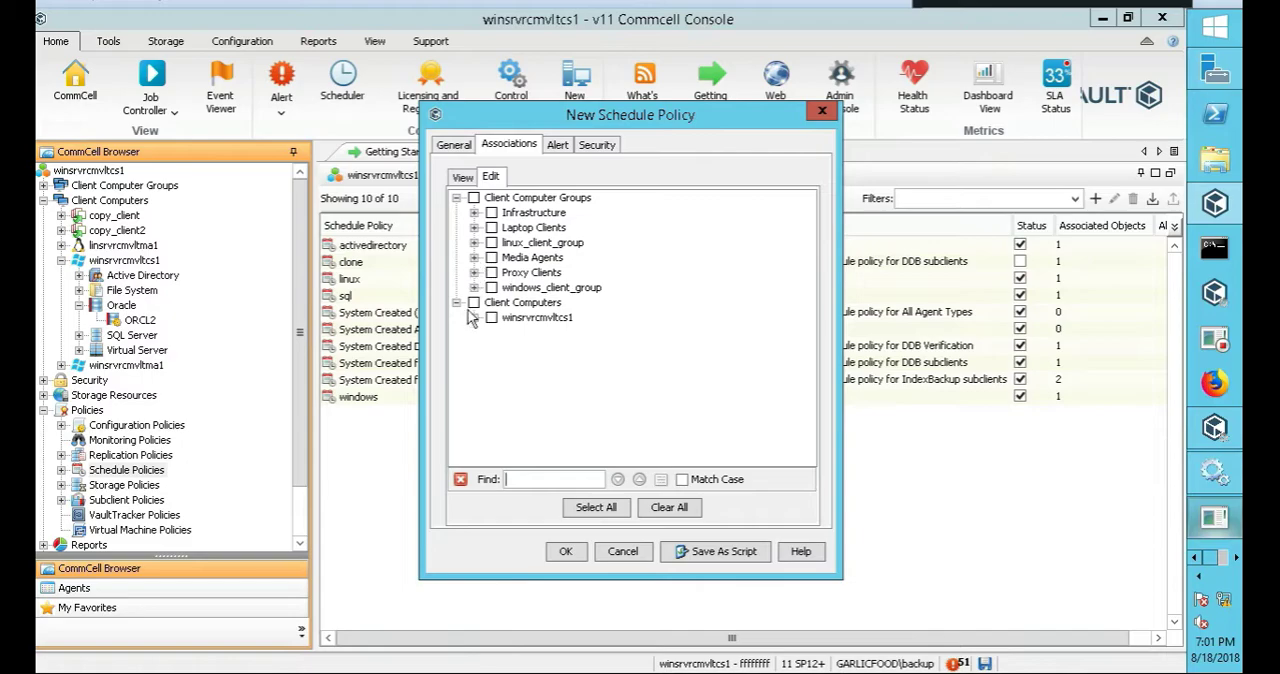
mouse_move(476, 324)
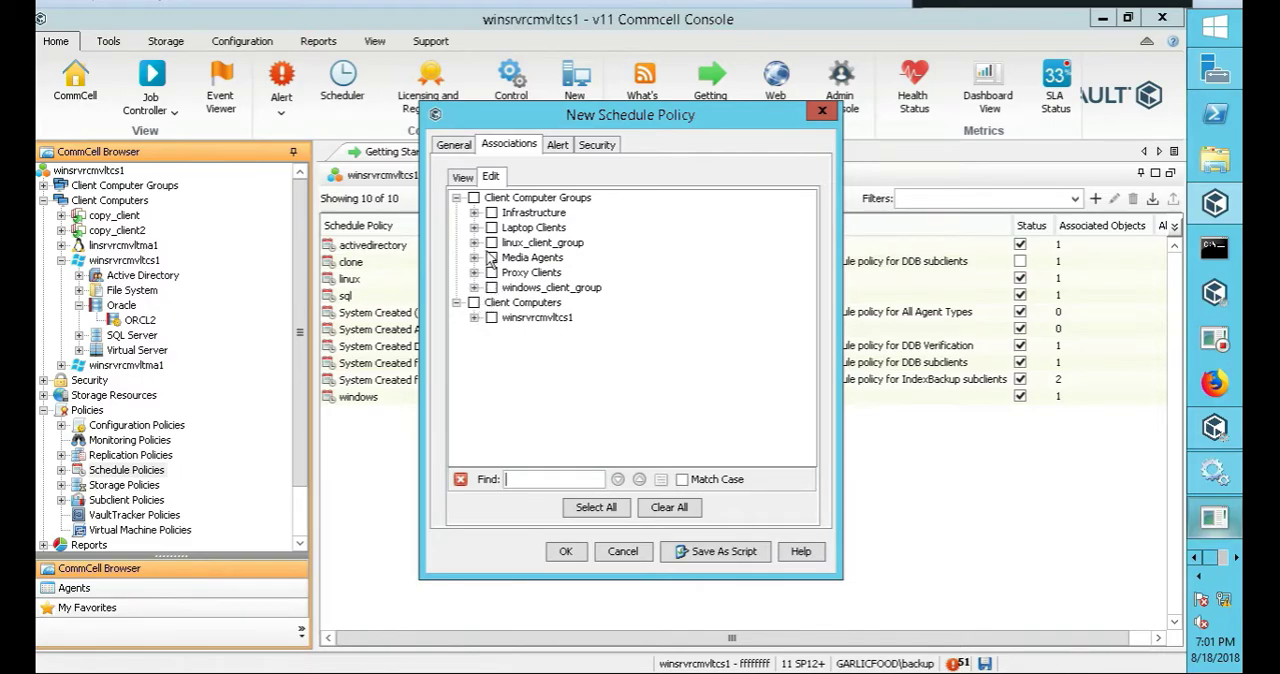
Associate the policy with ORCL2 under windows_client_group > winsrvrcmvltcs1 > Oracle
click(476, 316)
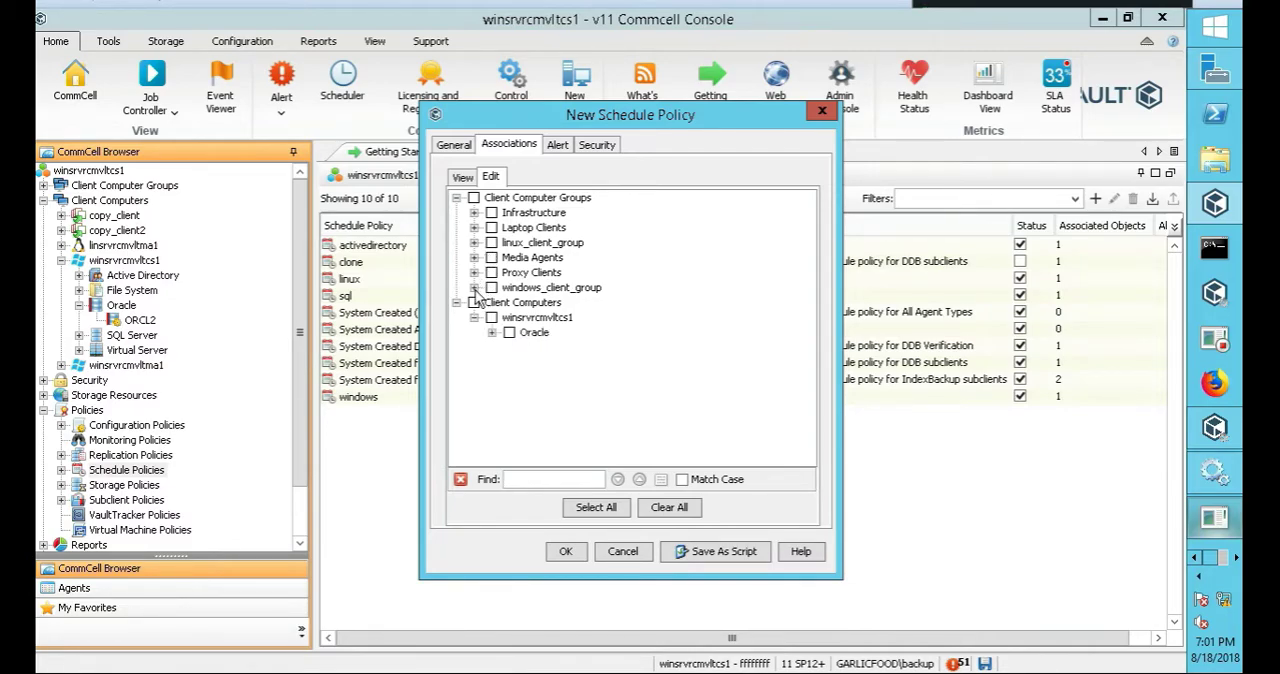
click(476, 288)
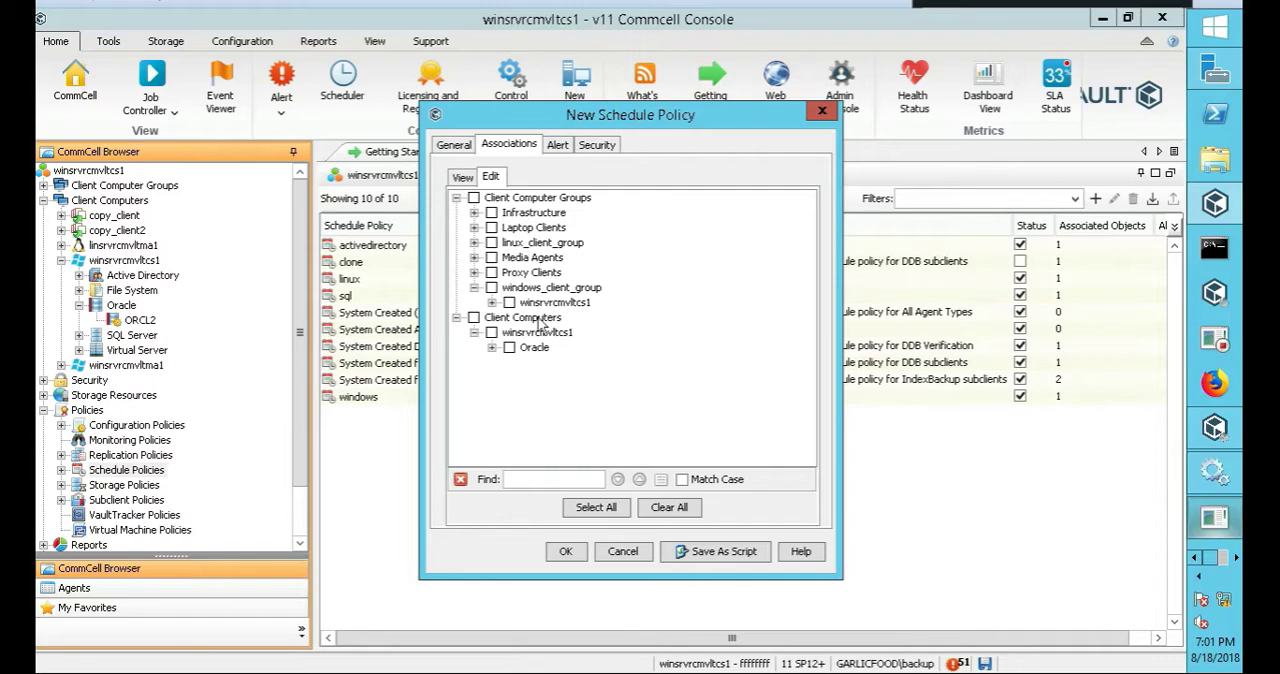
click(508, 316)
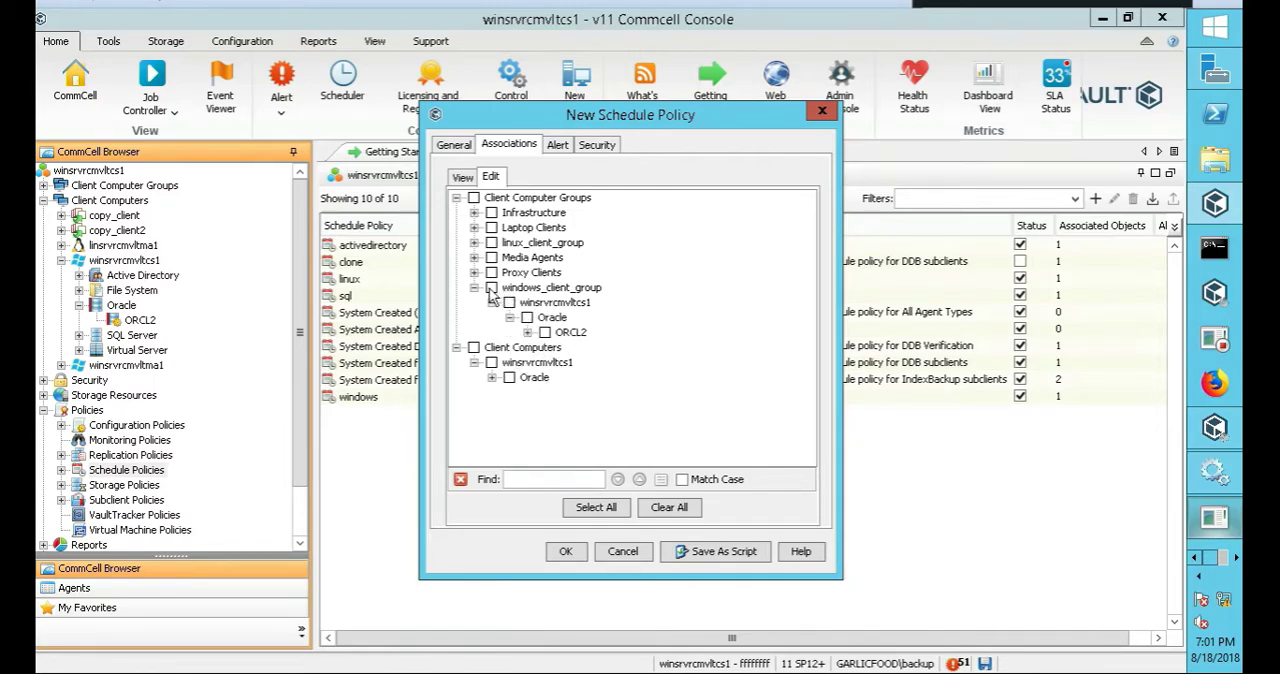
click(544, 332)
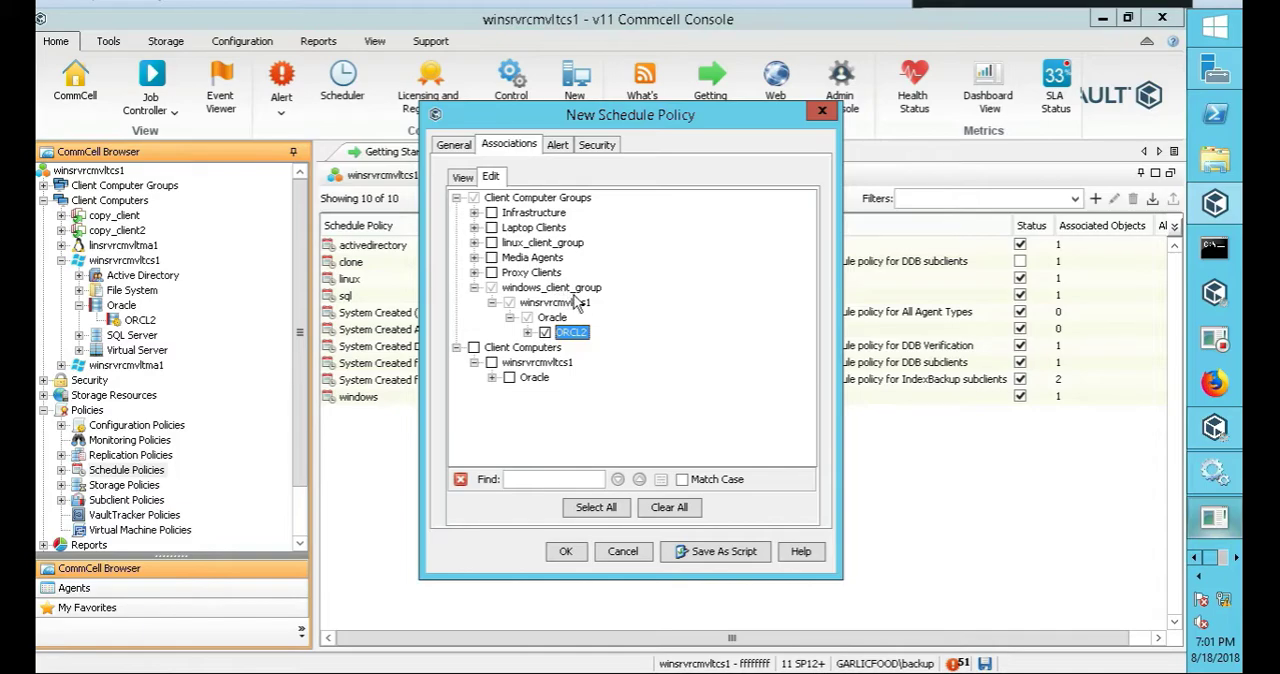
mouse_move(576, 304)
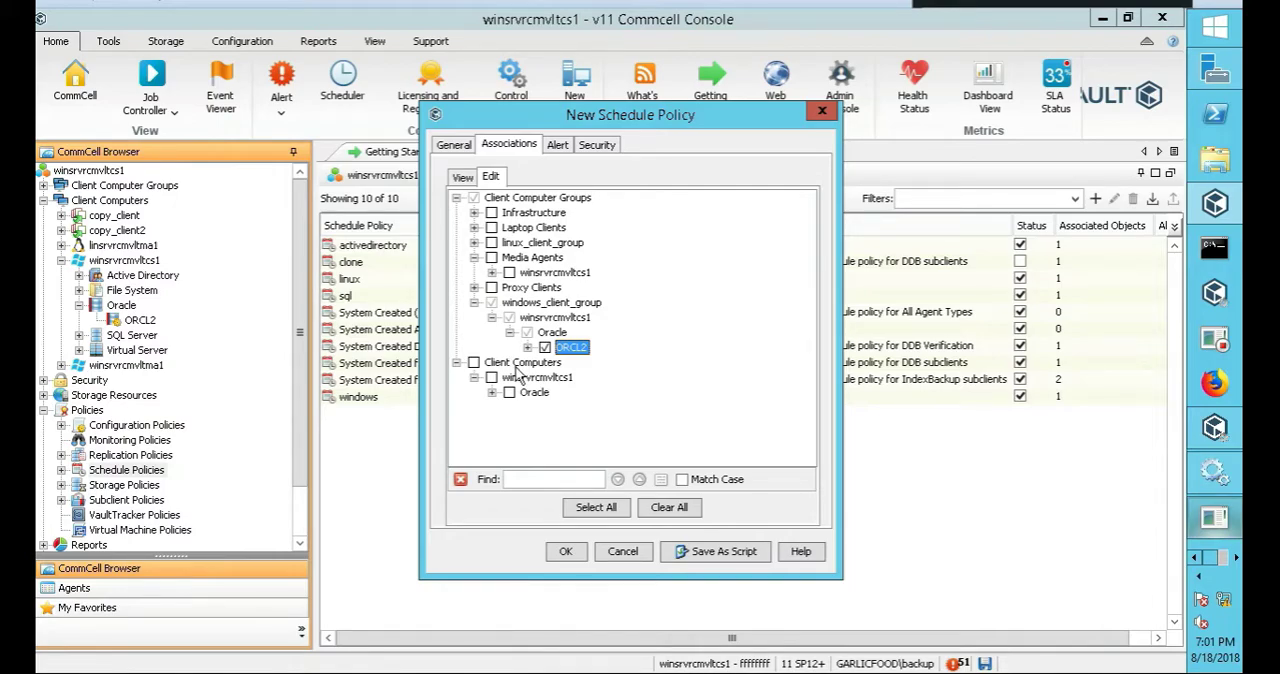
mouse_move(564, 388)
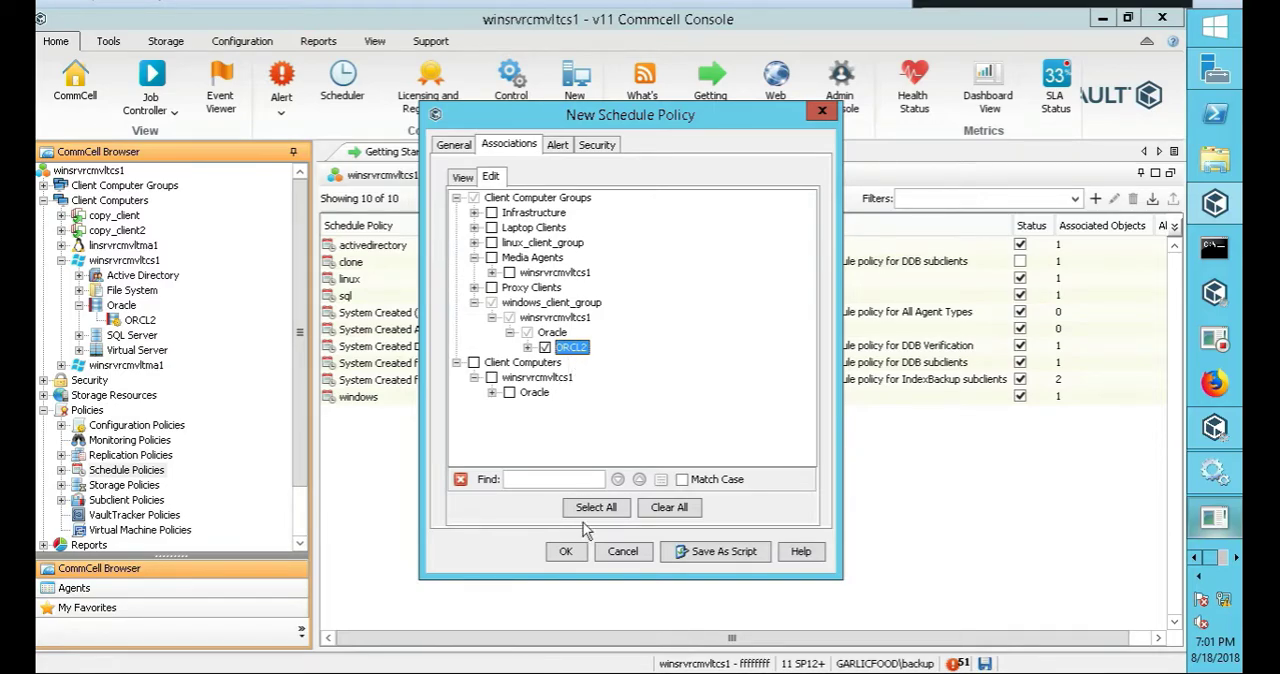
Review the chosen associations, Alert and Security settings, and return to General
click(460, 176)
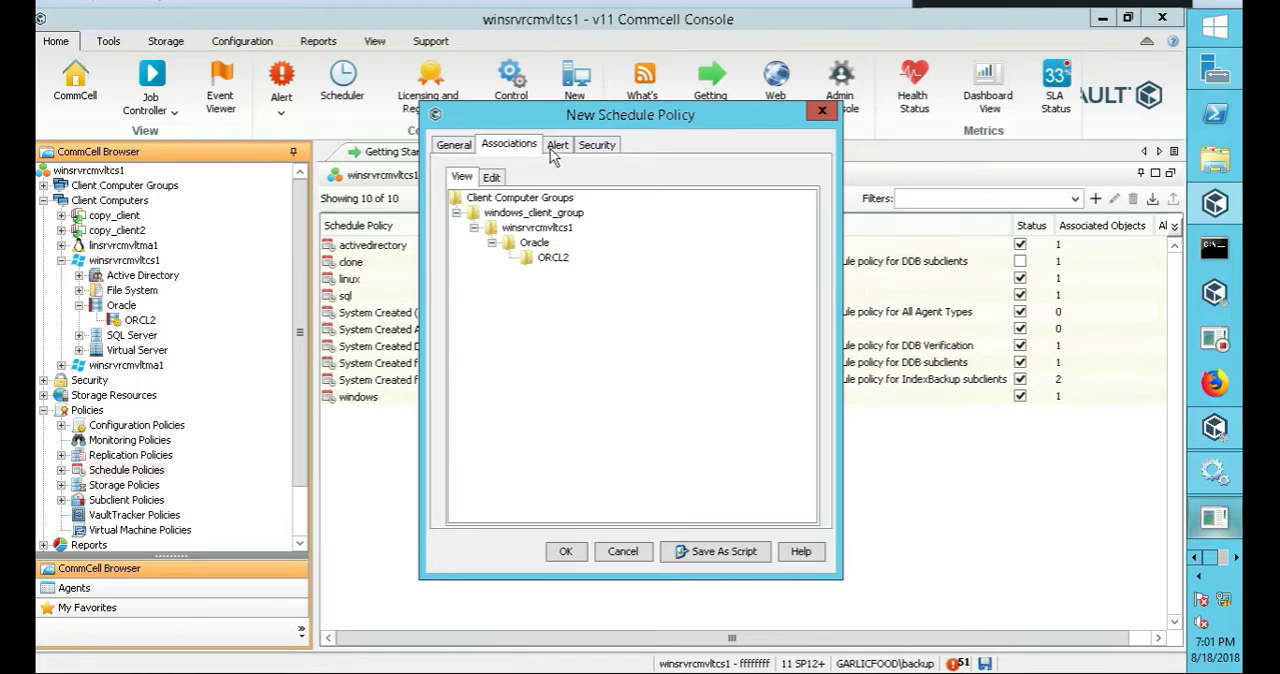
click(556, 144)
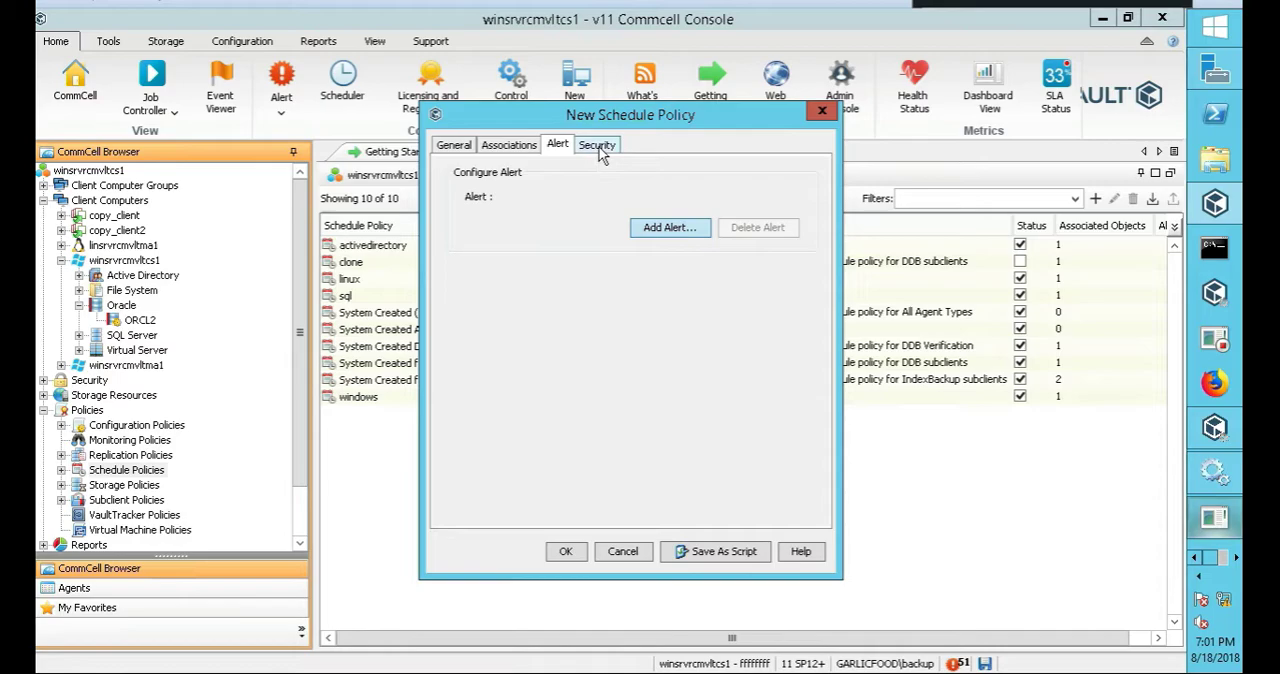
click(596, 144)
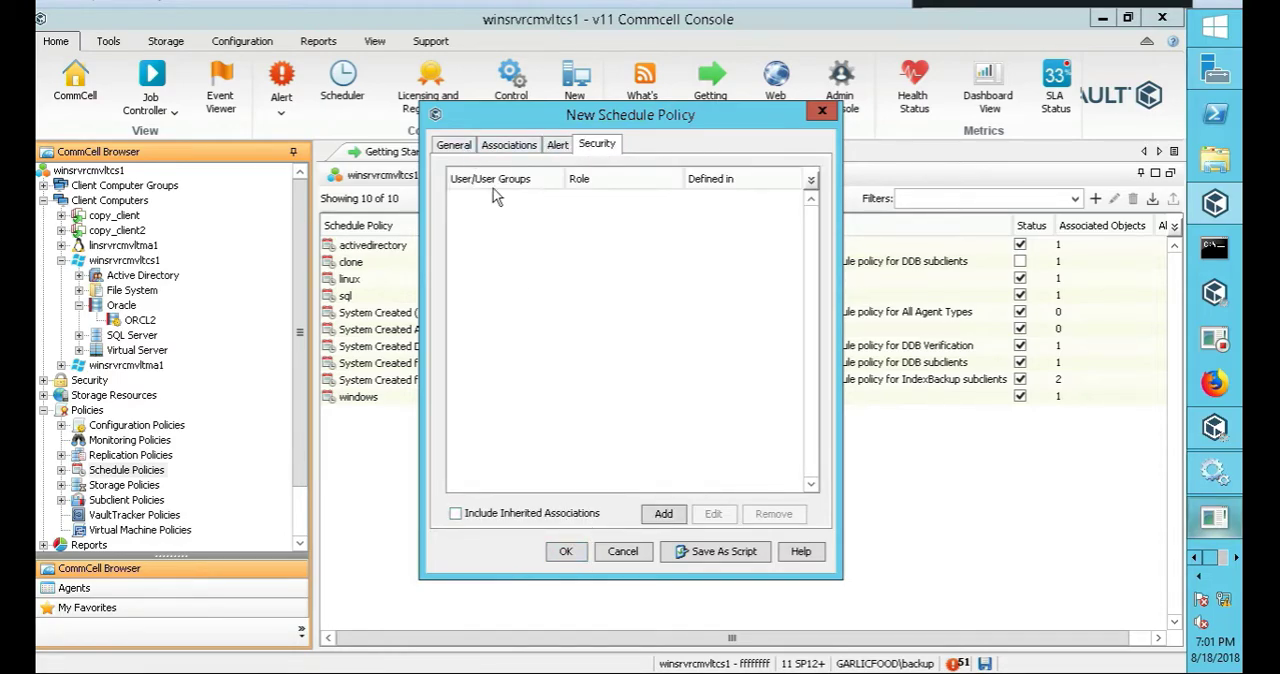
click(452, 144)
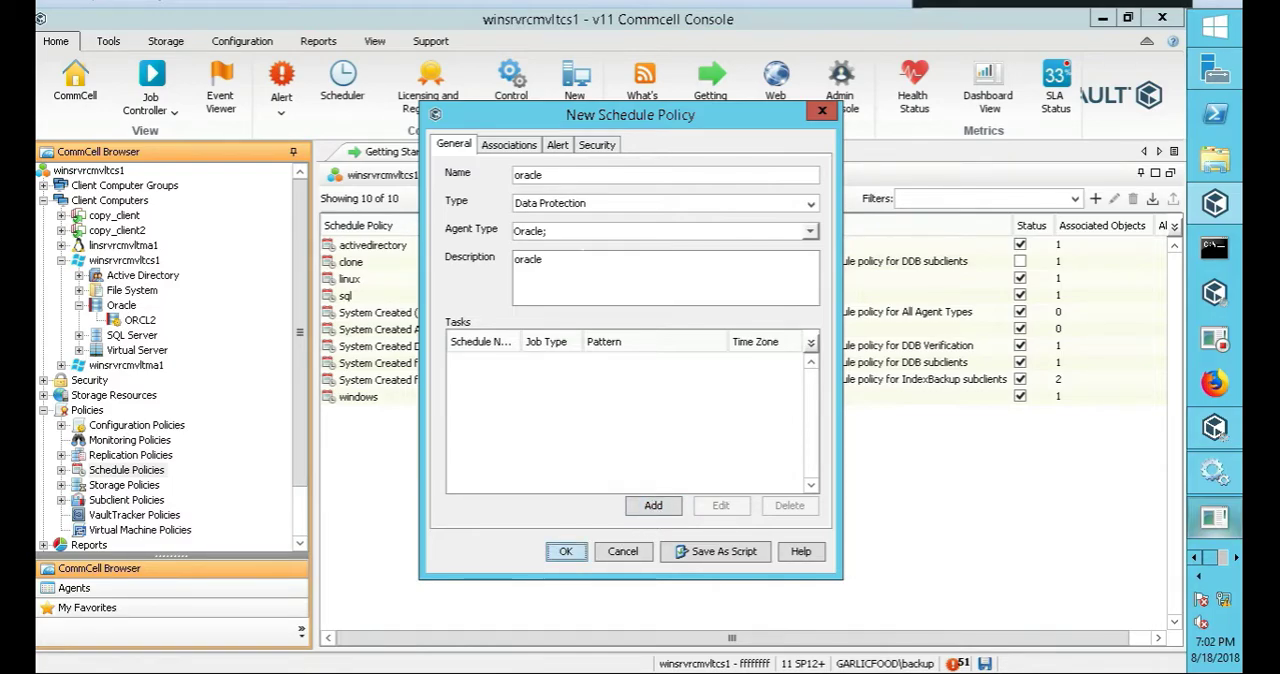
Add a full backup task oracle_full scheduled weekly on Saturday at 2:00
click(652, 504)
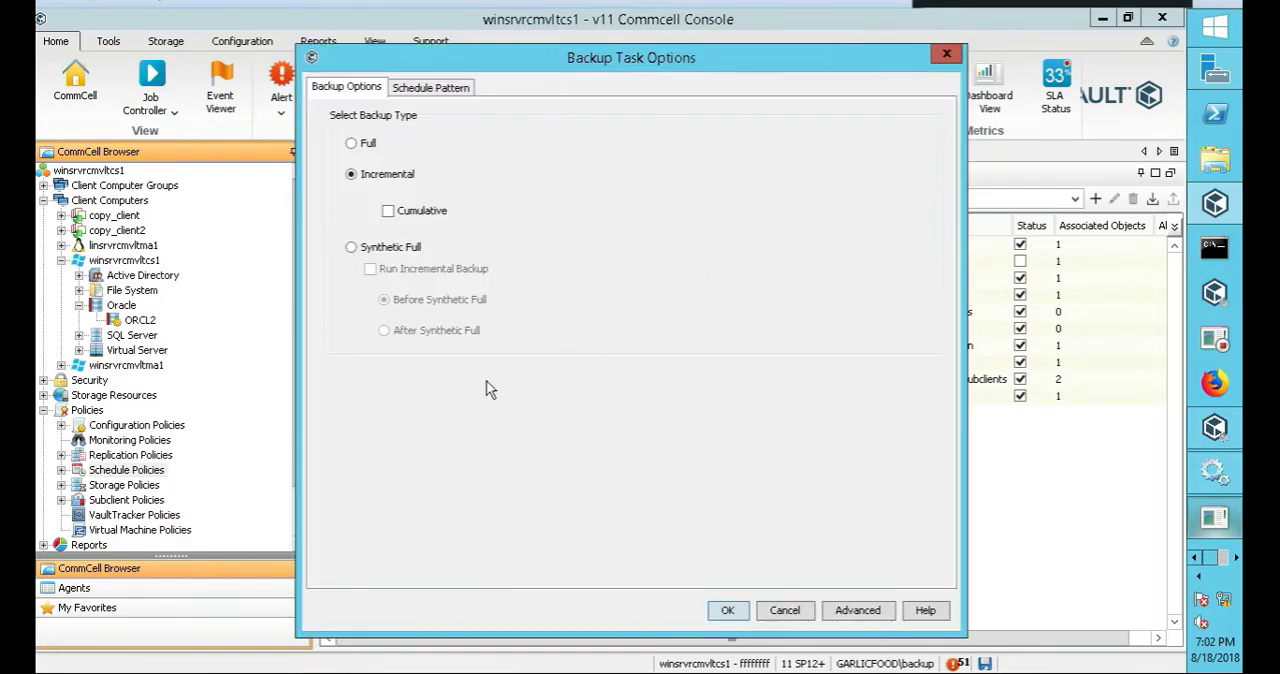
click(352, 144)
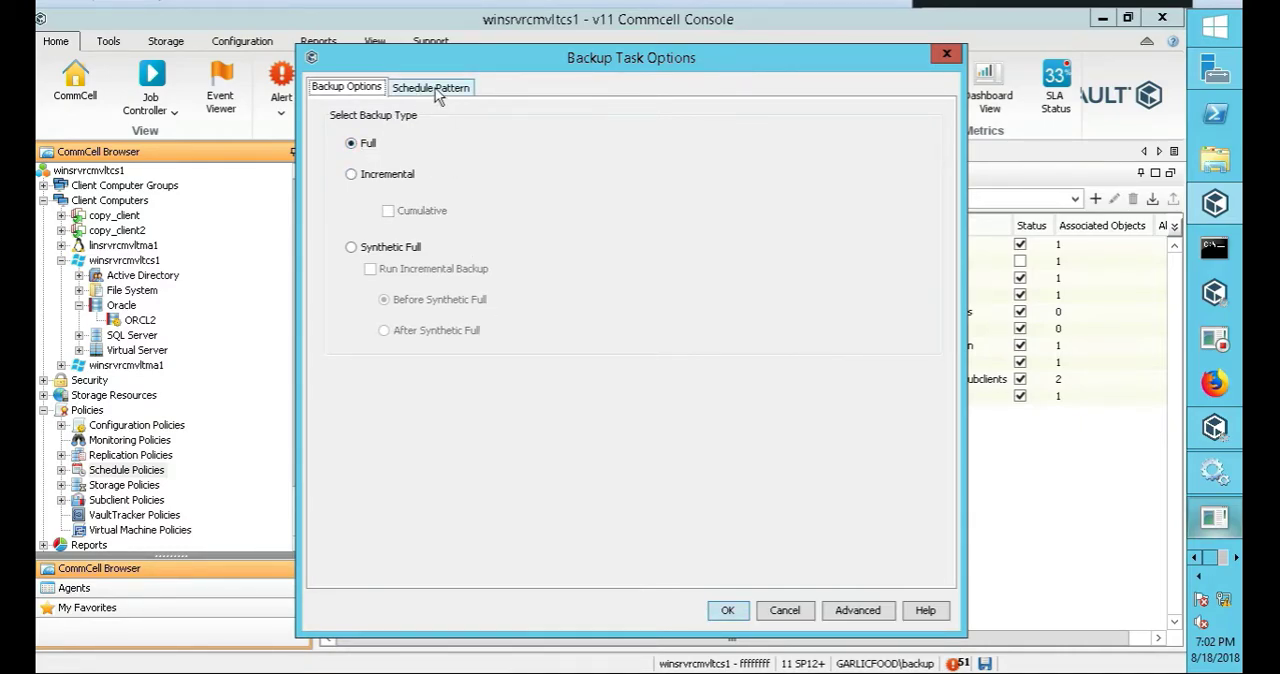
click(430, 86)
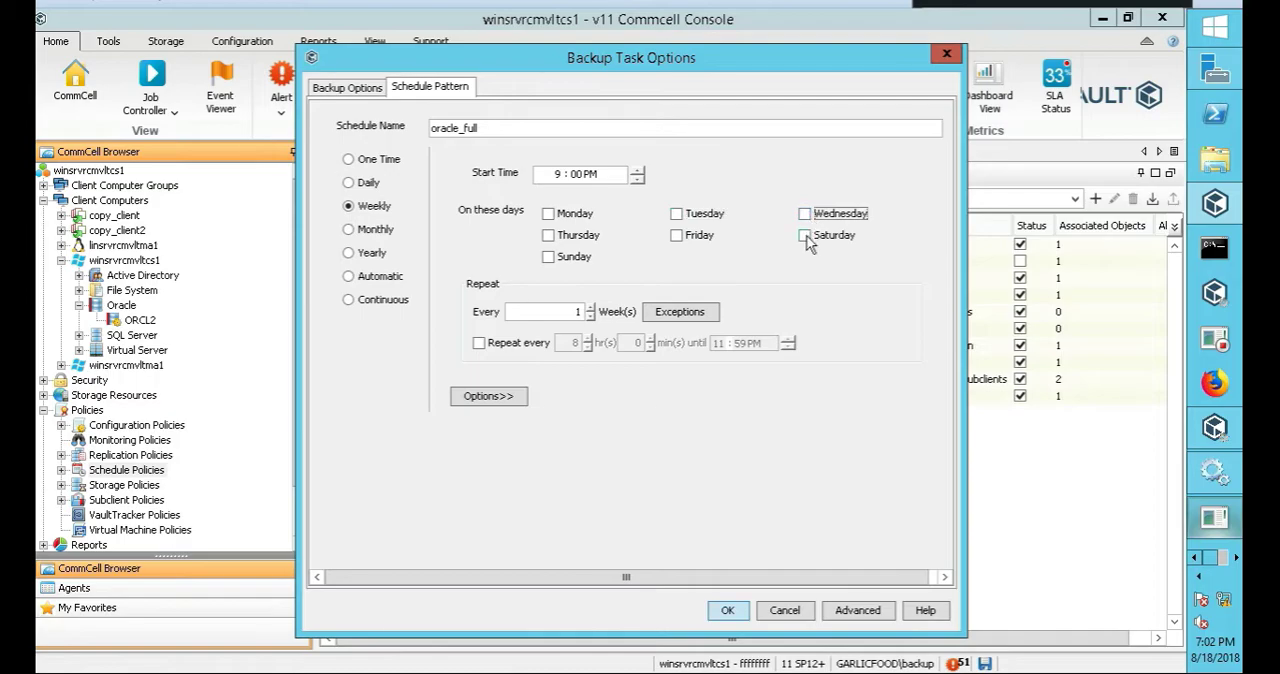
click(804, 236)
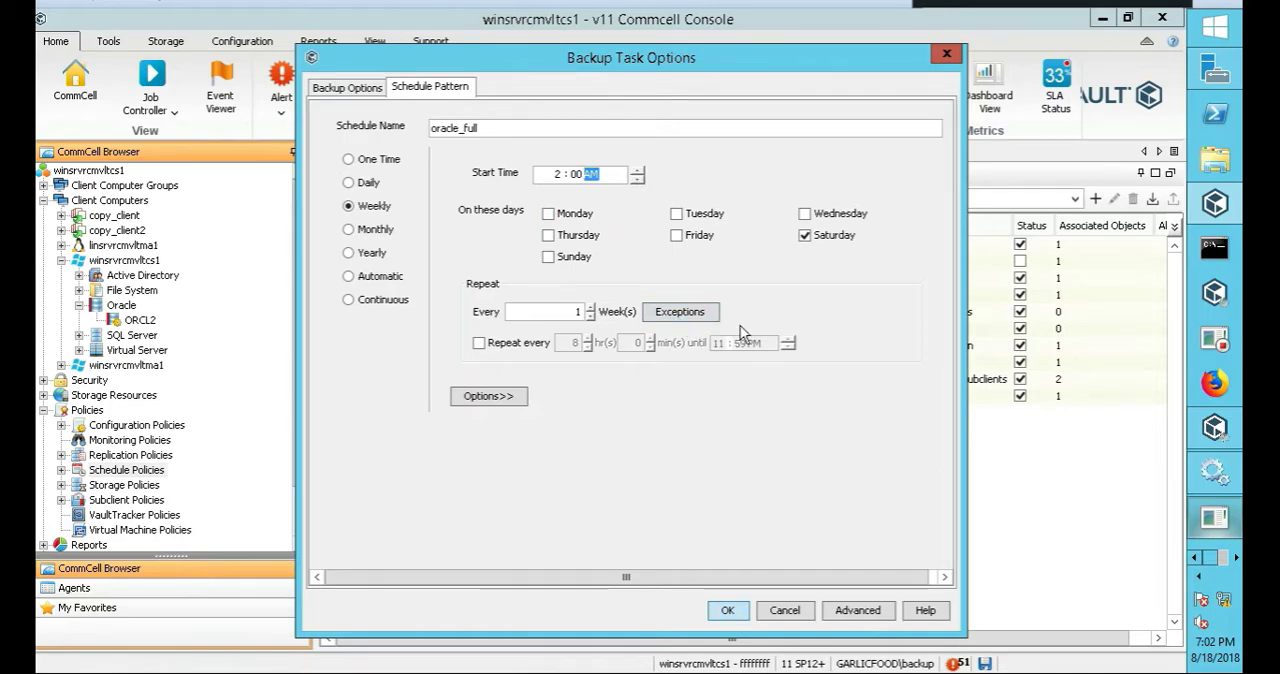
mouse_move(708, 280)
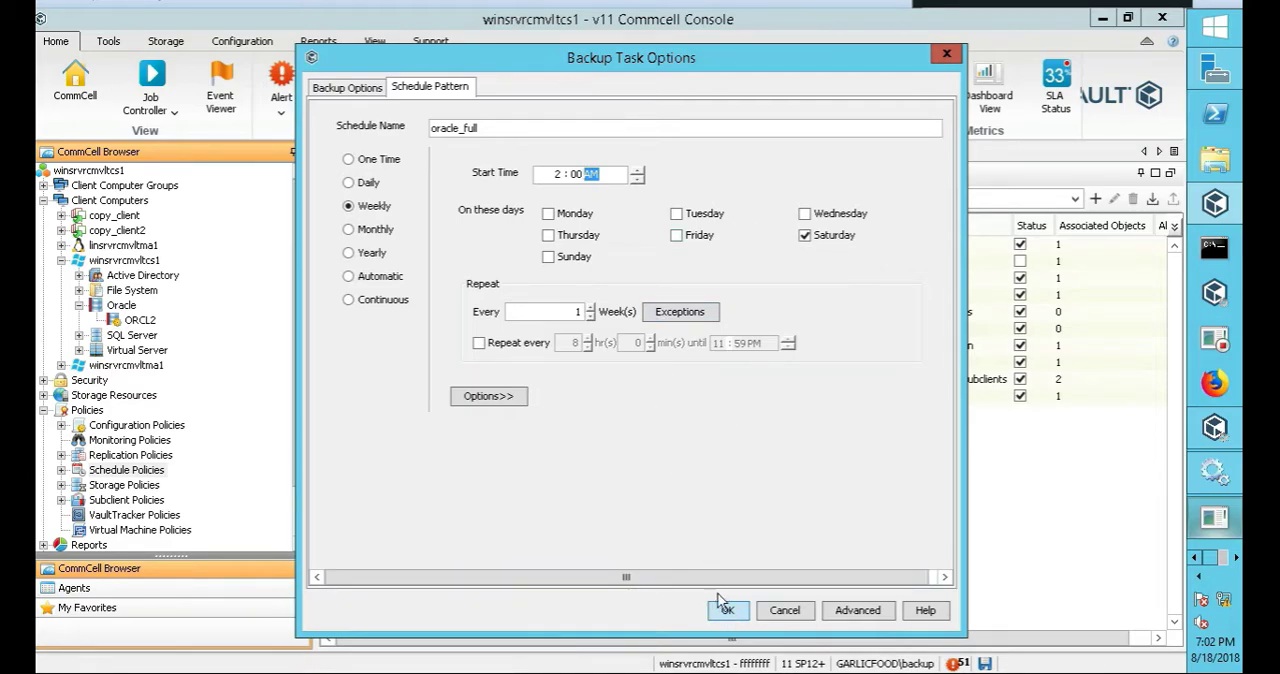
mouse_move(856, 610)
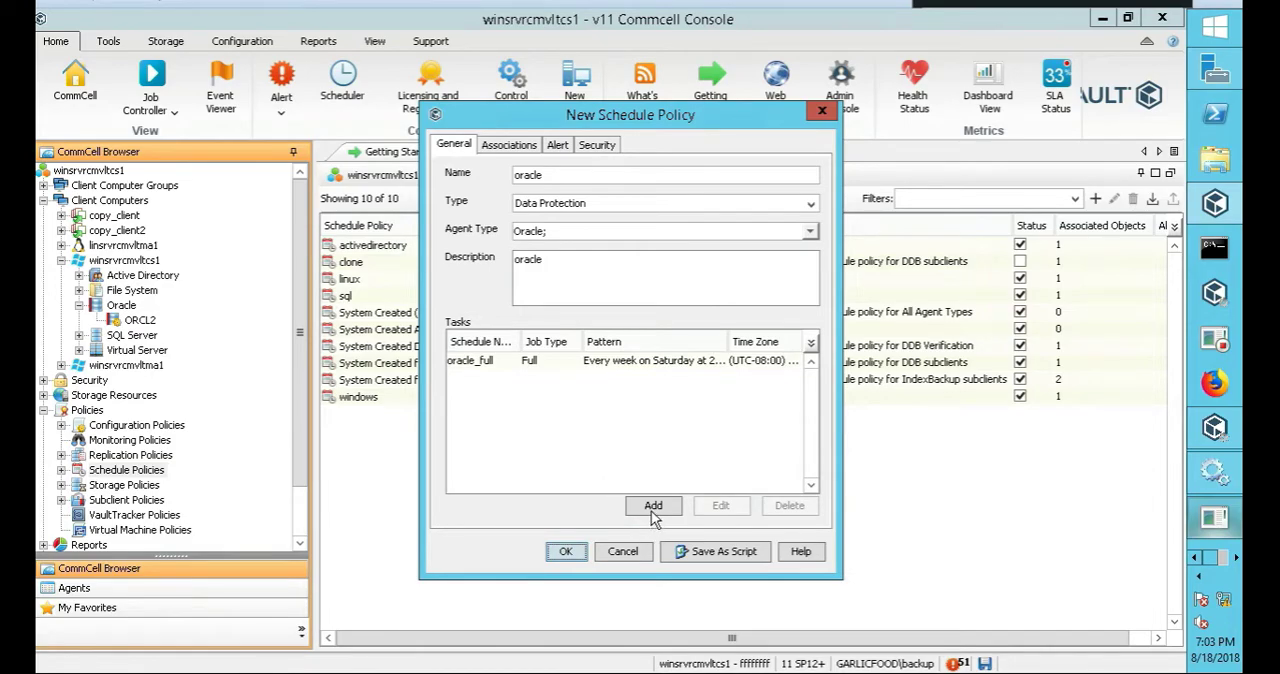
Add incremental task oracle_inc weekly at 2:00 AM on every day except Saturday, and confirm it
click(652, 504)
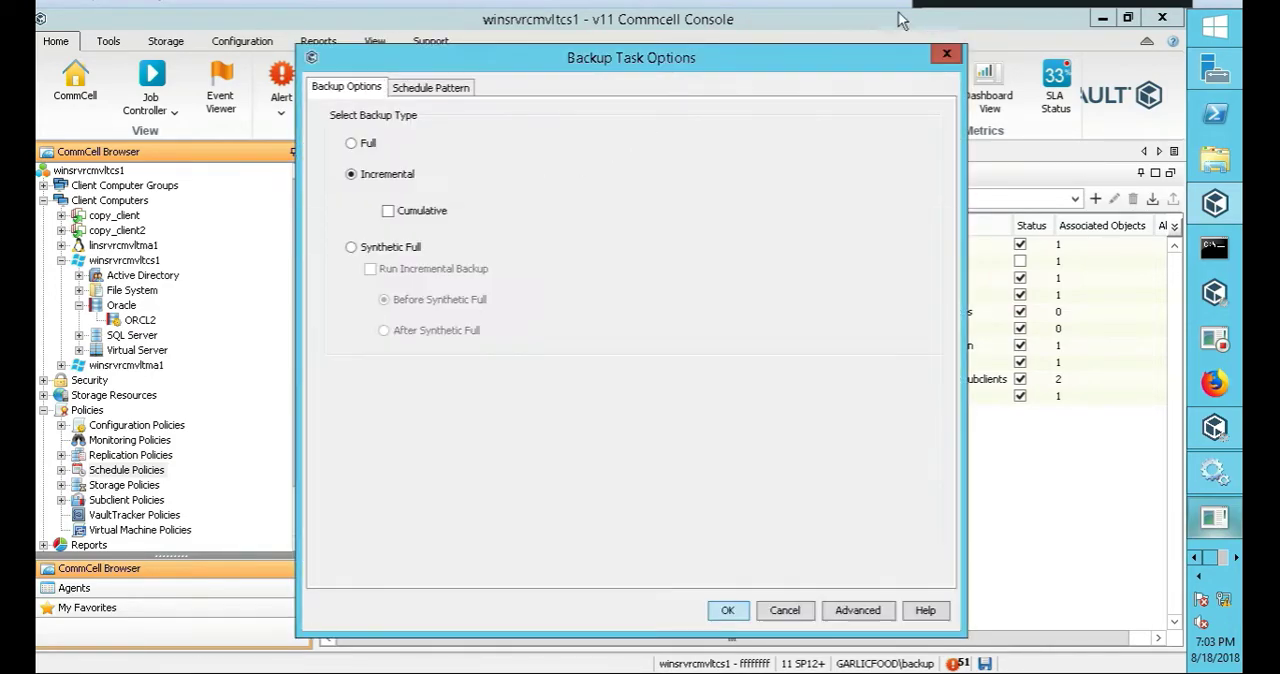
mouse_move(428, 128)
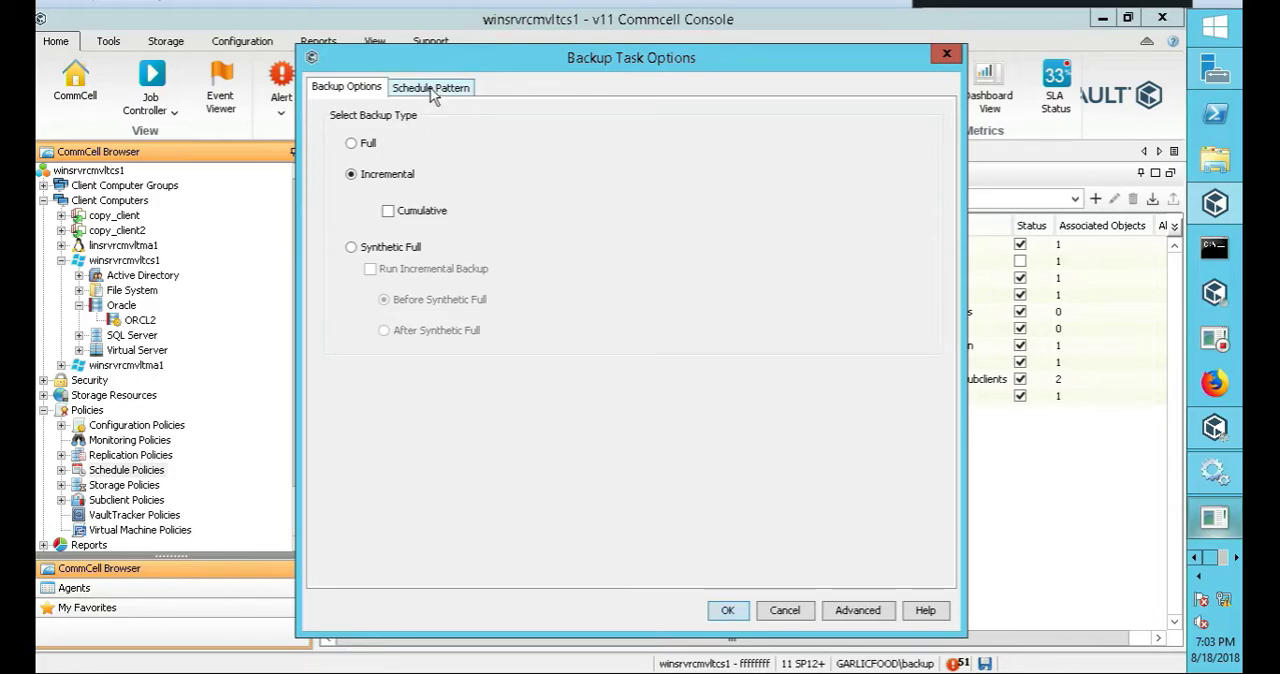
click(430, 86)
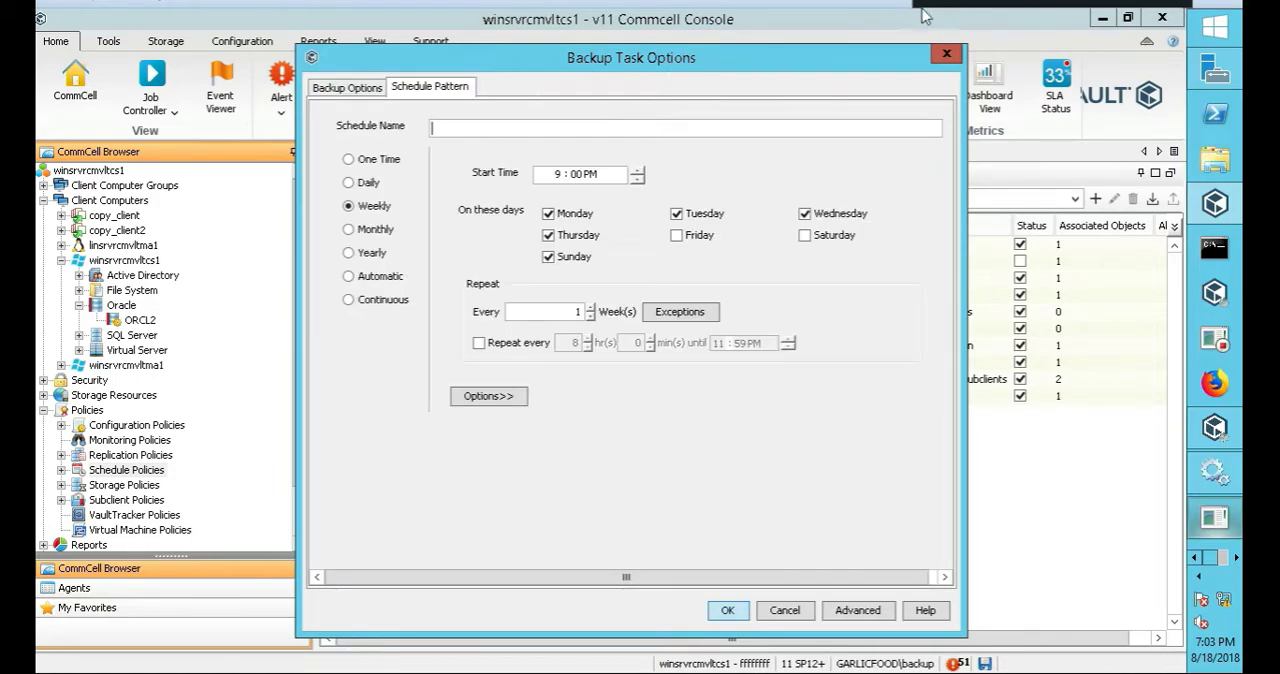
text(oracle_inc)
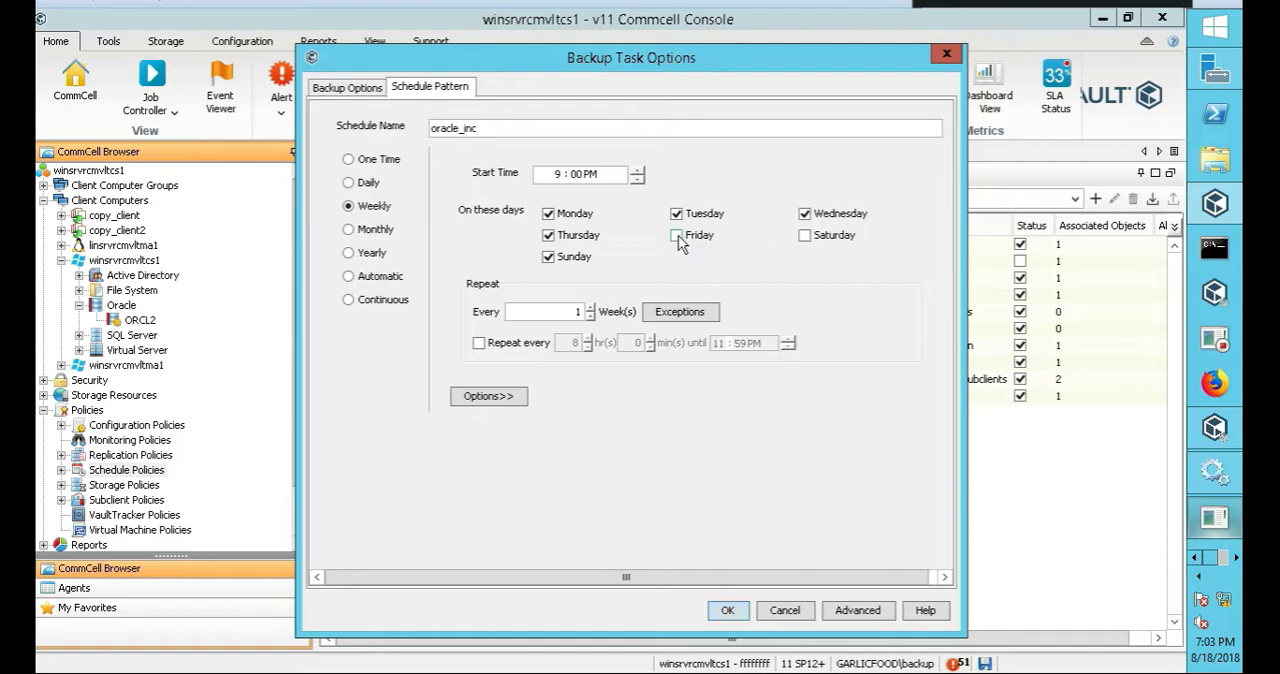
click(676, 236)
text(2)
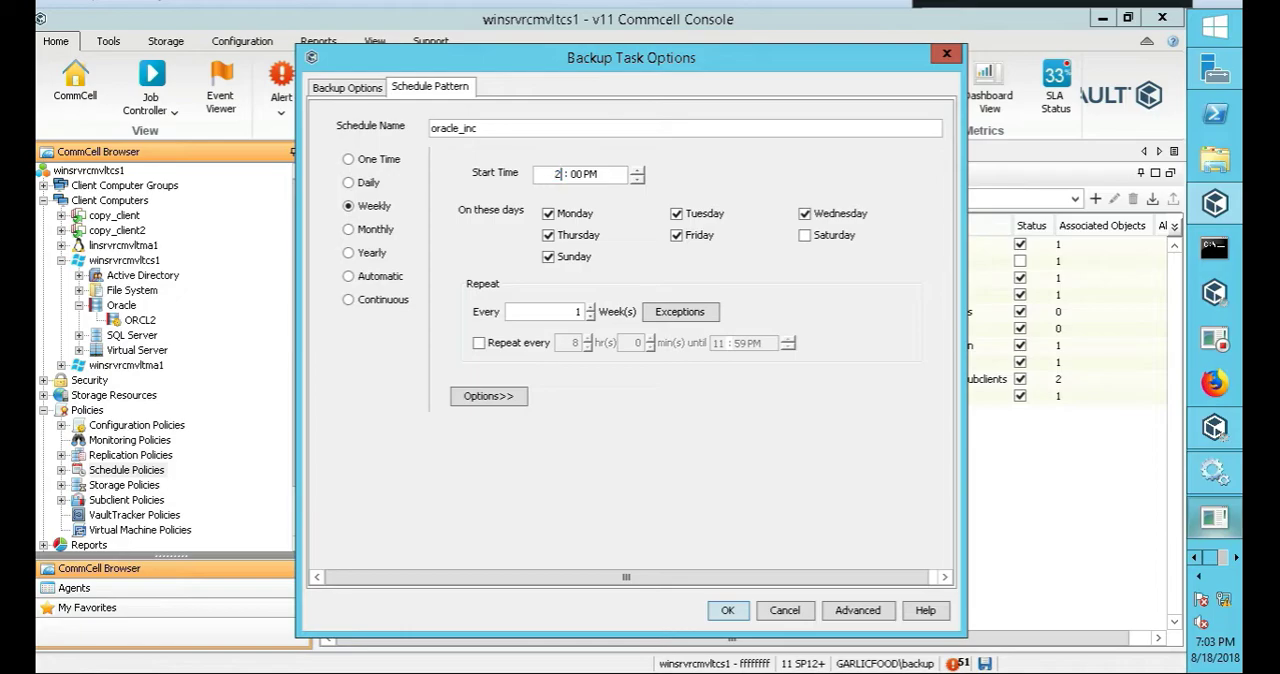
click(590, 174)
text(A)
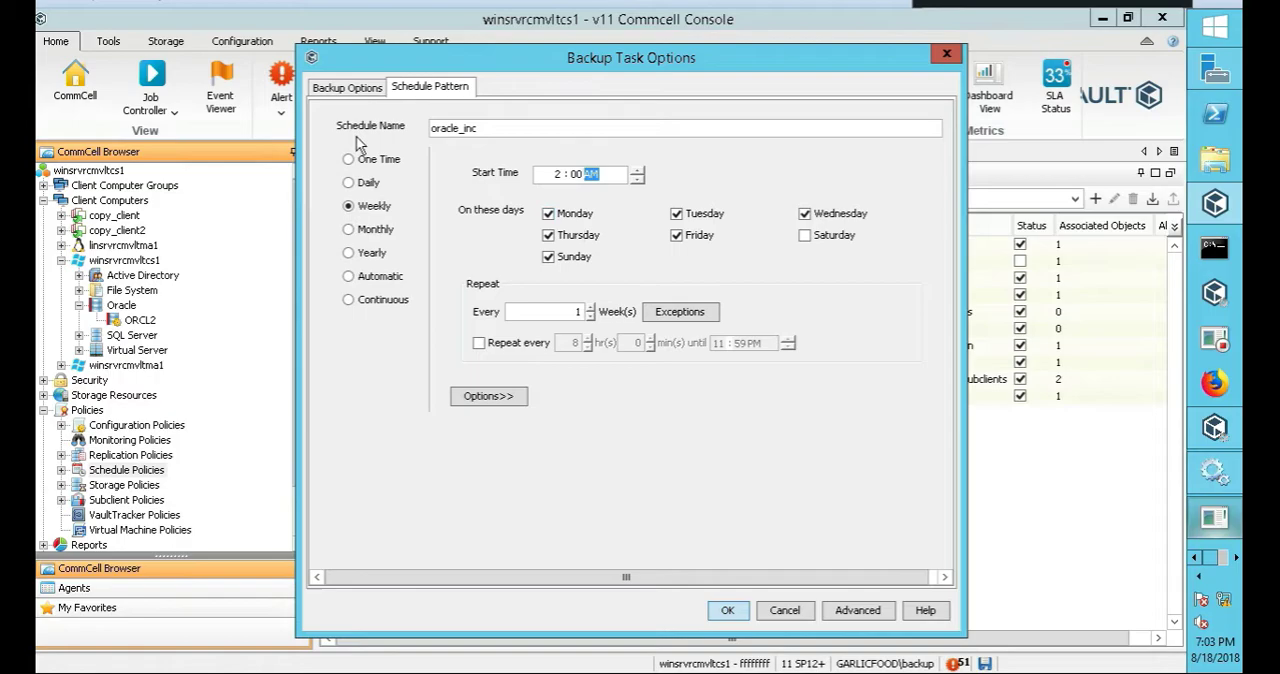
mouse_move(610, 292)
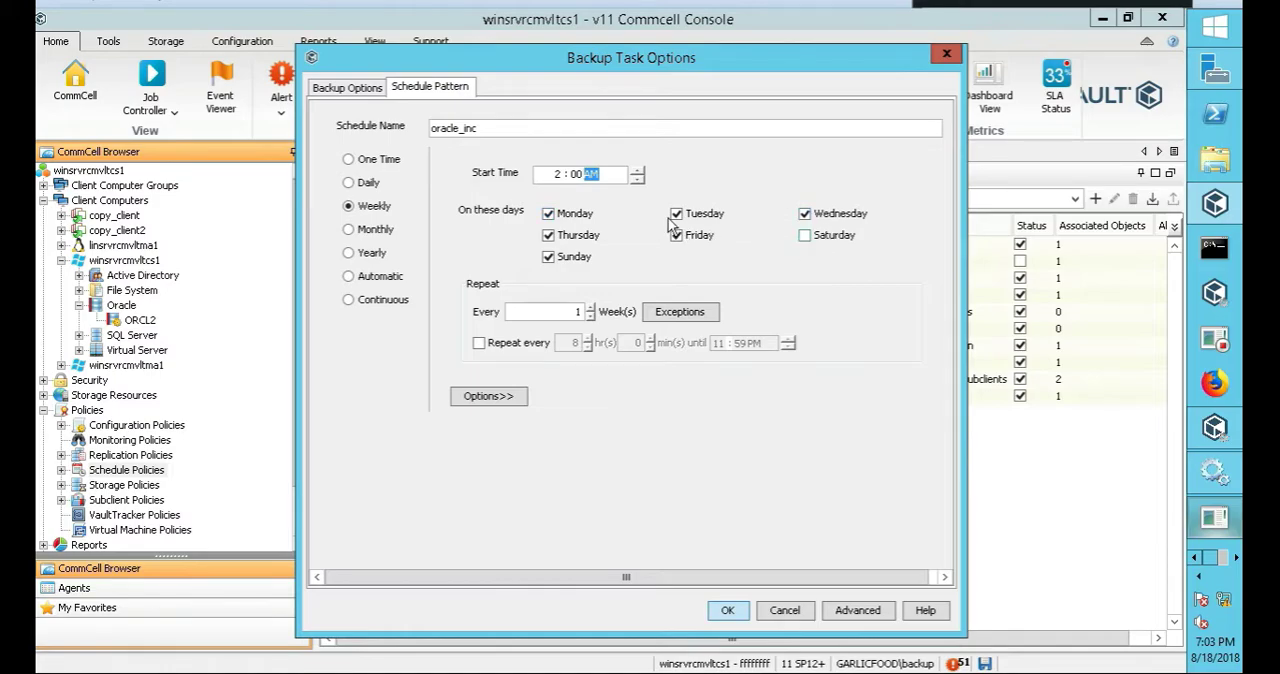
click(676, 234)
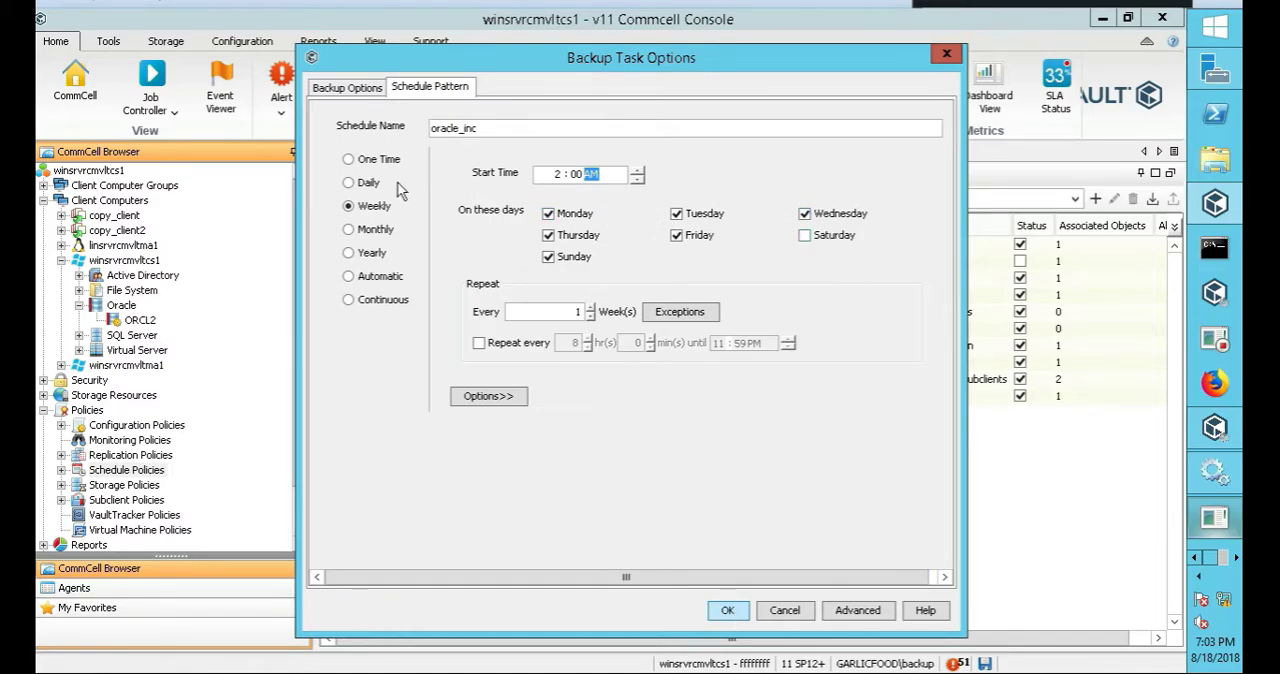
mouse_move(728, 610)
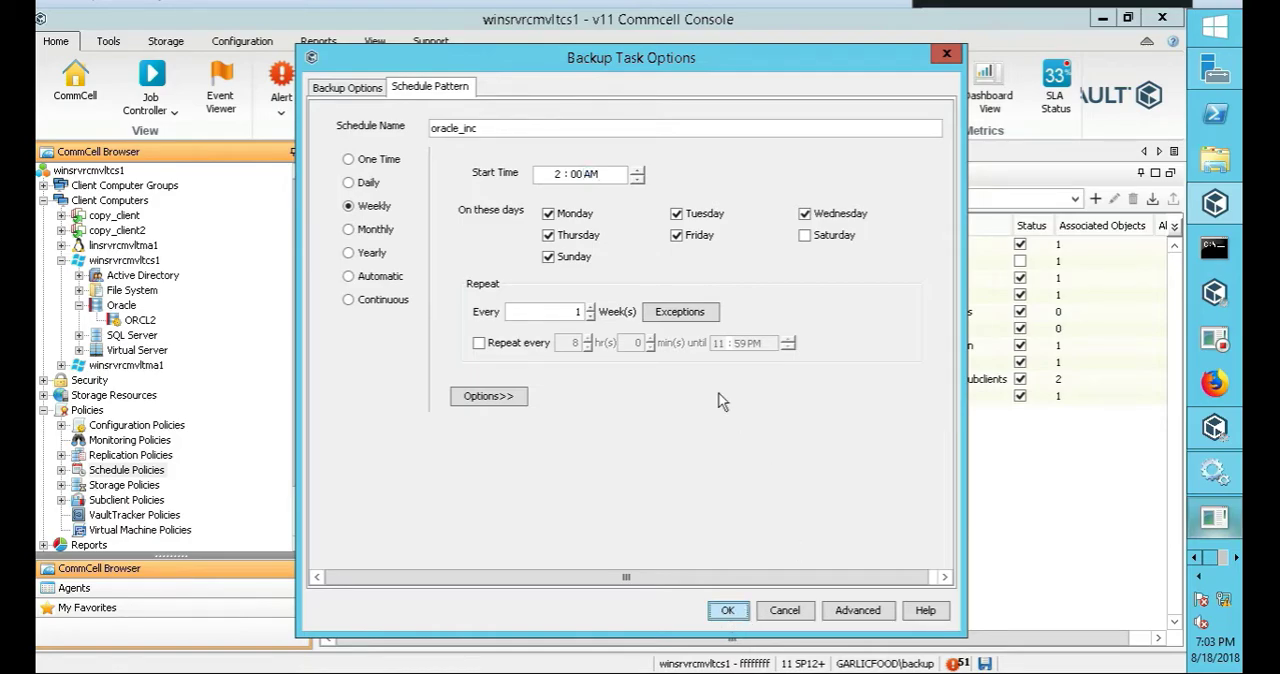
click(346, 86)
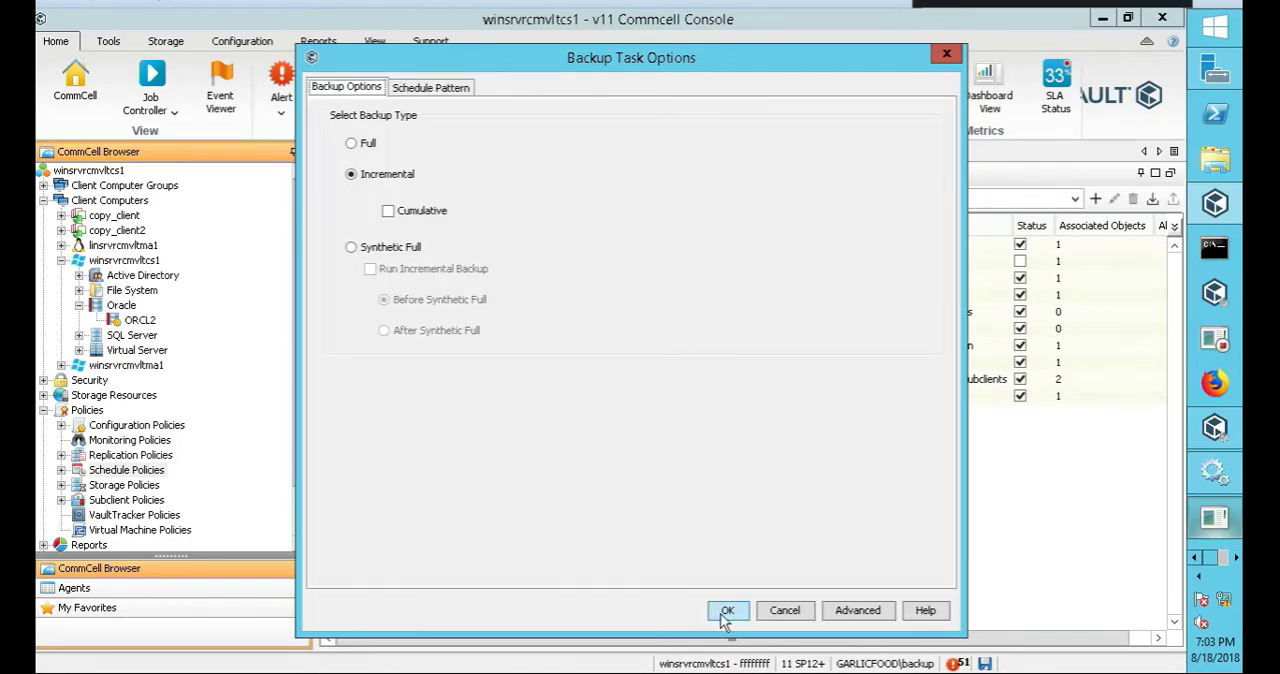
click(728, 610)
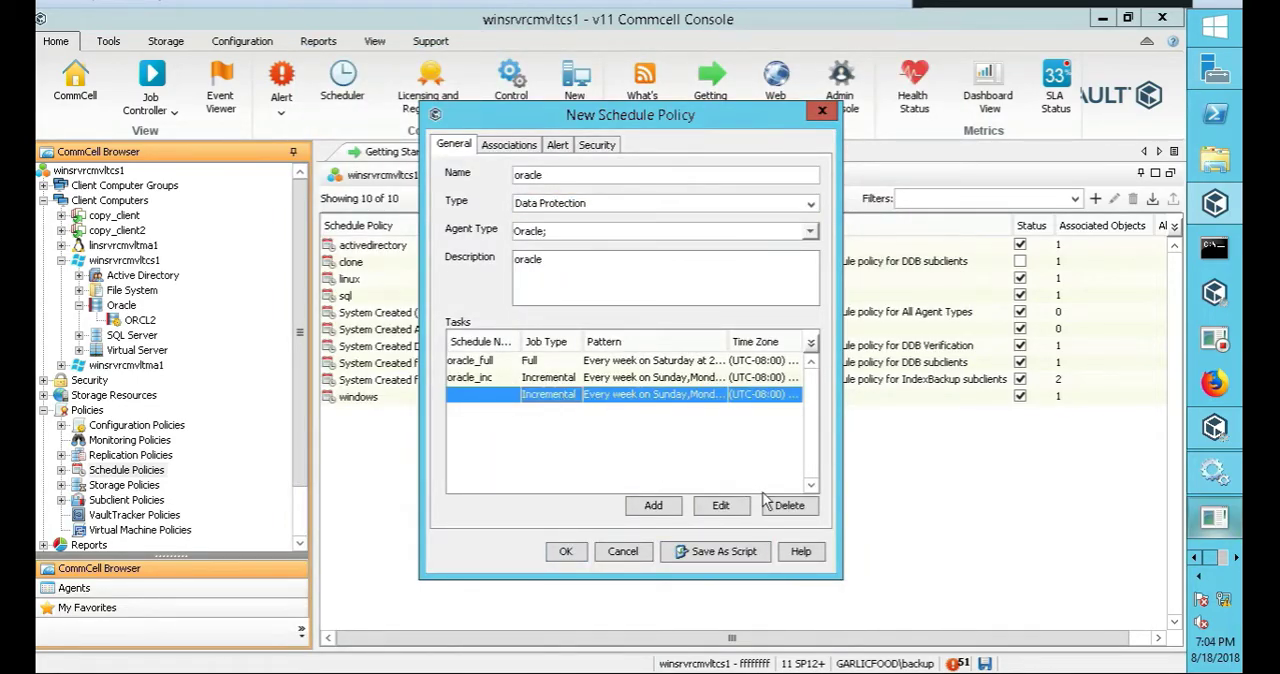
Save the new oracle schedule policy and select it in the Schedule Policies list
click(788, 504)
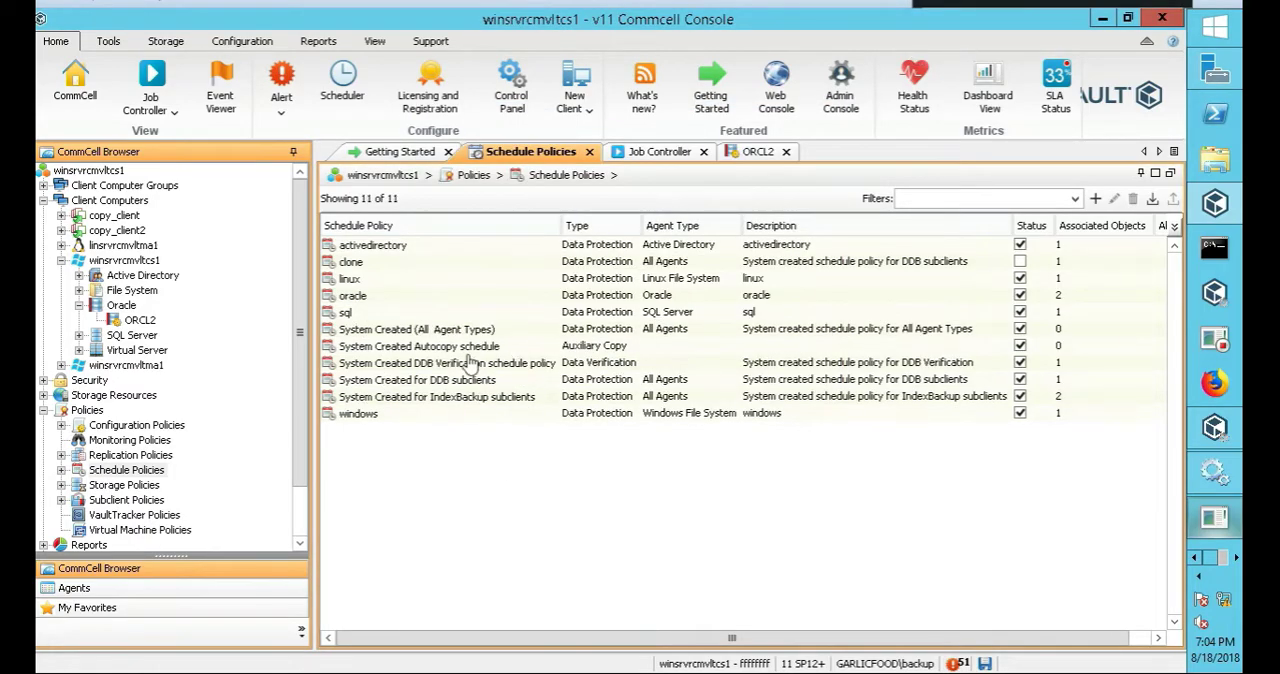
click(352, 296)
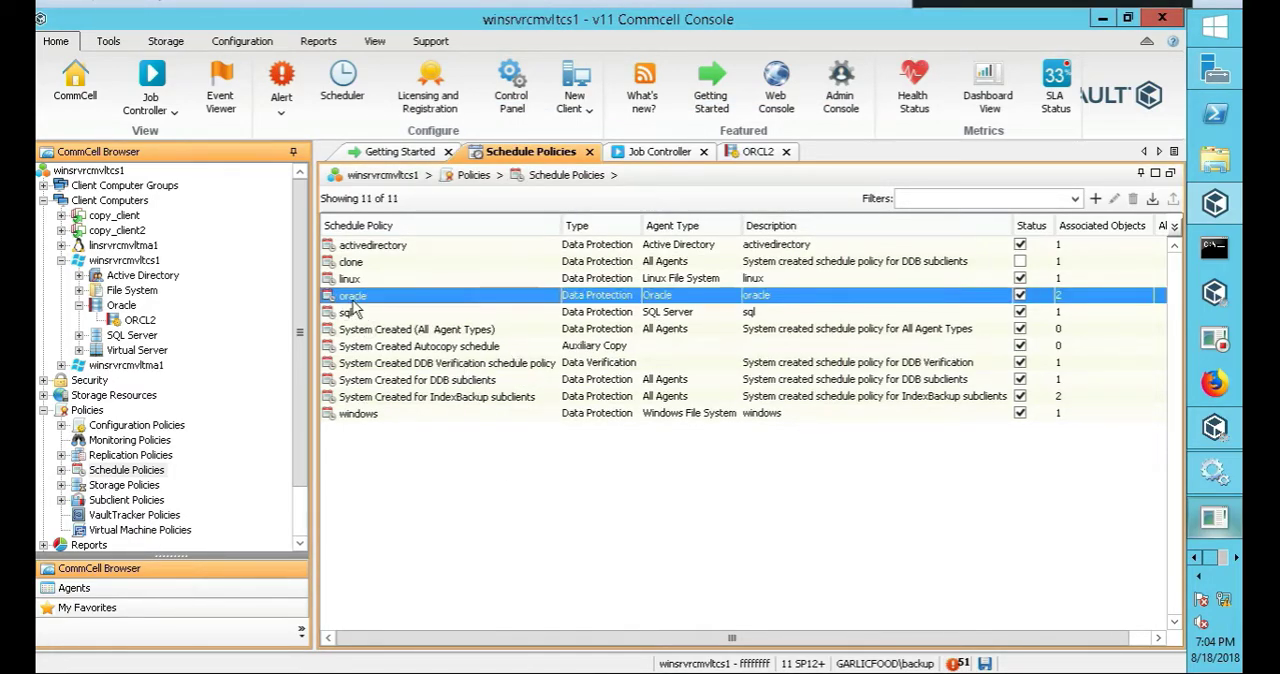
Run the oracle policy immediately from its context menu and show the Job Controller
right_click(352, 296)
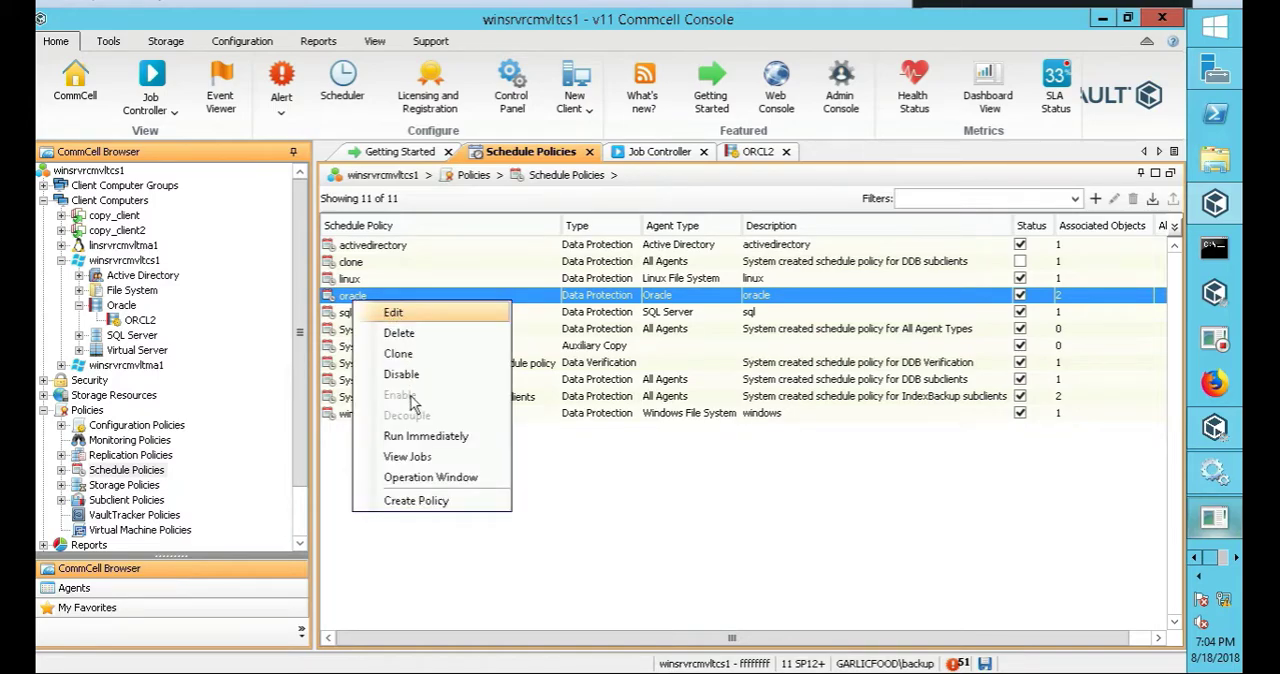
mouse_move(426, 436)
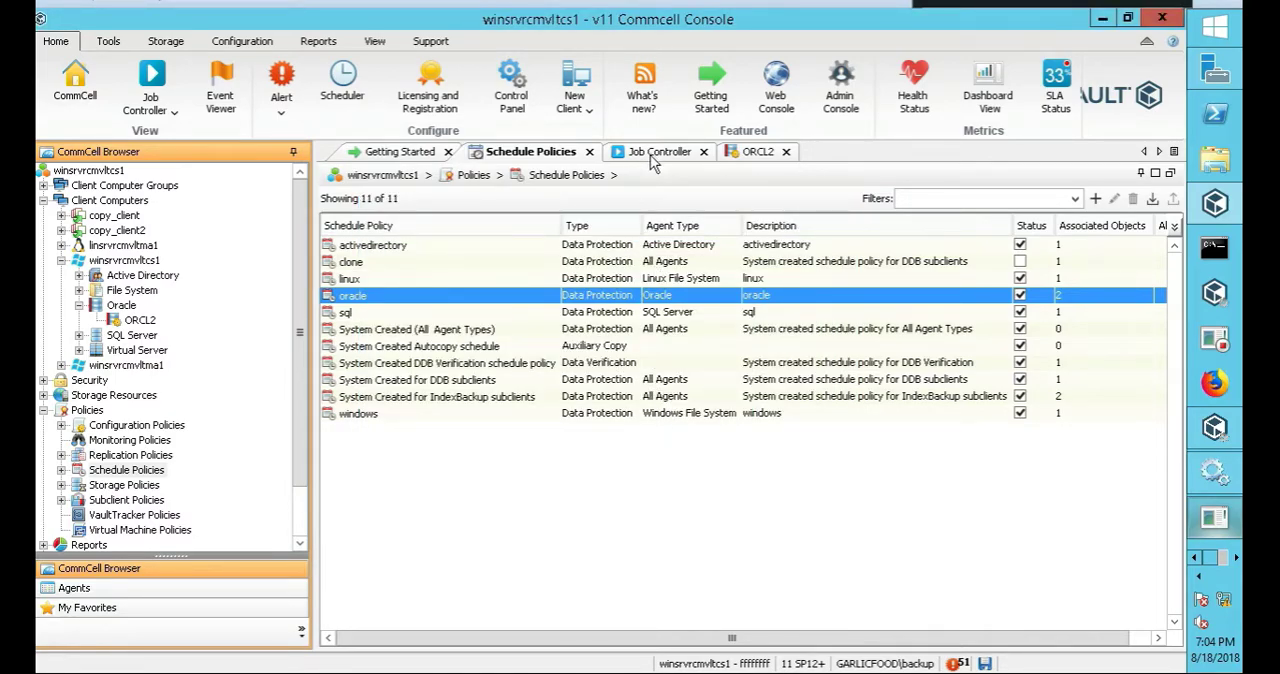
click(656, 152)
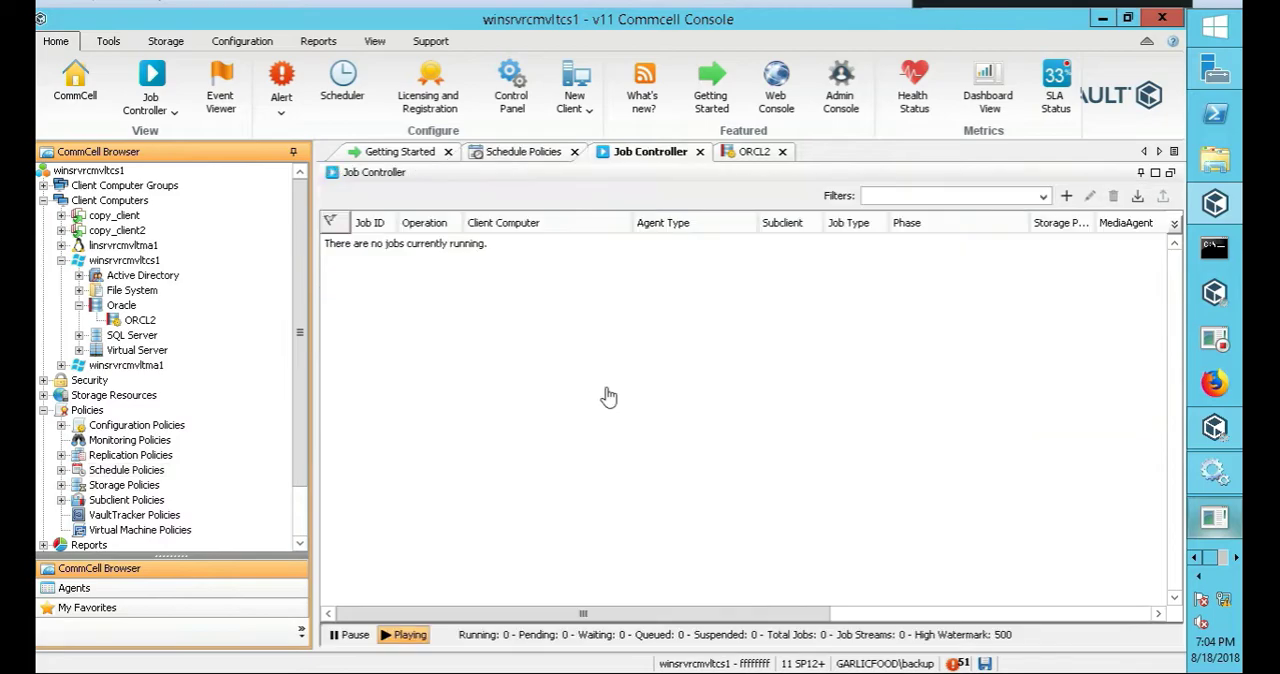
mouse_move(400, 366)
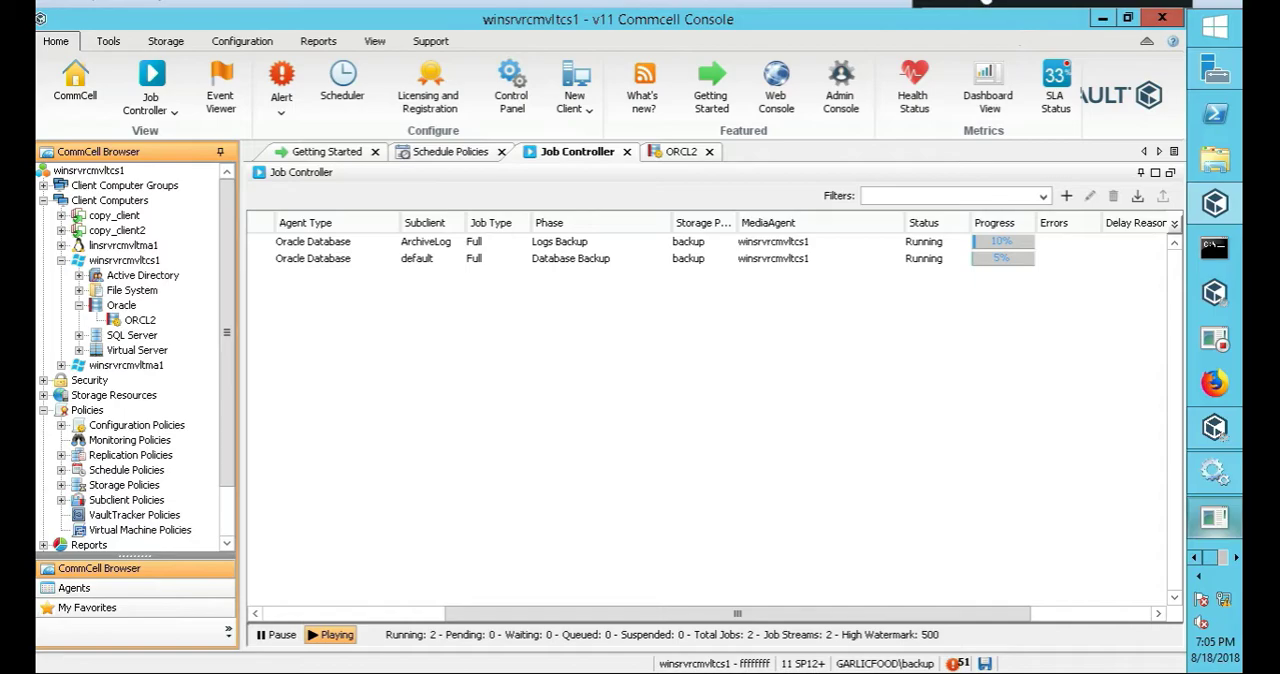
mouse_move(840, 346)
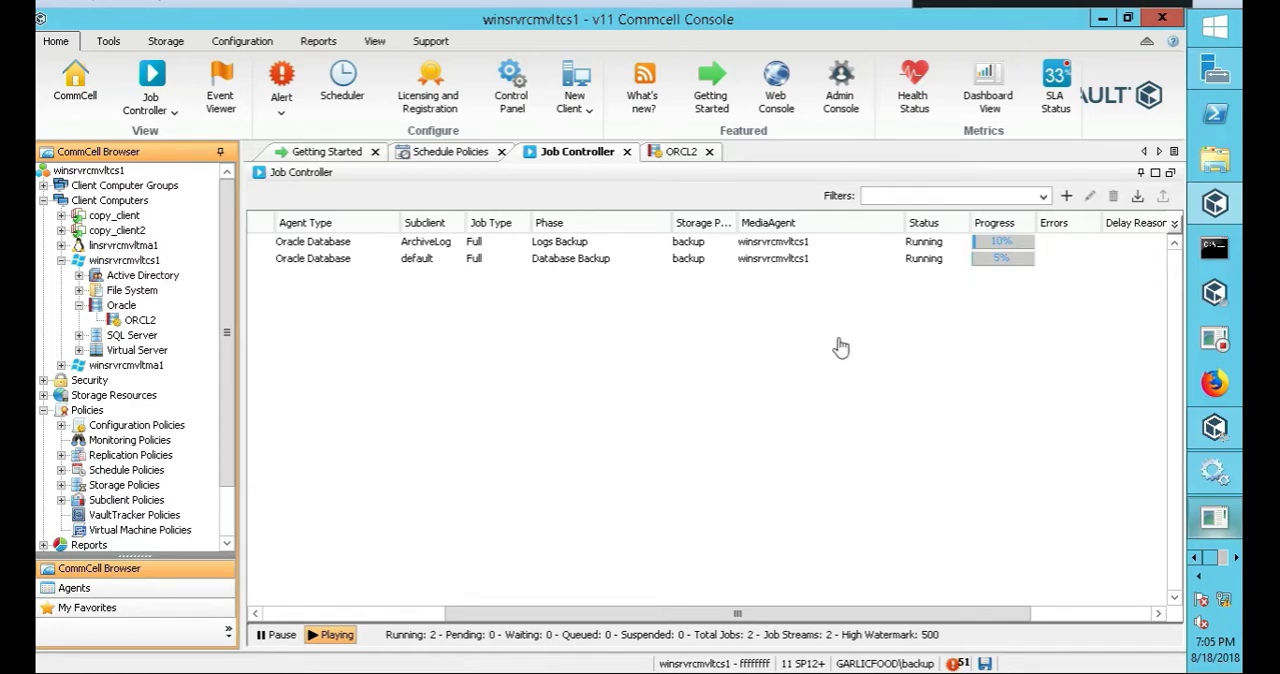
mouse_move(896, 292)
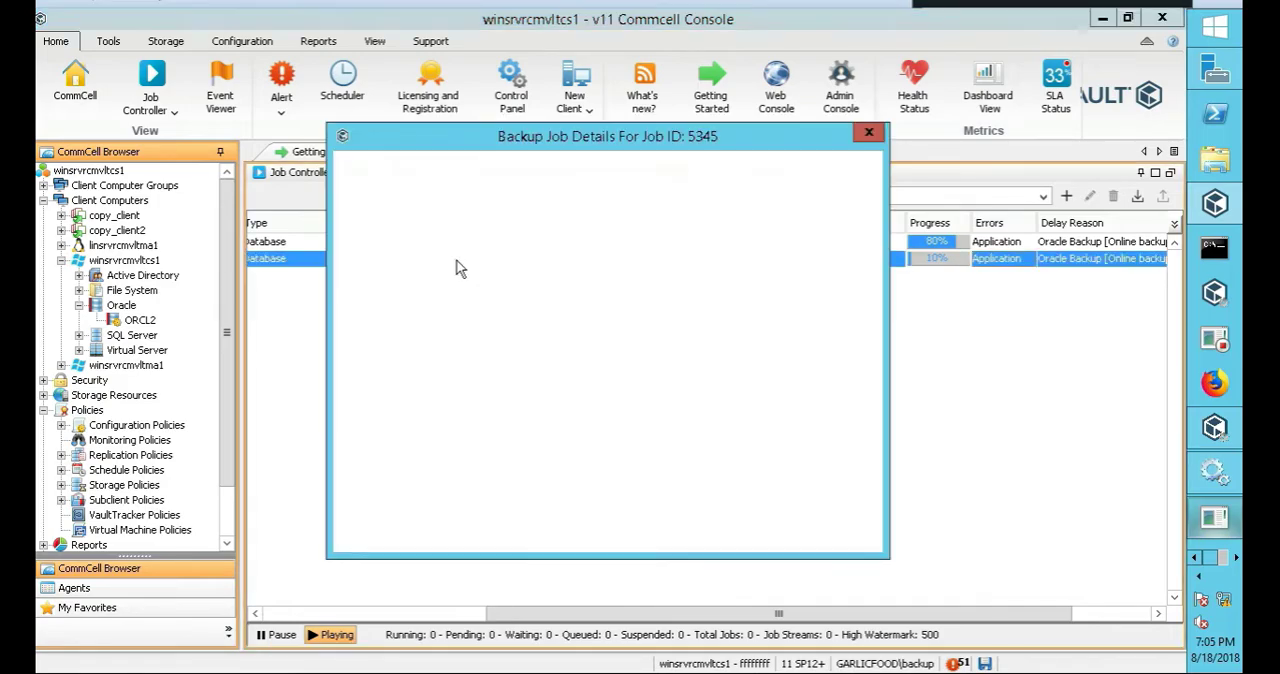
Show job 5345's progress details revealing the NOARCHIVELOG mode failure
click(408, 166)
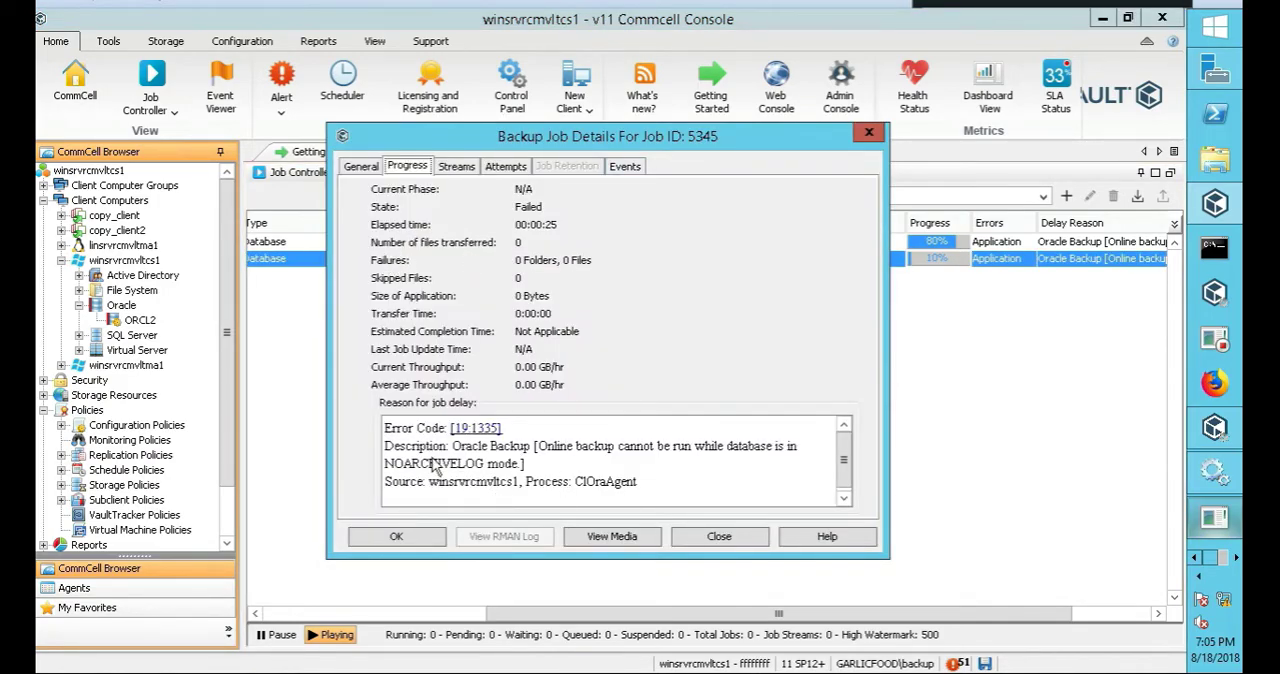
mouse_move(644, 456)
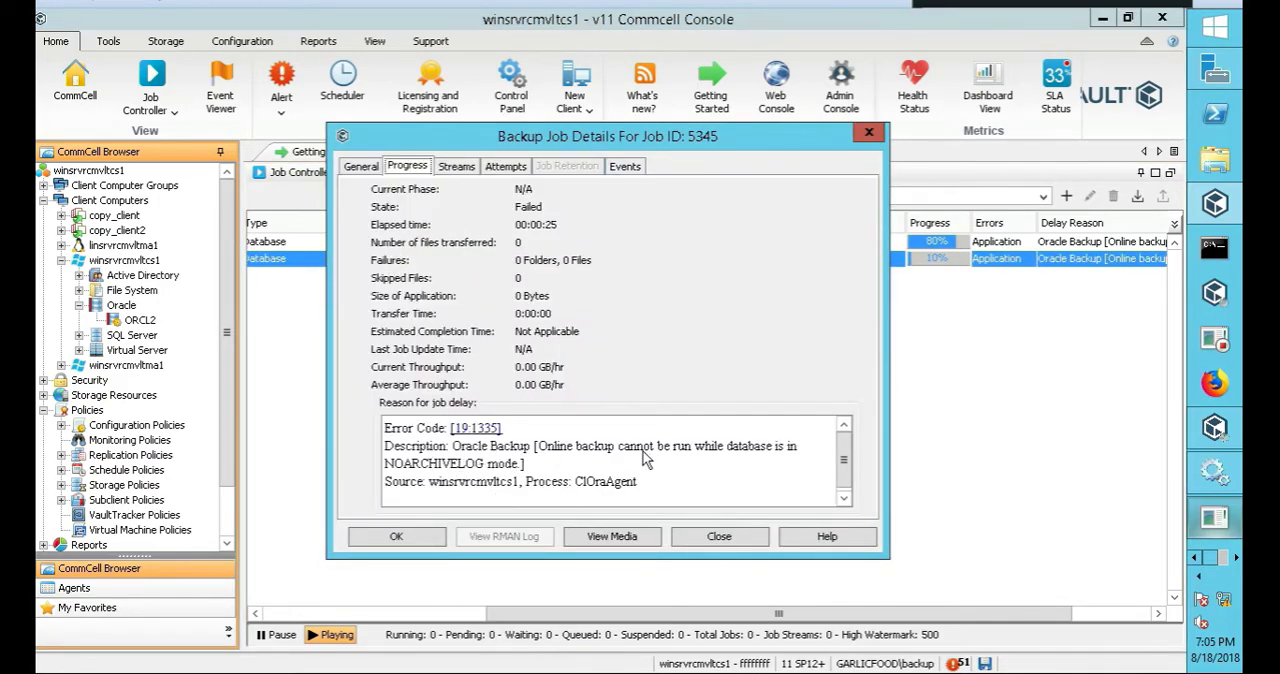
mouse_move(762, 462)
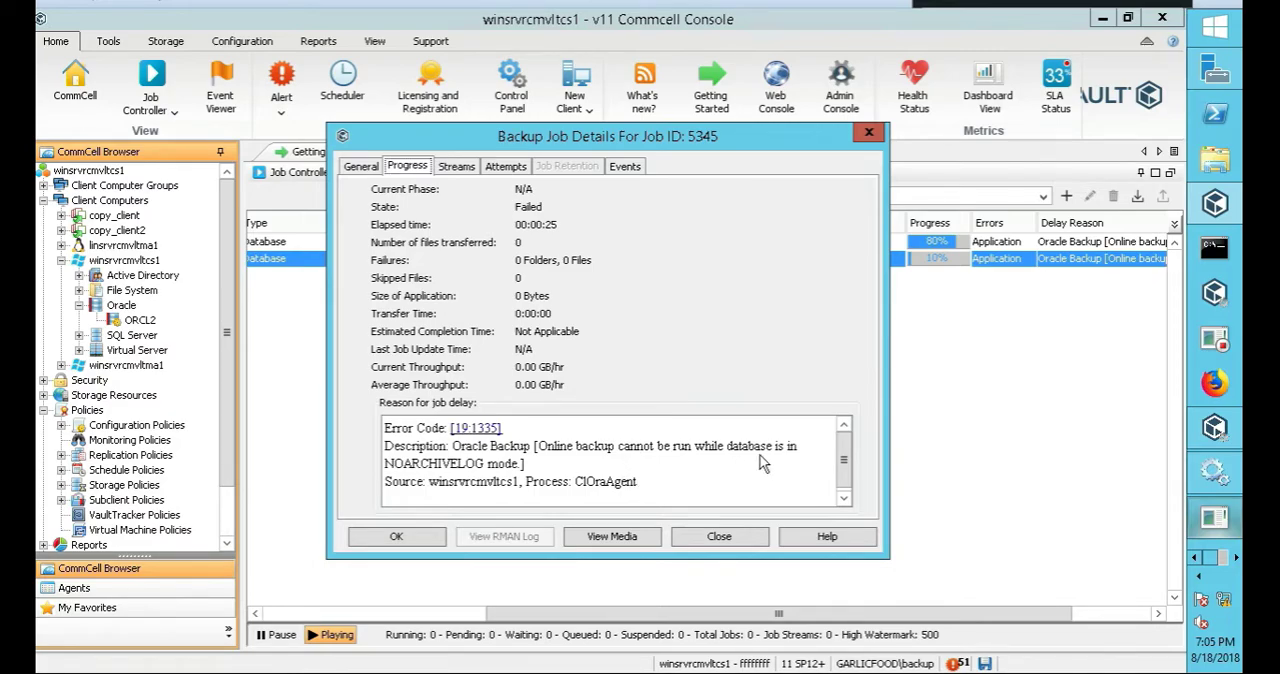
mouse_move(450, 498)
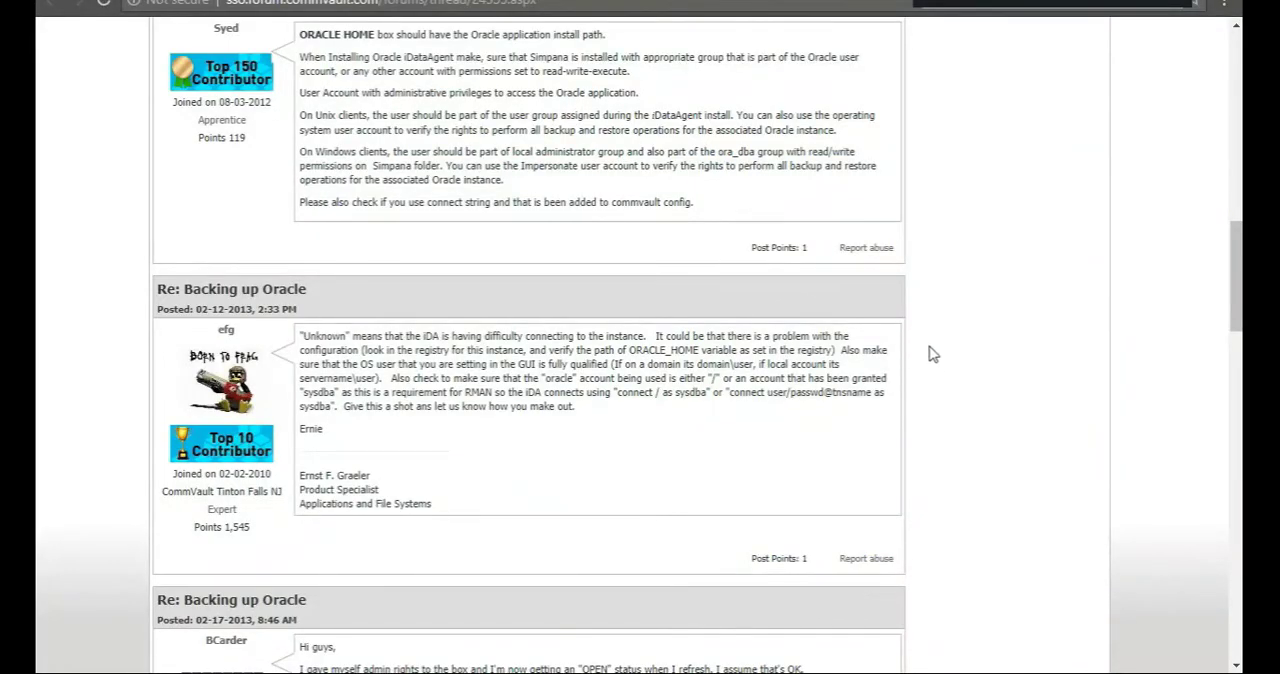
Scroll the forum thread to the reply with the startup mount and archivelog commands
scroll(down, 3)
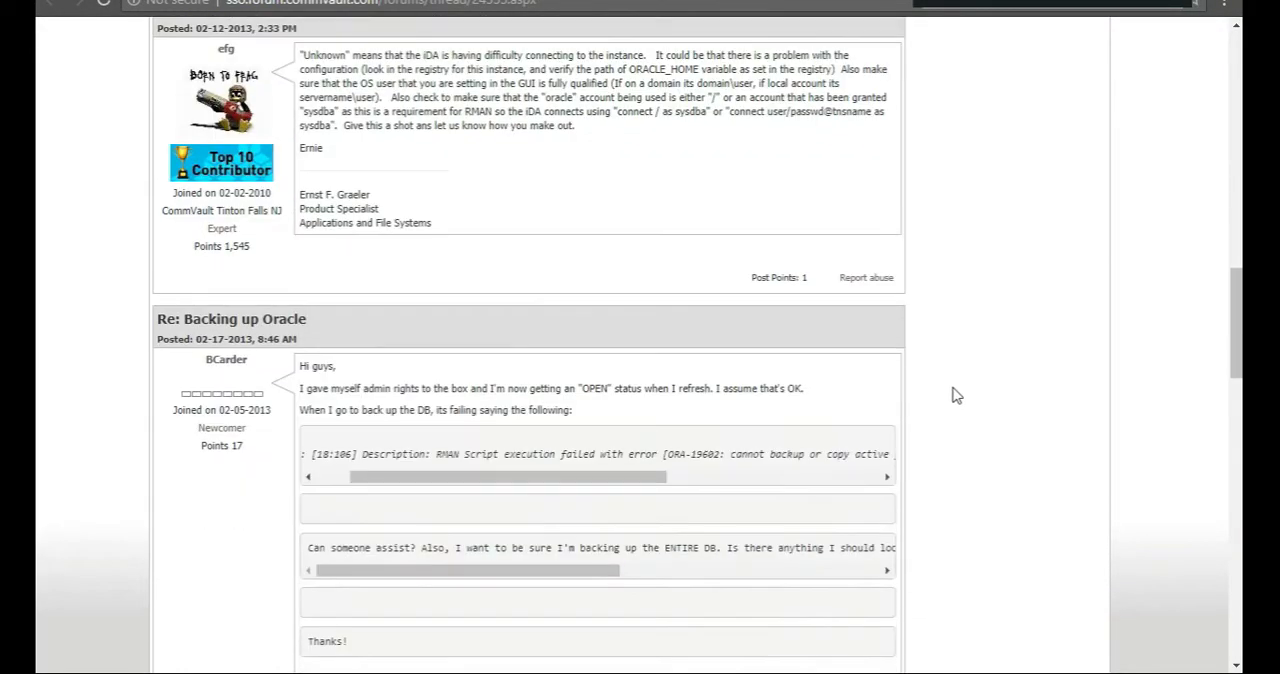
scroll(down, 3)
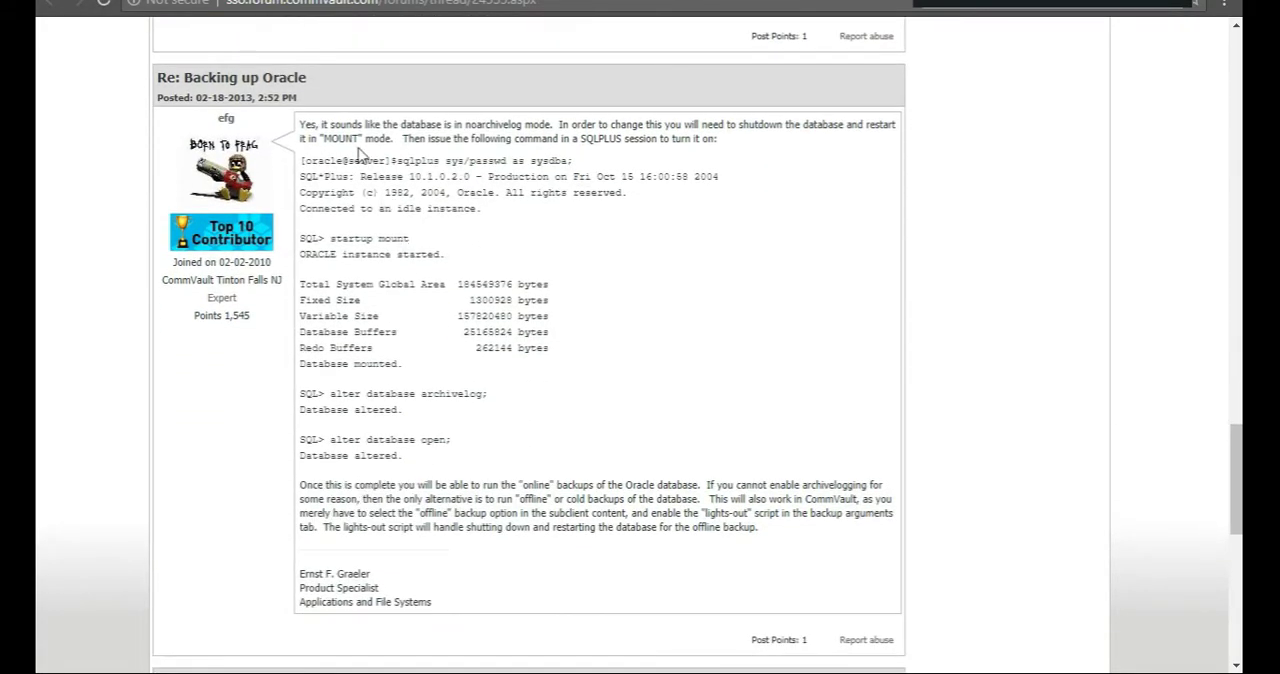
mouse_move(400, 250)
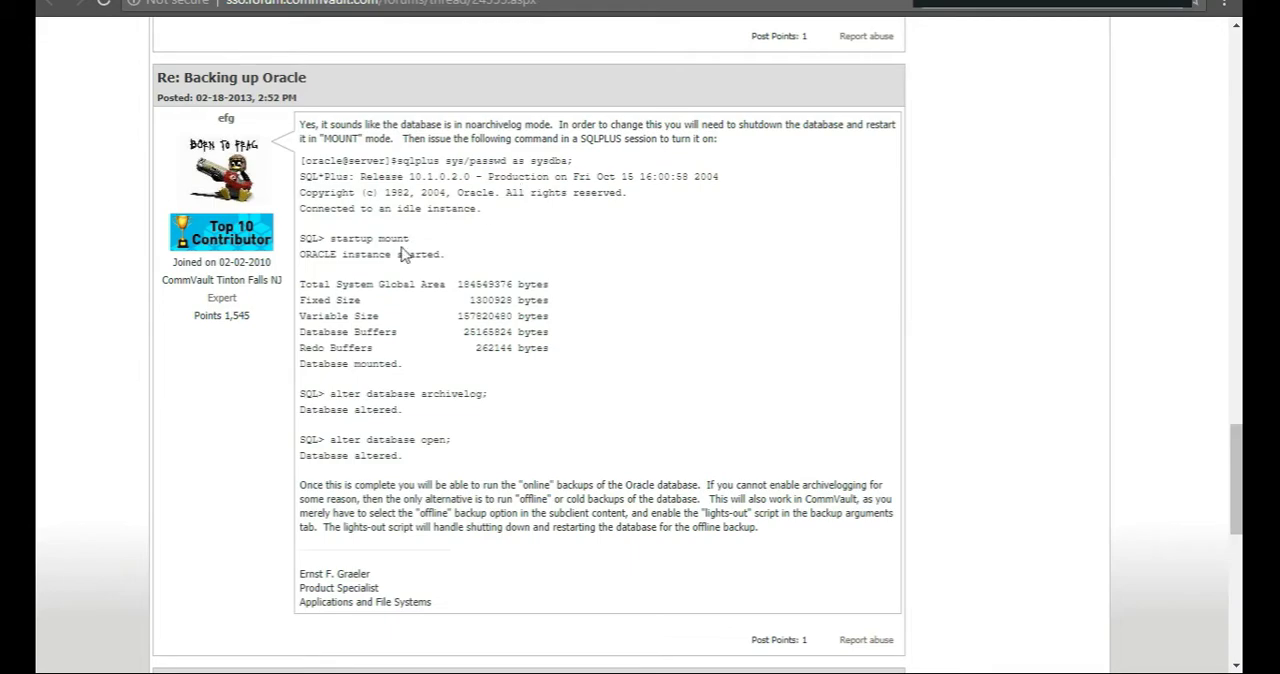
mouse_move(420, 418)
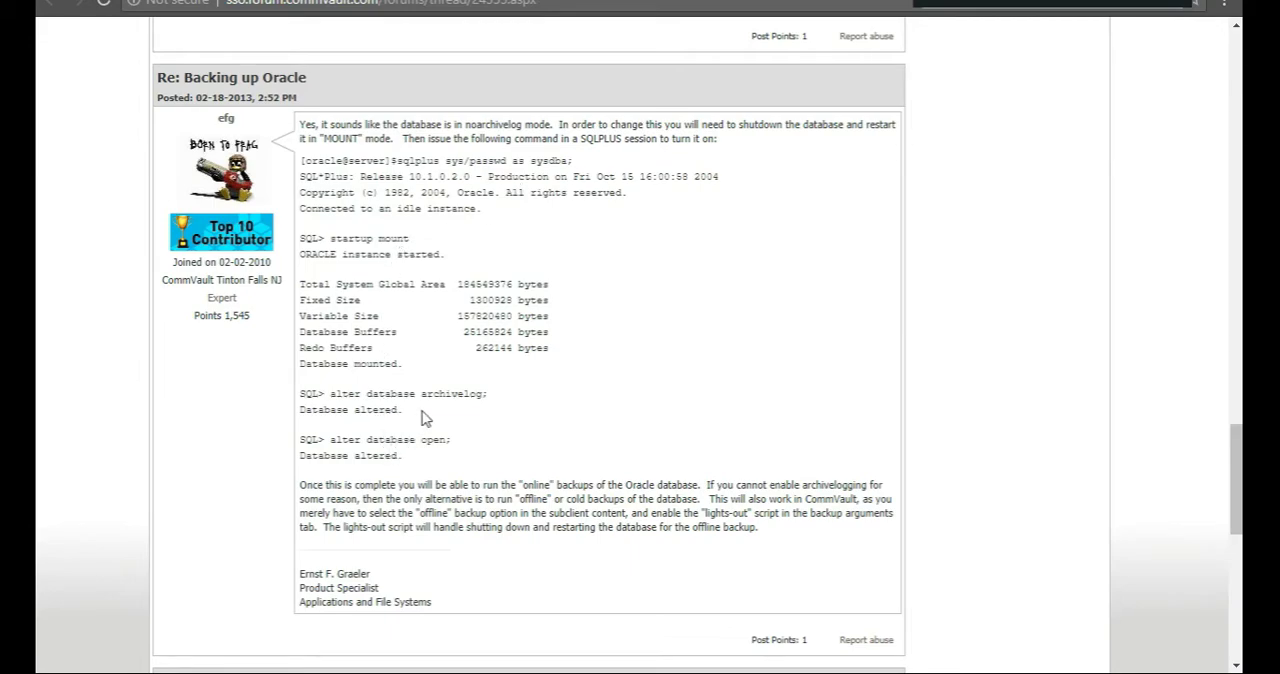
mouse_move(470, 420)
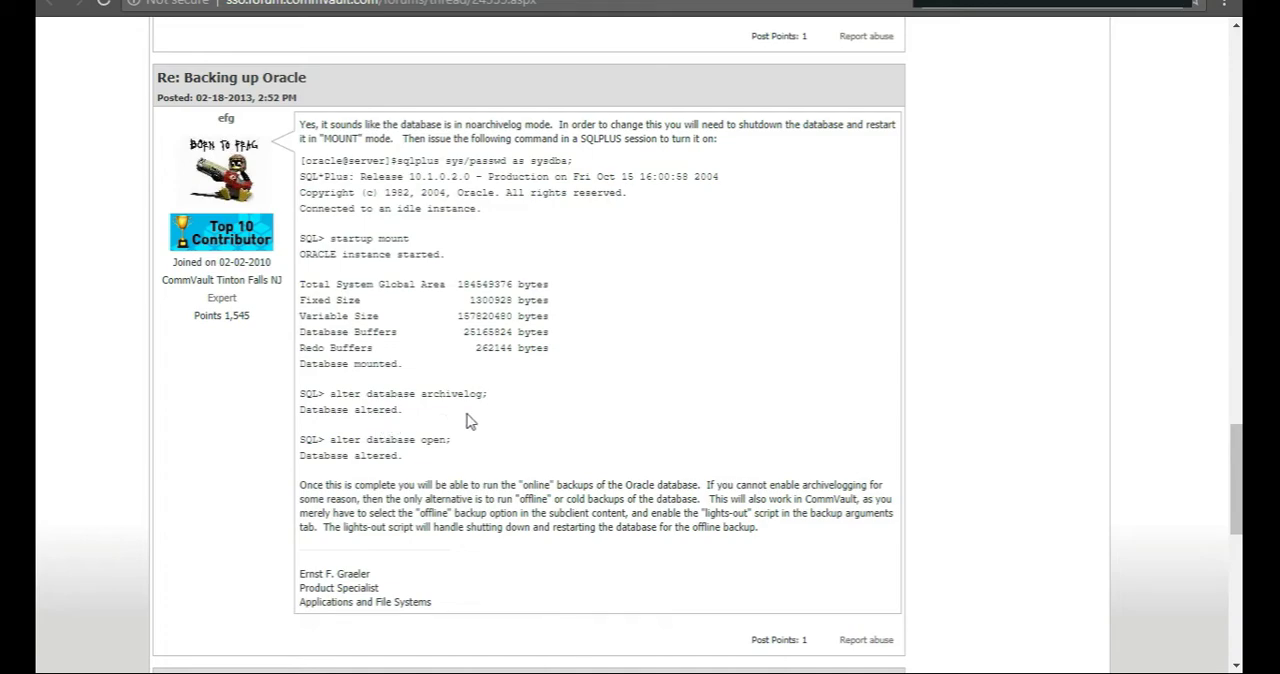
mouse_move(410, 288)
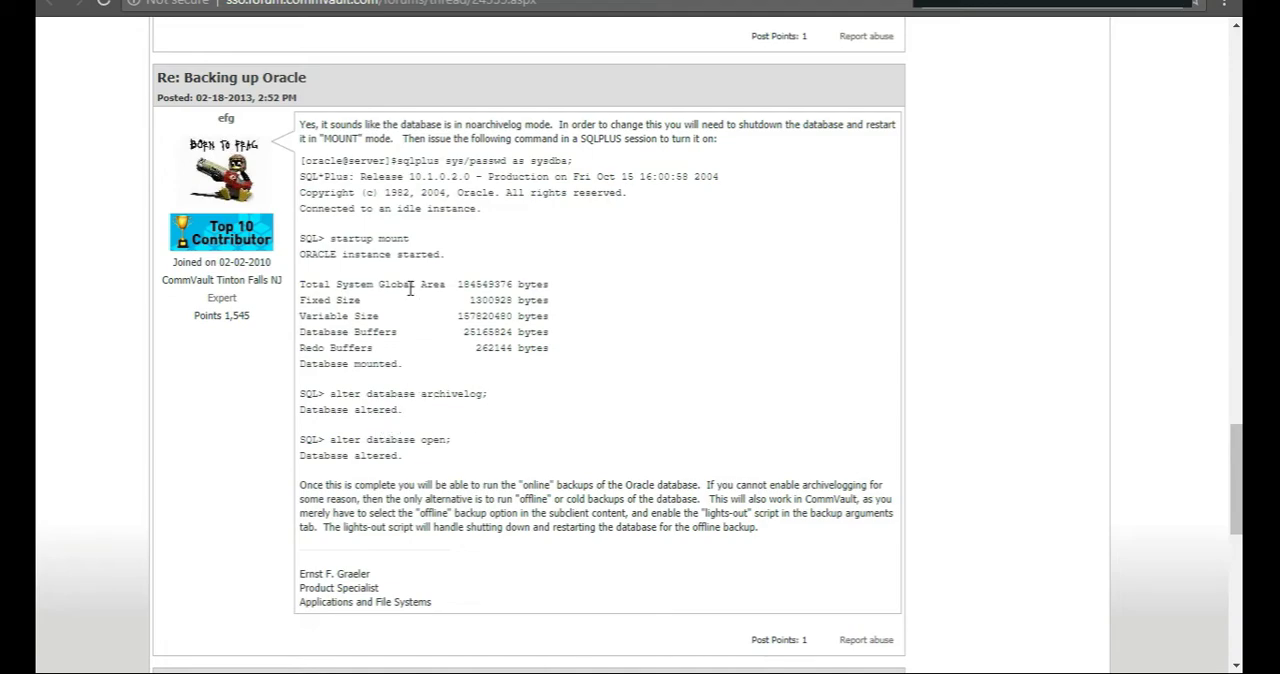
mouse_move(440, 196)
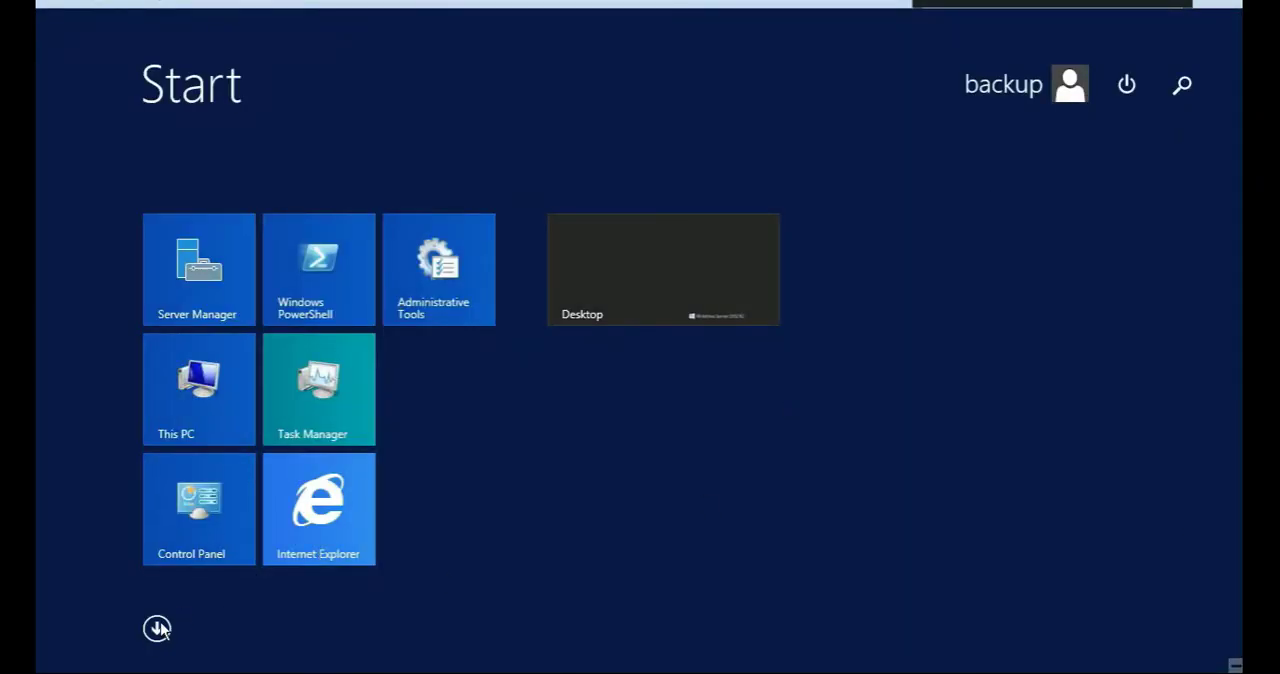
Show the full Apps list and scroll to the Oracle OraDB12Home2 tools with SQL Plus
click(156, 628)
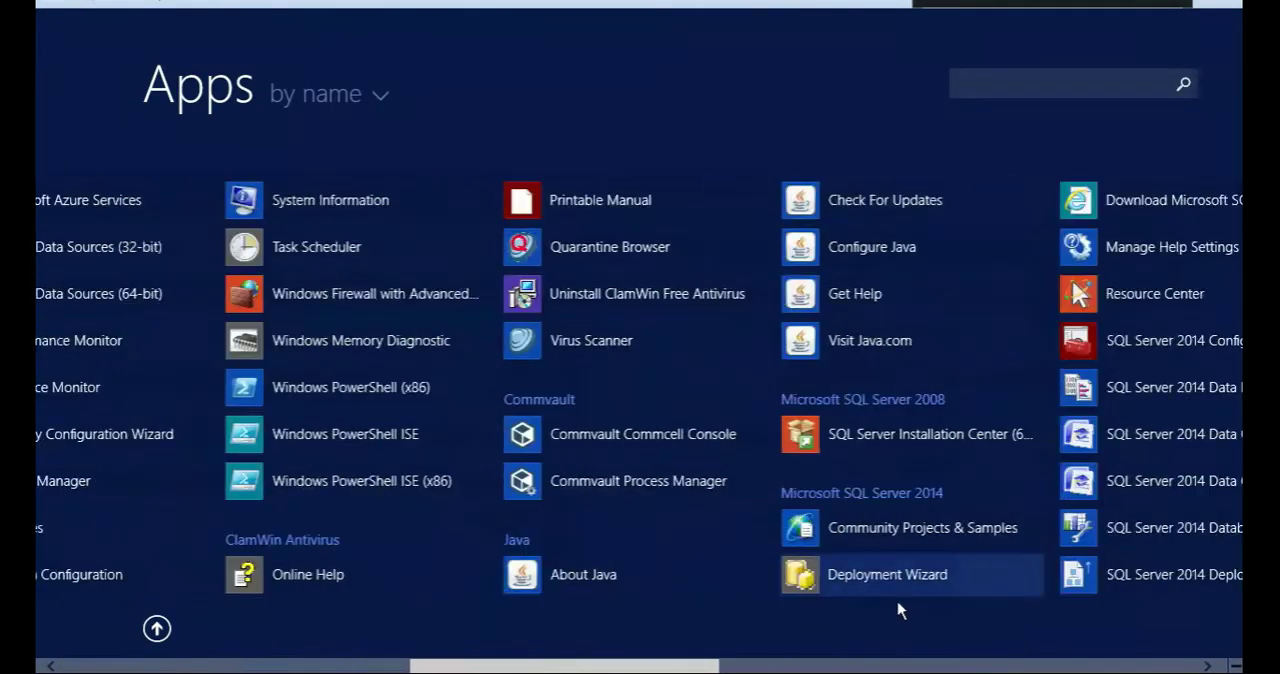
scroll(right, 3)
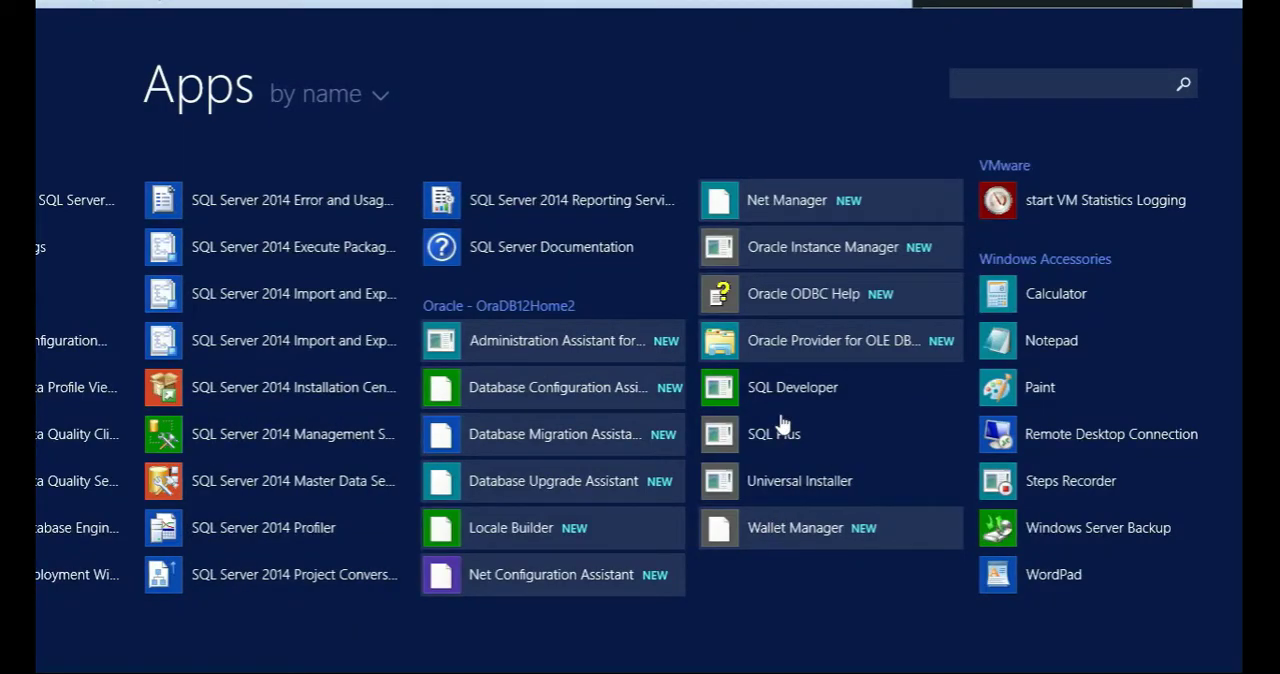
mouse_move(764, 490)
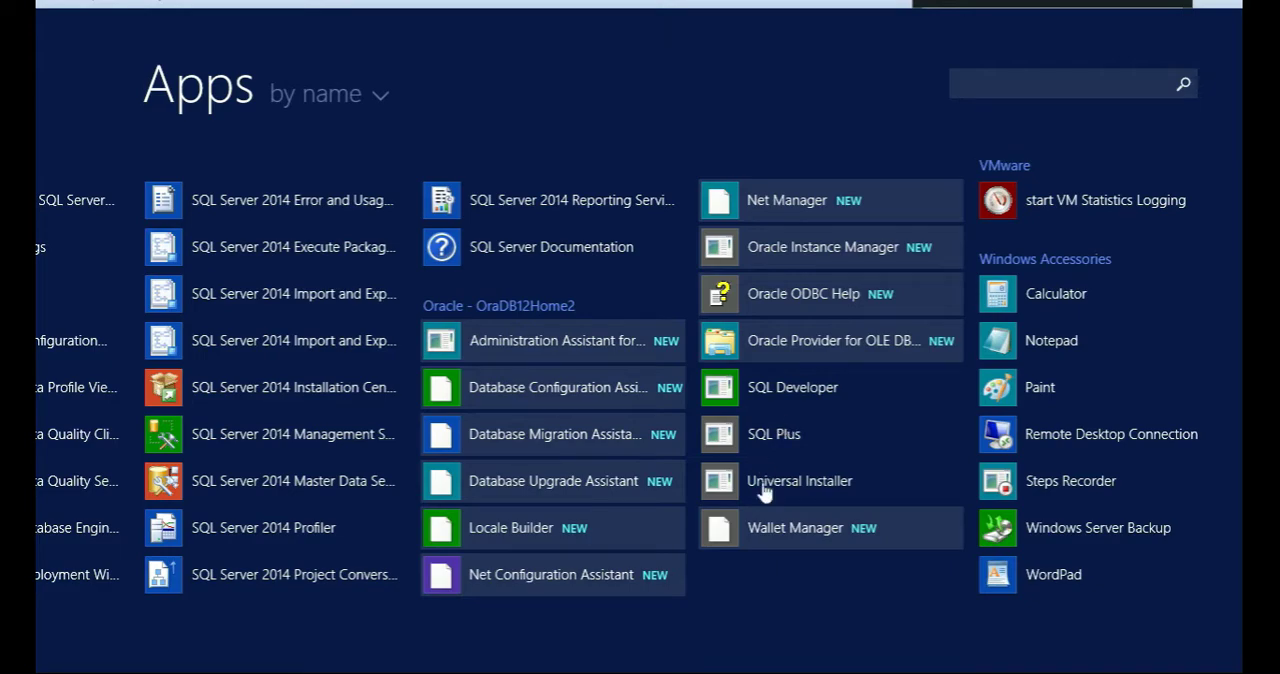
mouse_move(796, 412)
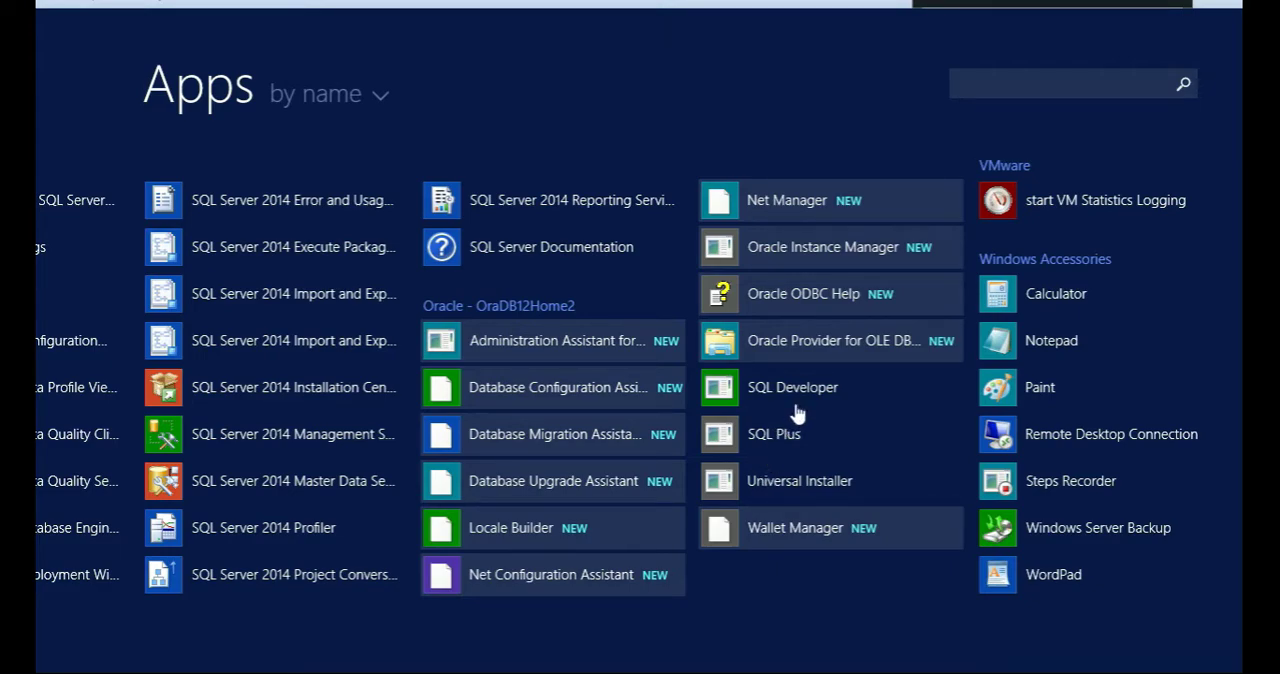
mouse_move(1010, 4)
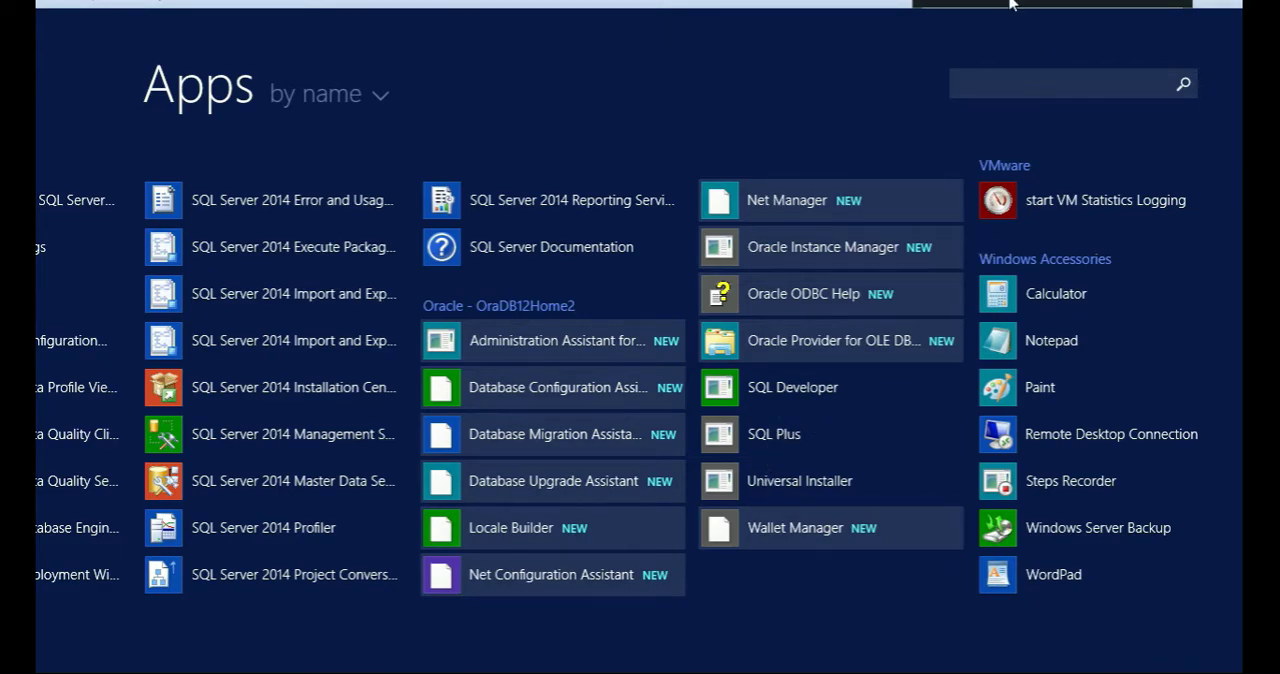
mouse_move(772, 444)
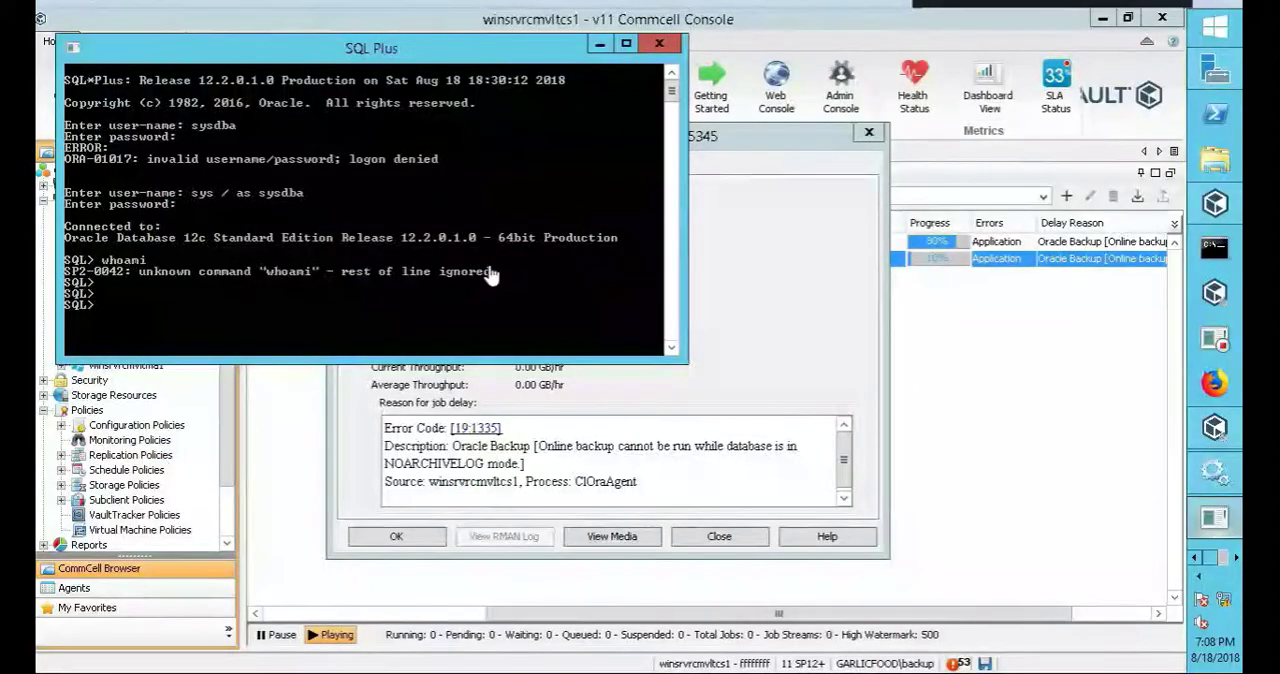
mouse_move(264, 316)
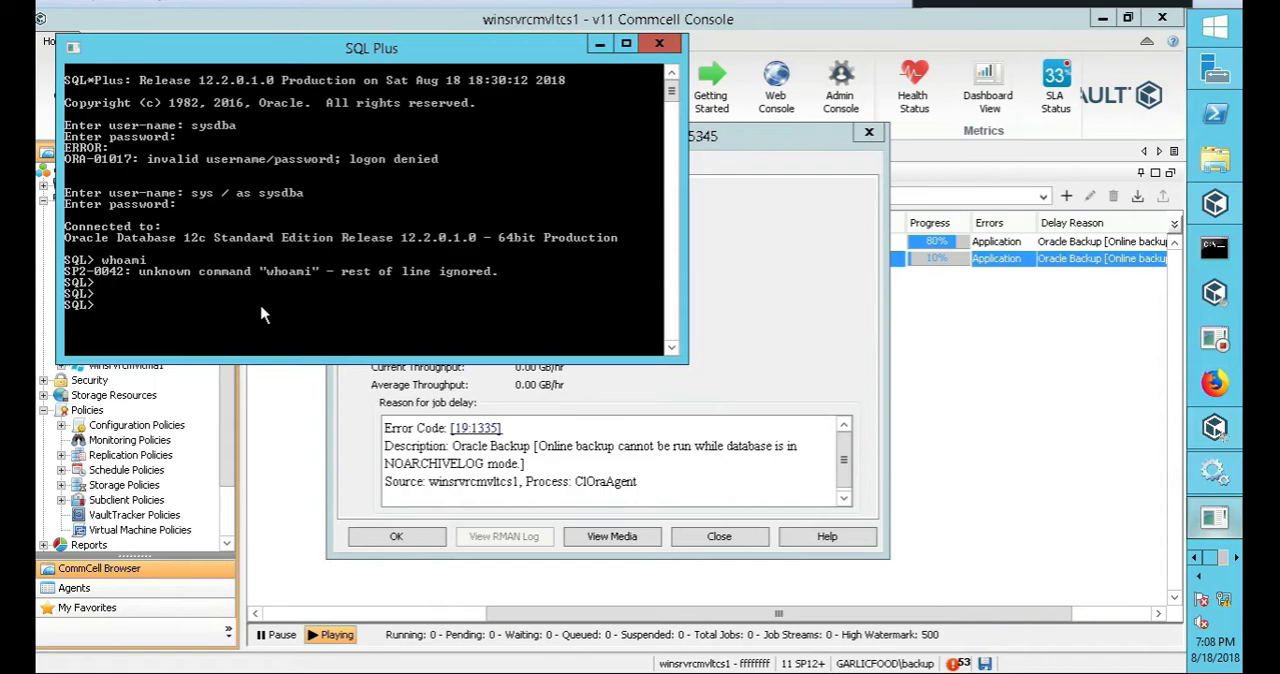
mouse_move(936, 62)
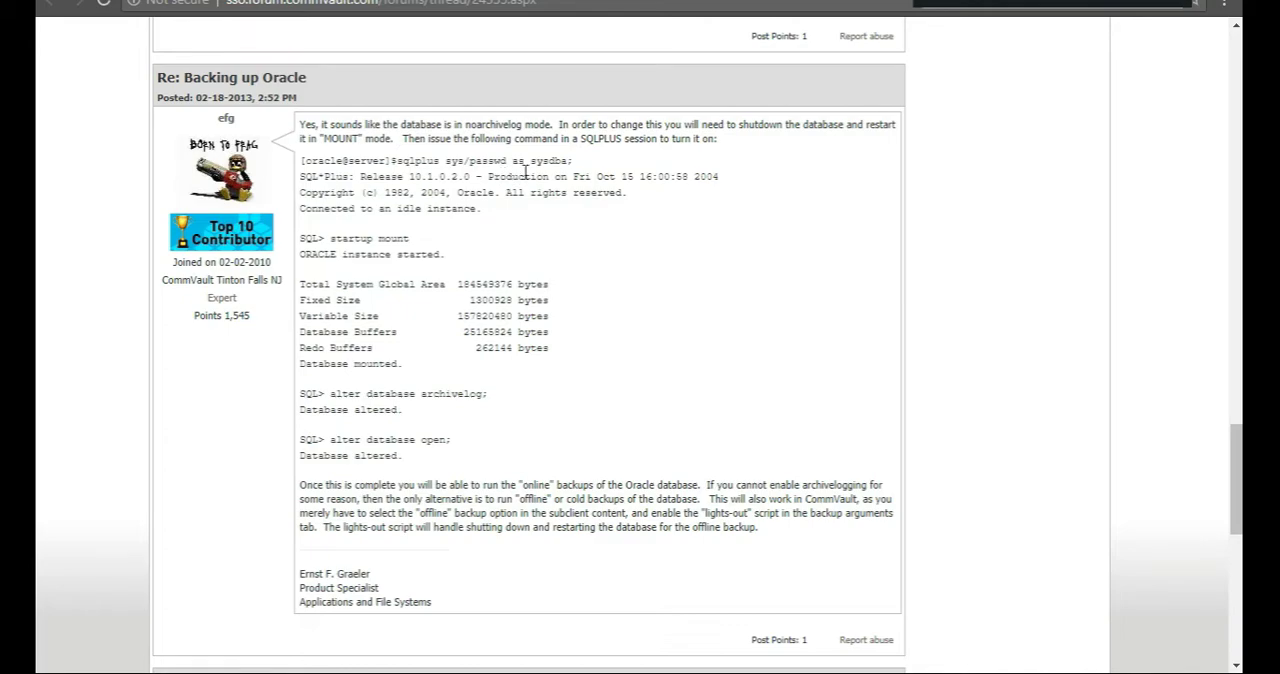
mouse_move(548, 176)
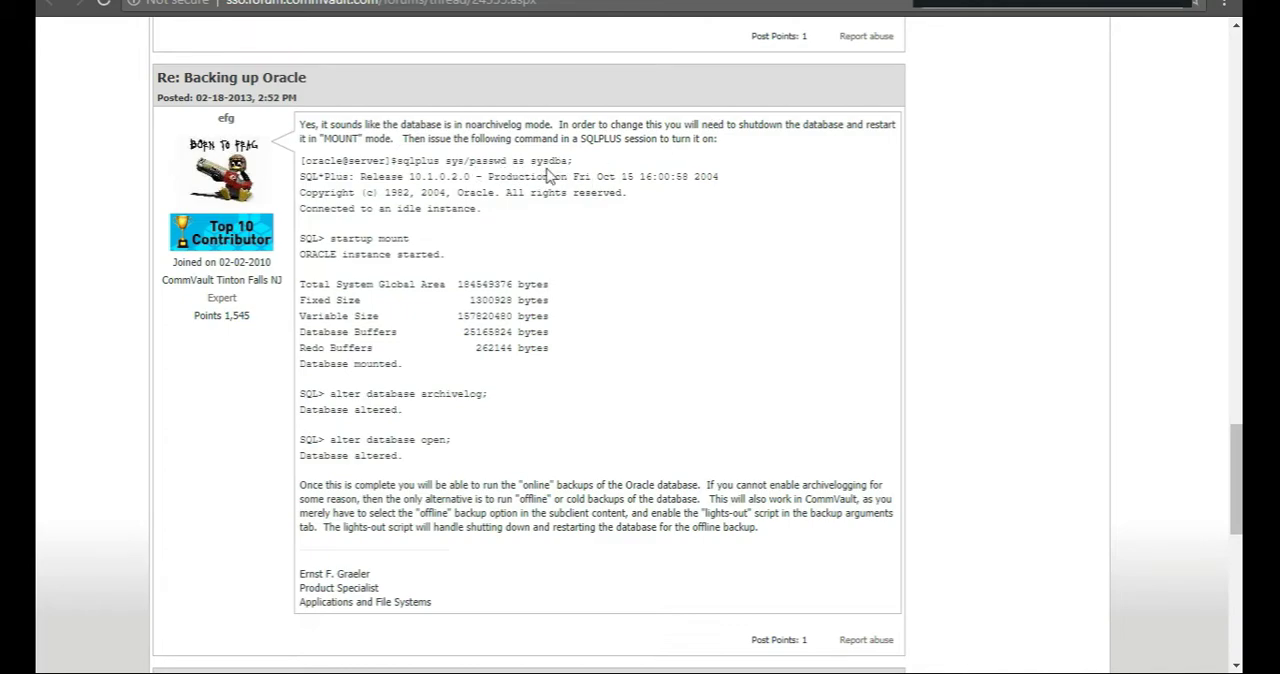
mouse_move(576, 164)
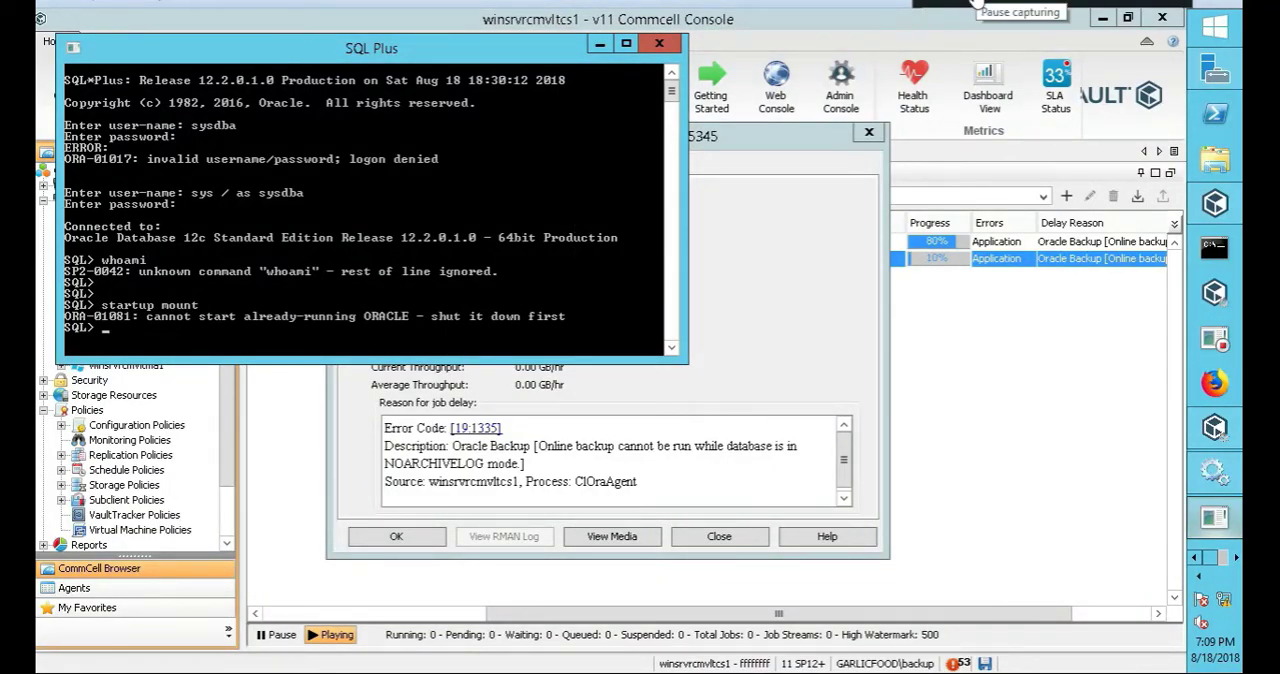
Enter alter database archivelog in SQL*Plus, then close the session
text(alter database archivelog)
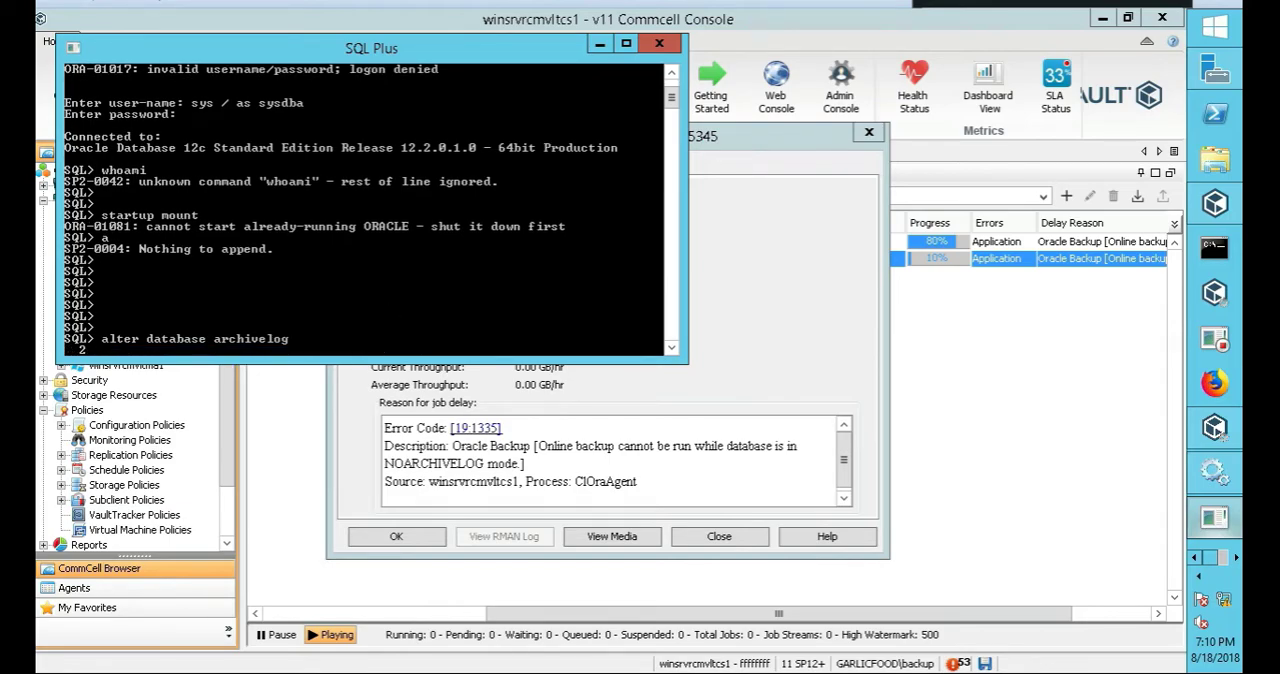
click(660, 42)
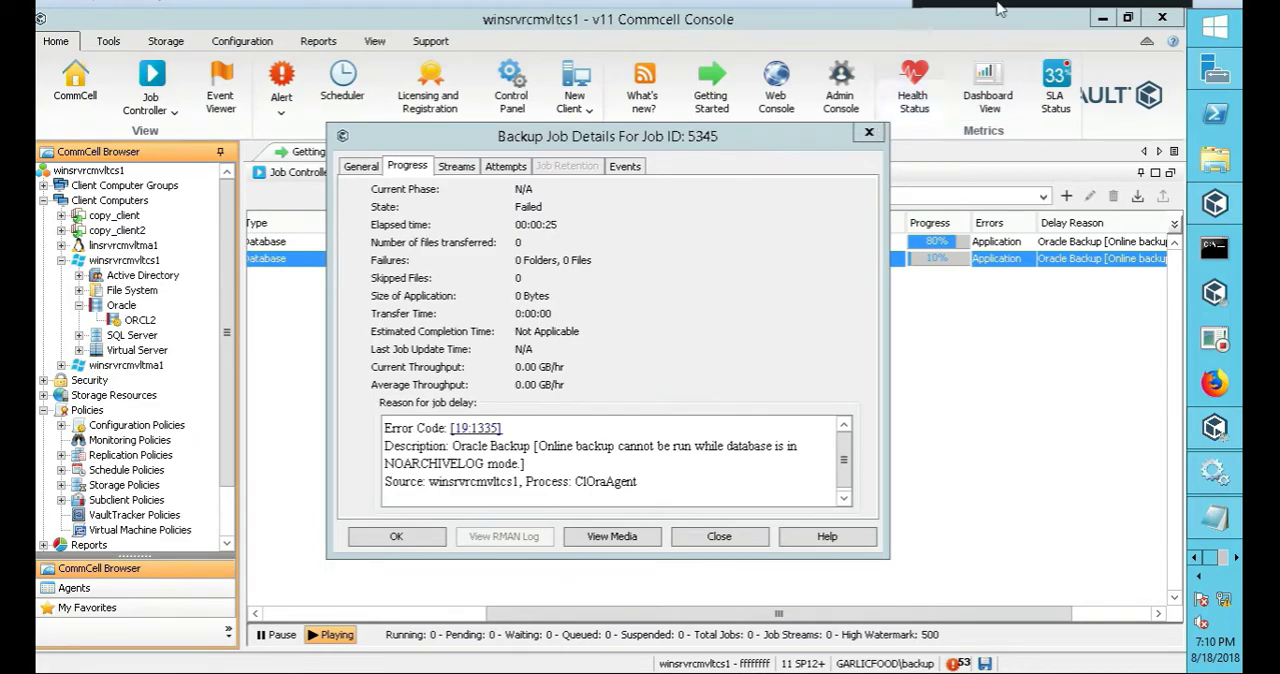
mouse_move(752, 318)
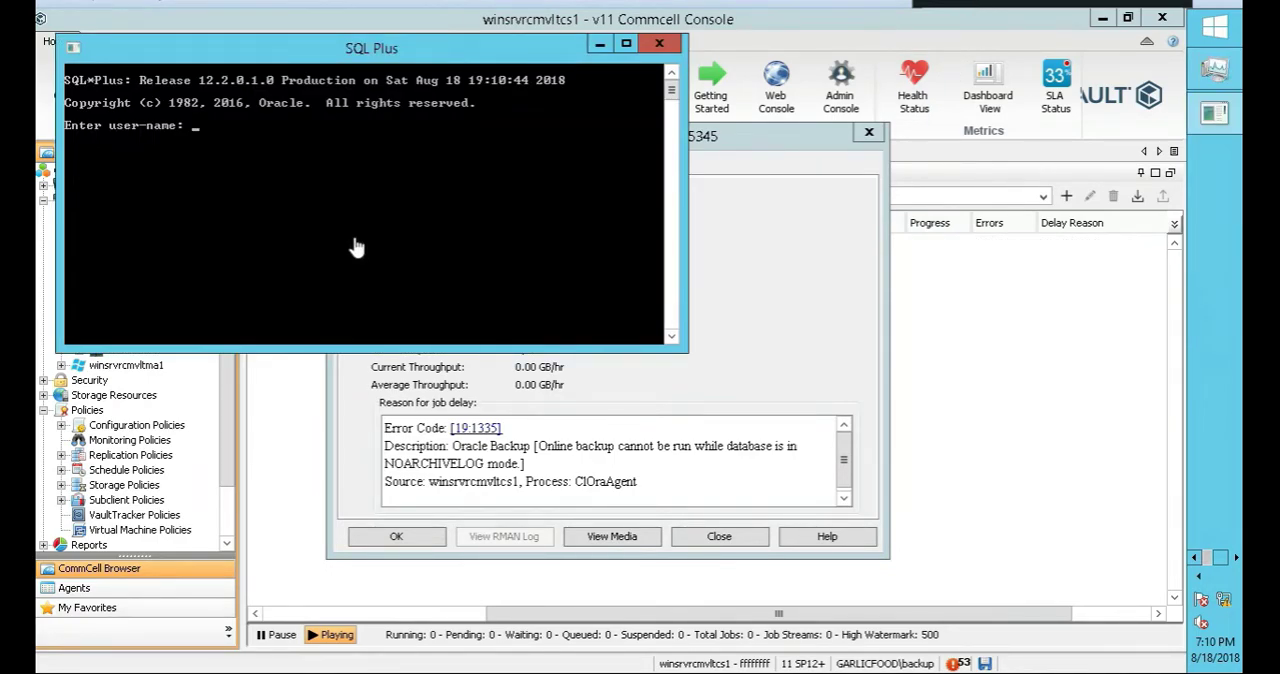
mouse_move(912, 84)
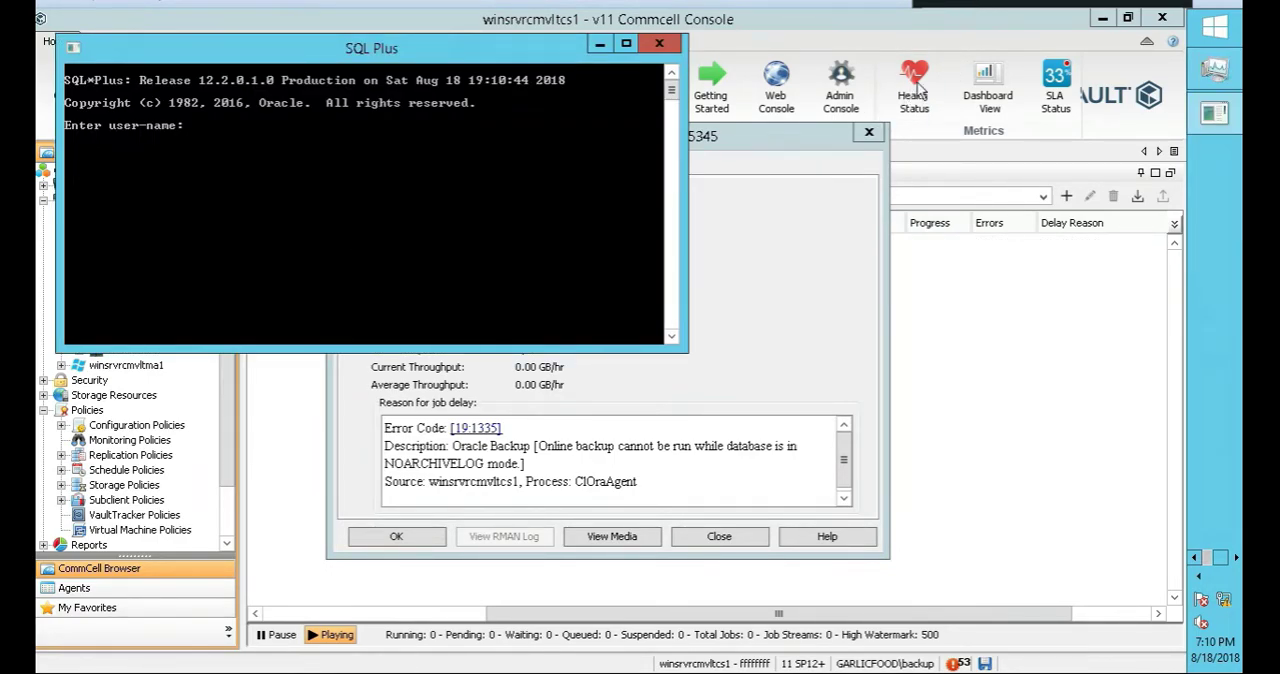
As sysdba, run alter database archivelog and startup mount, getting ORA-01126 and ORA-01081 errors
text(alter database archivlog;)
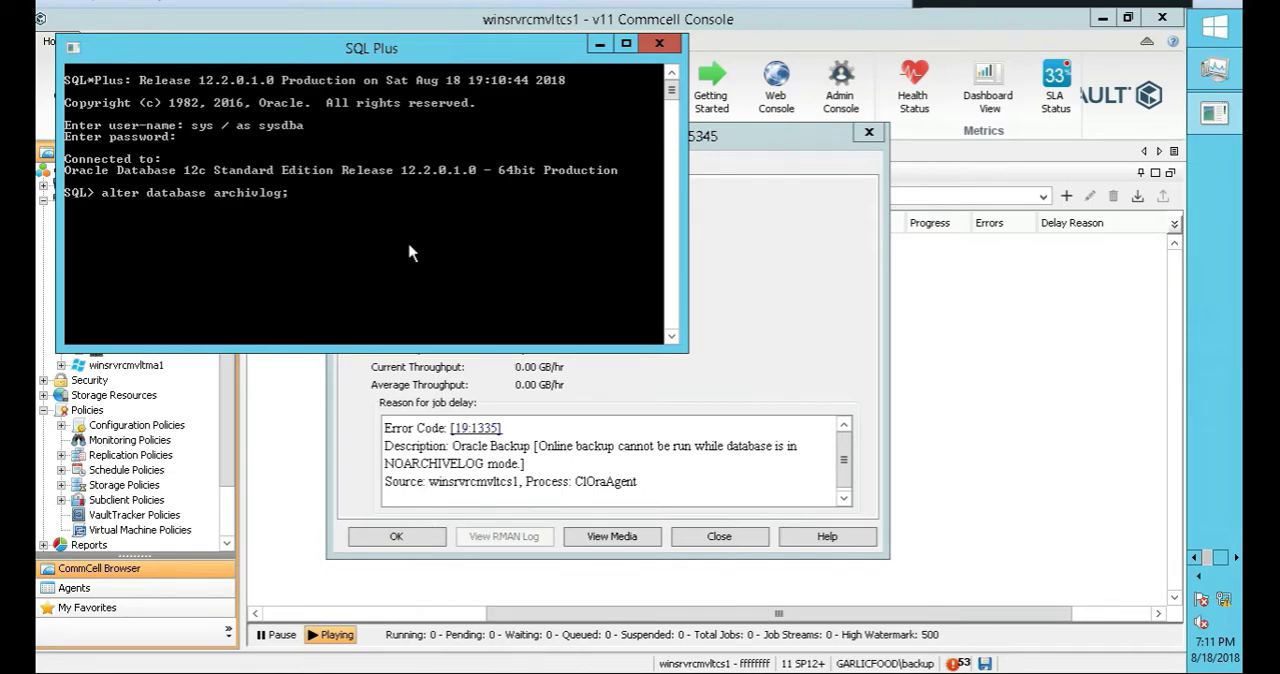
key(Return)
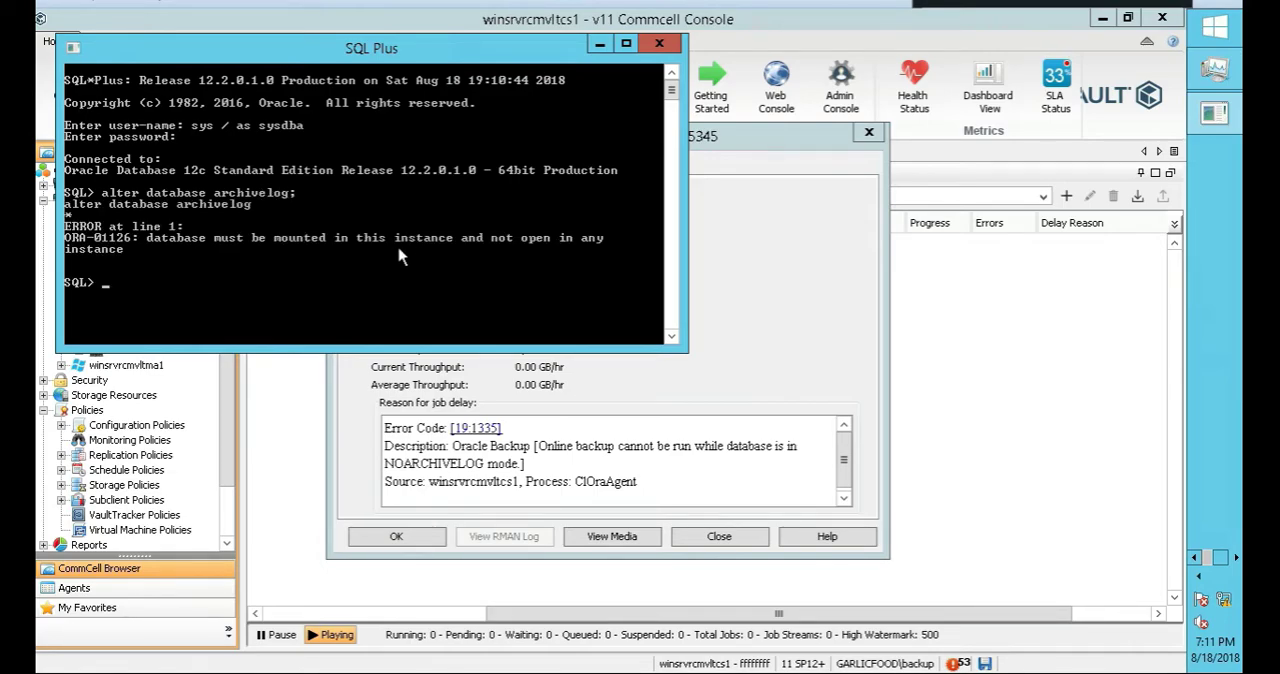
mouse_move(200, 274)
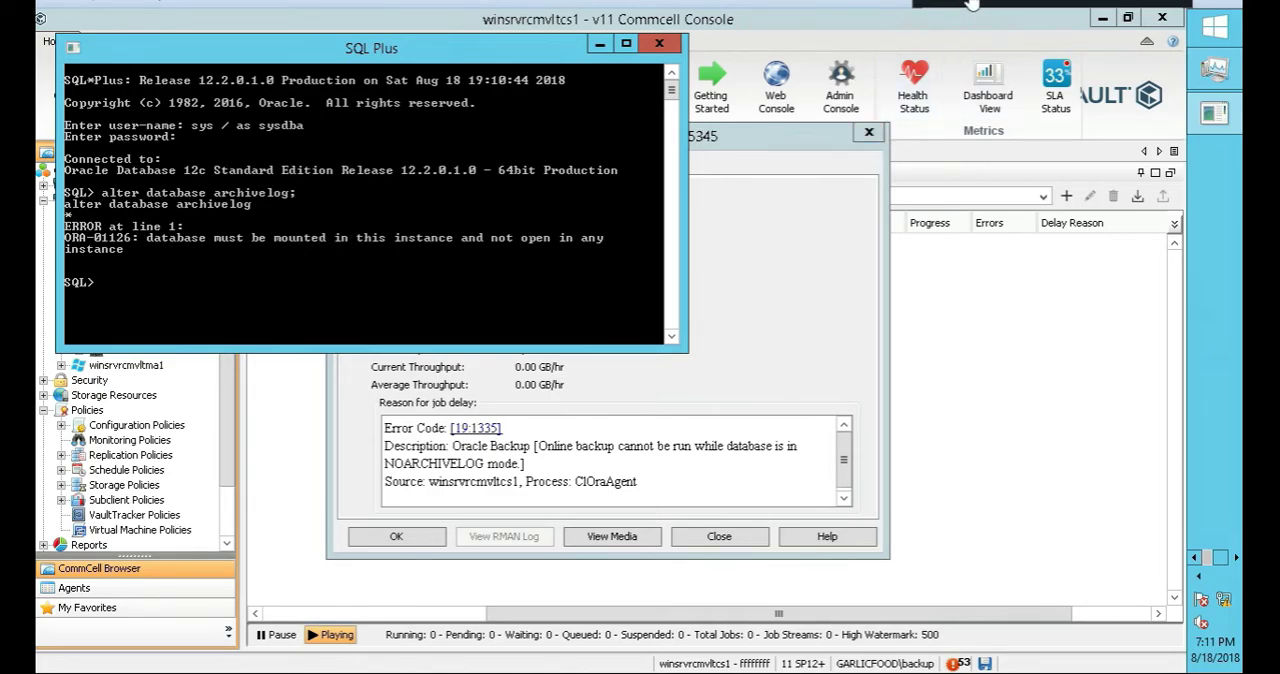
text(startup mount)
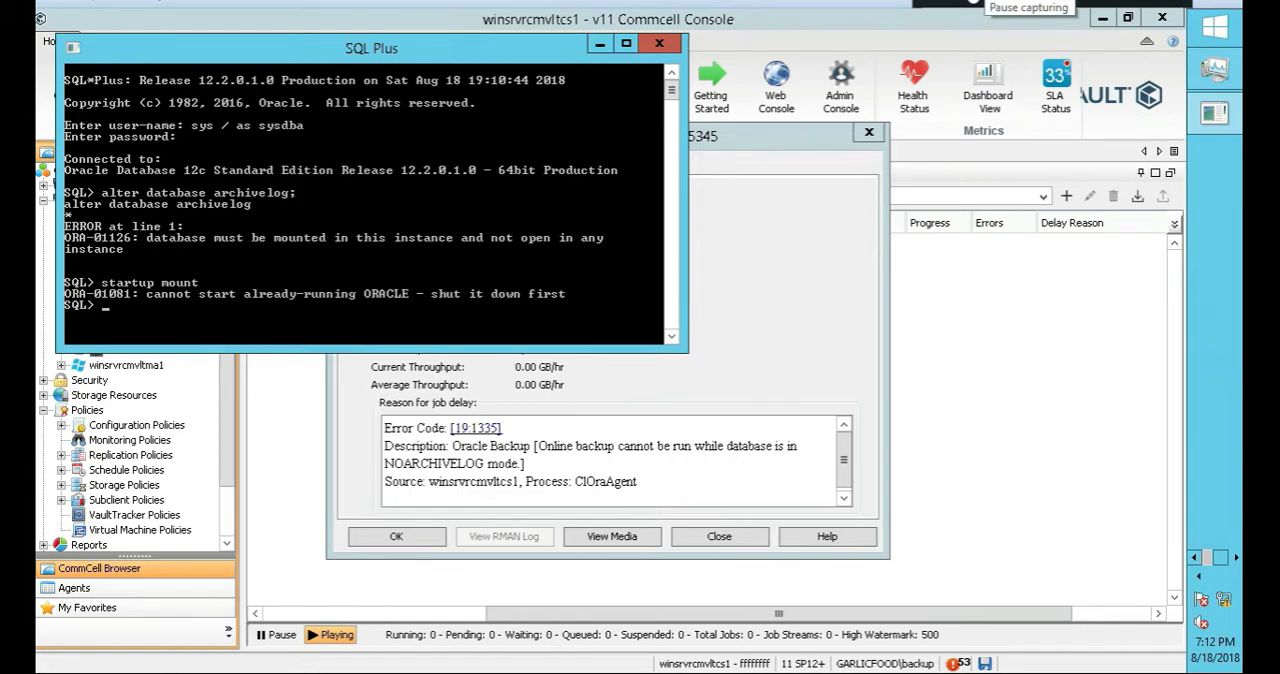
mouse_move(296, 288)
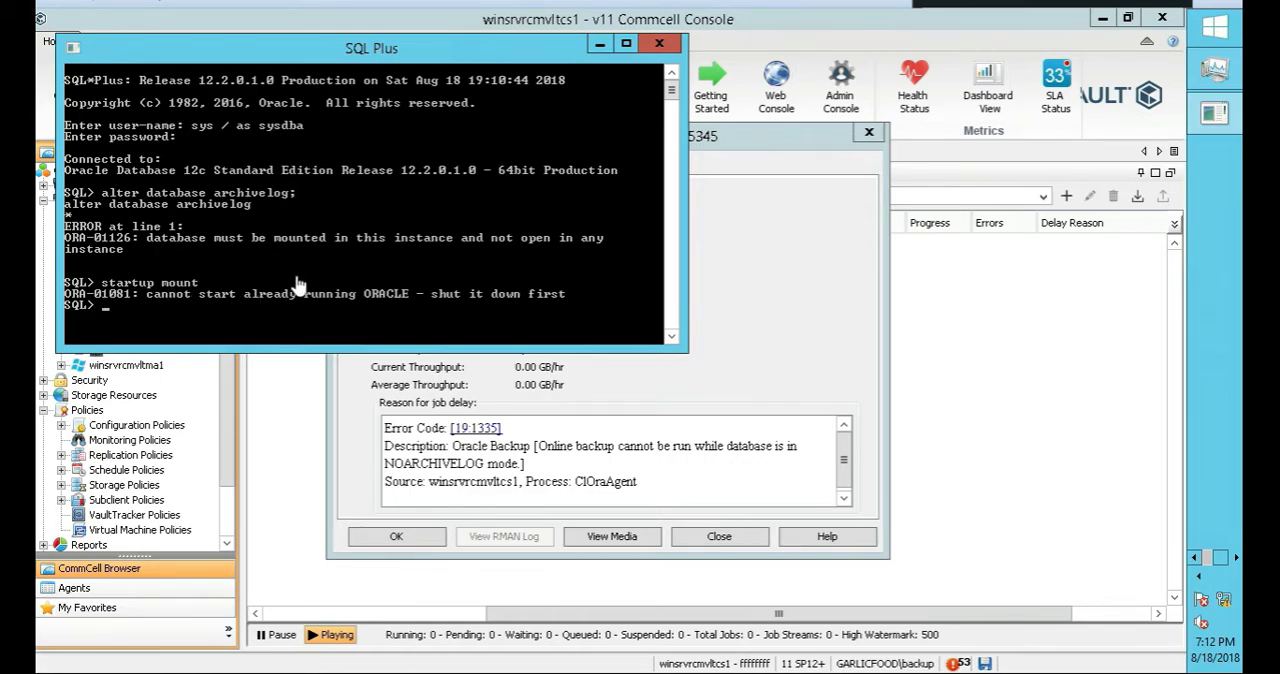
mouse_move(490, 280)
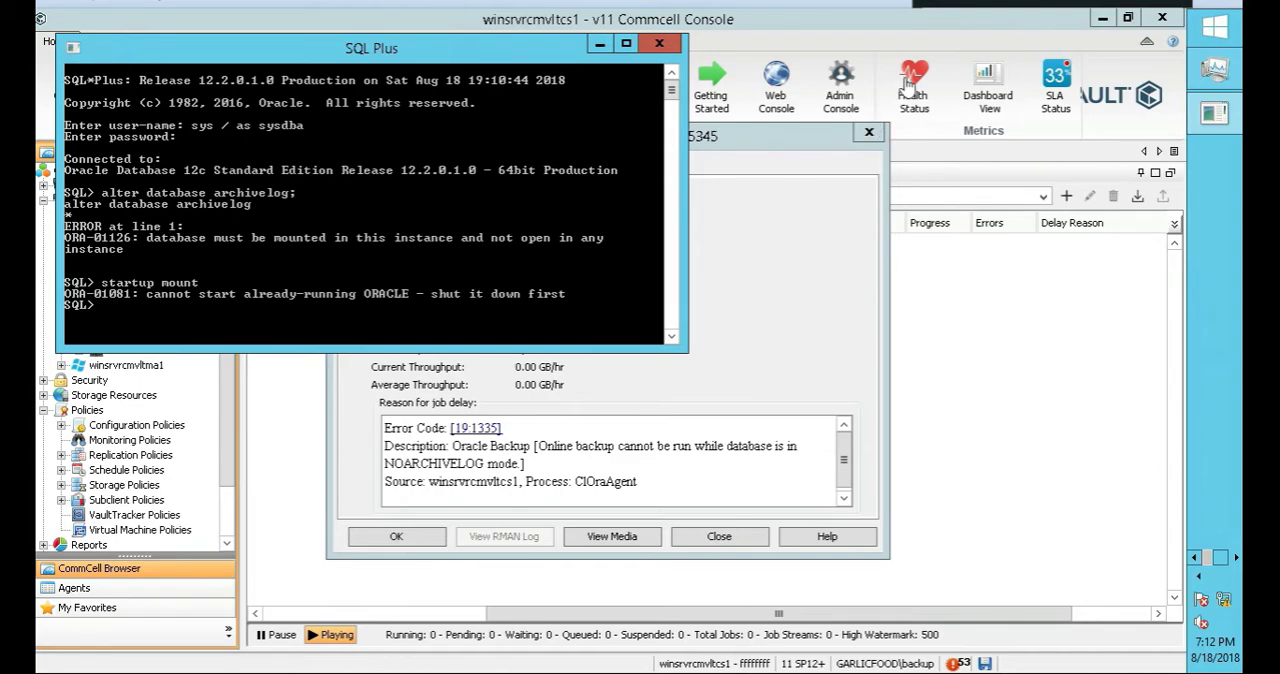
mouse_move(476, 292)
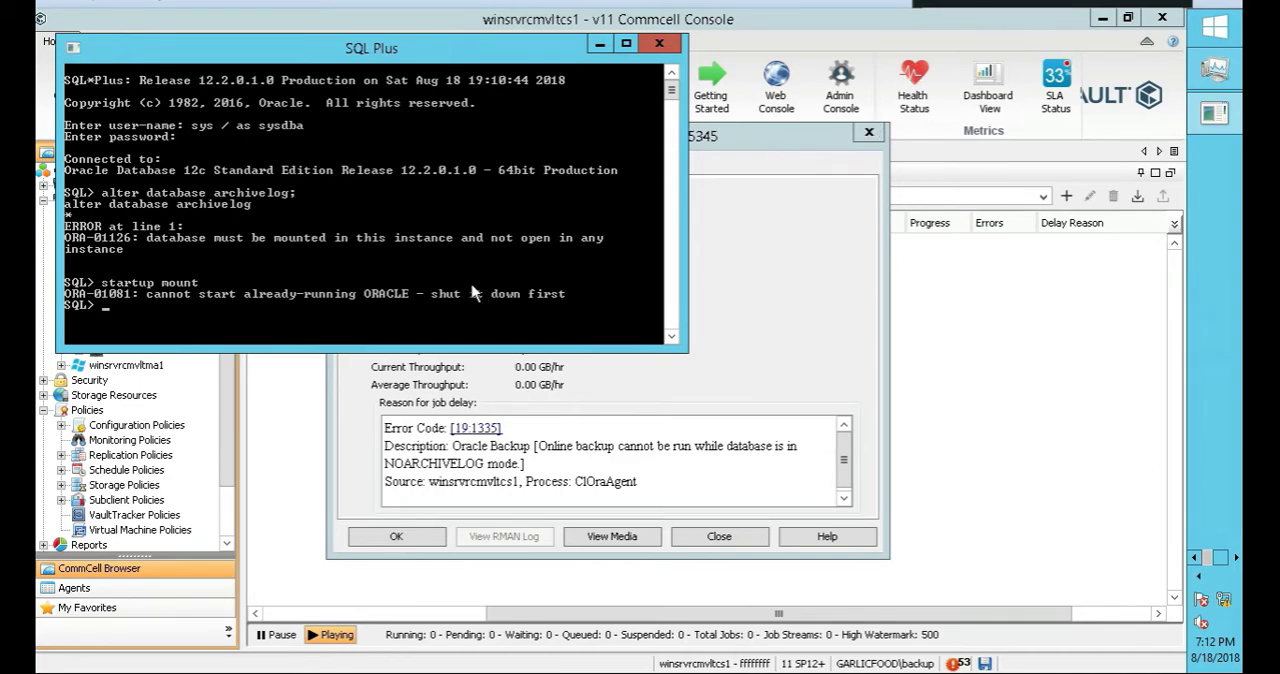
text(alter database archivelog;)
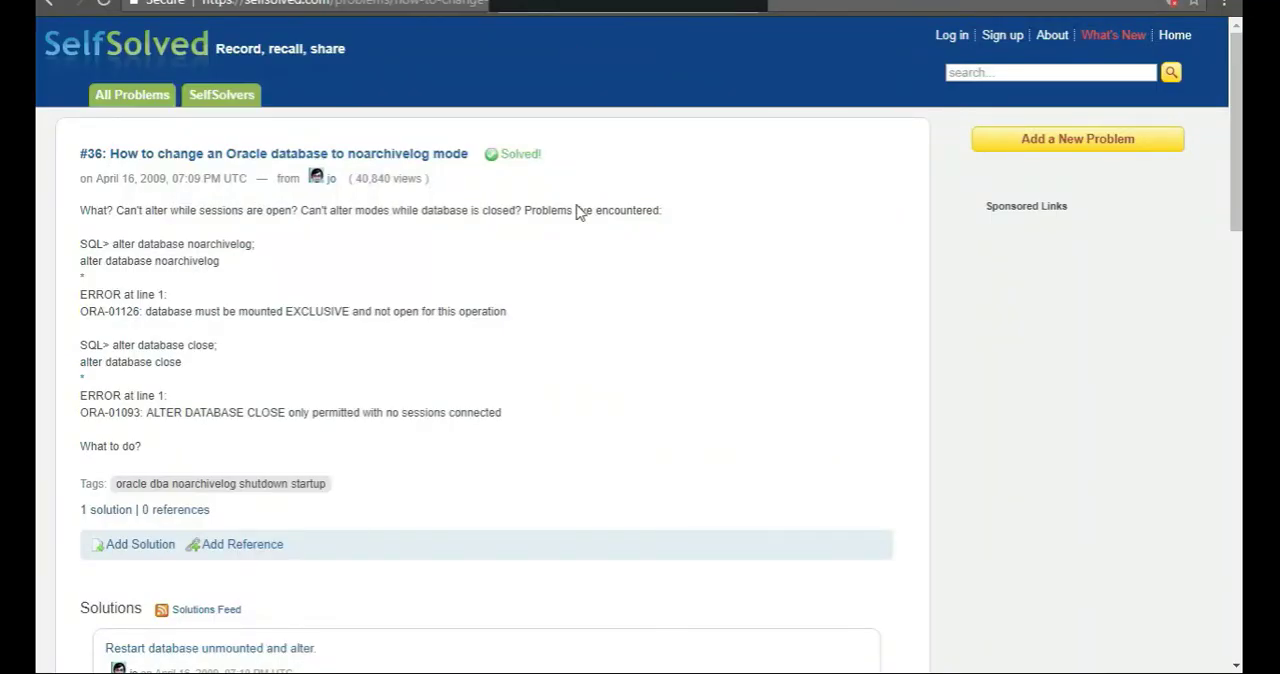
mouse_move(164, 290)
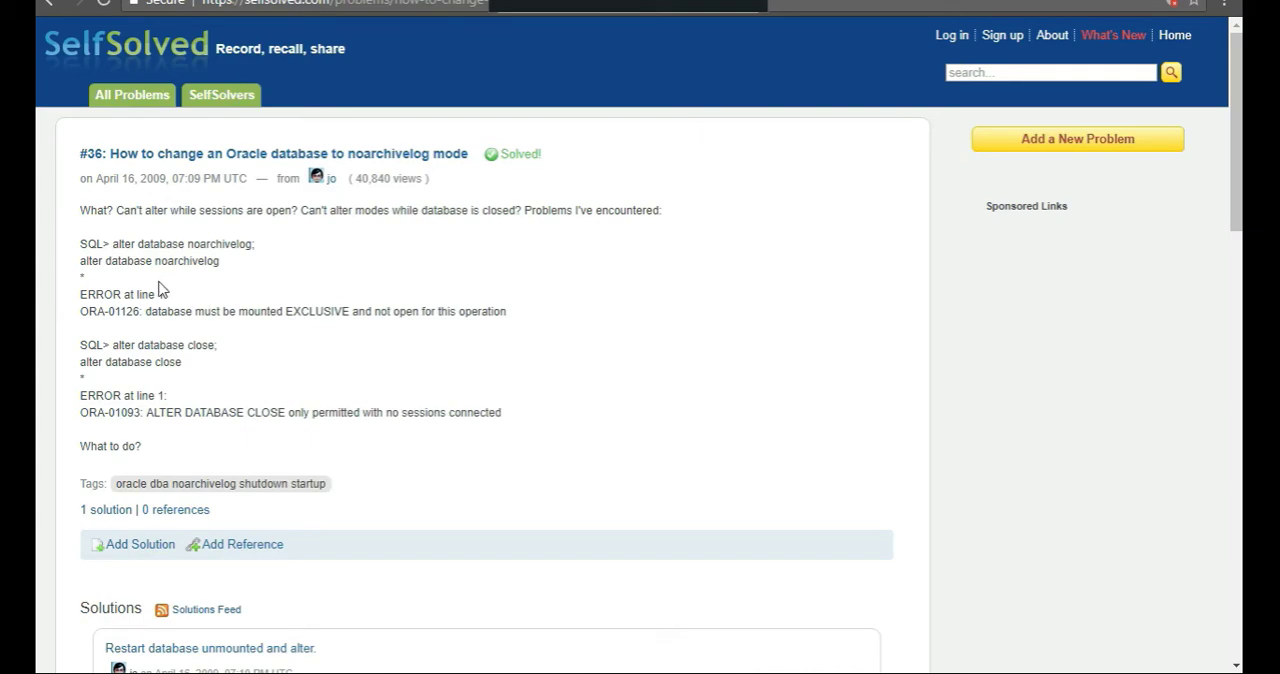
mouse_move(164, 284)
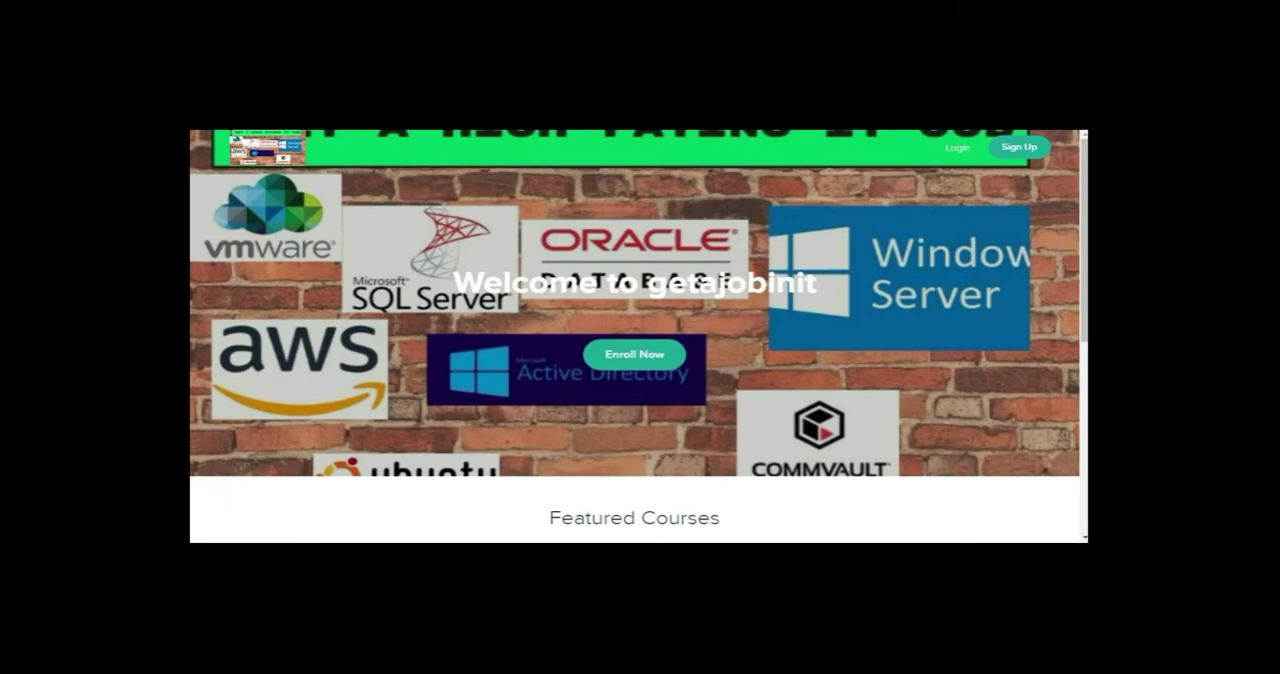
Go to the CommVault Whisperer YouTube channel's Videos page
click(634, 354)
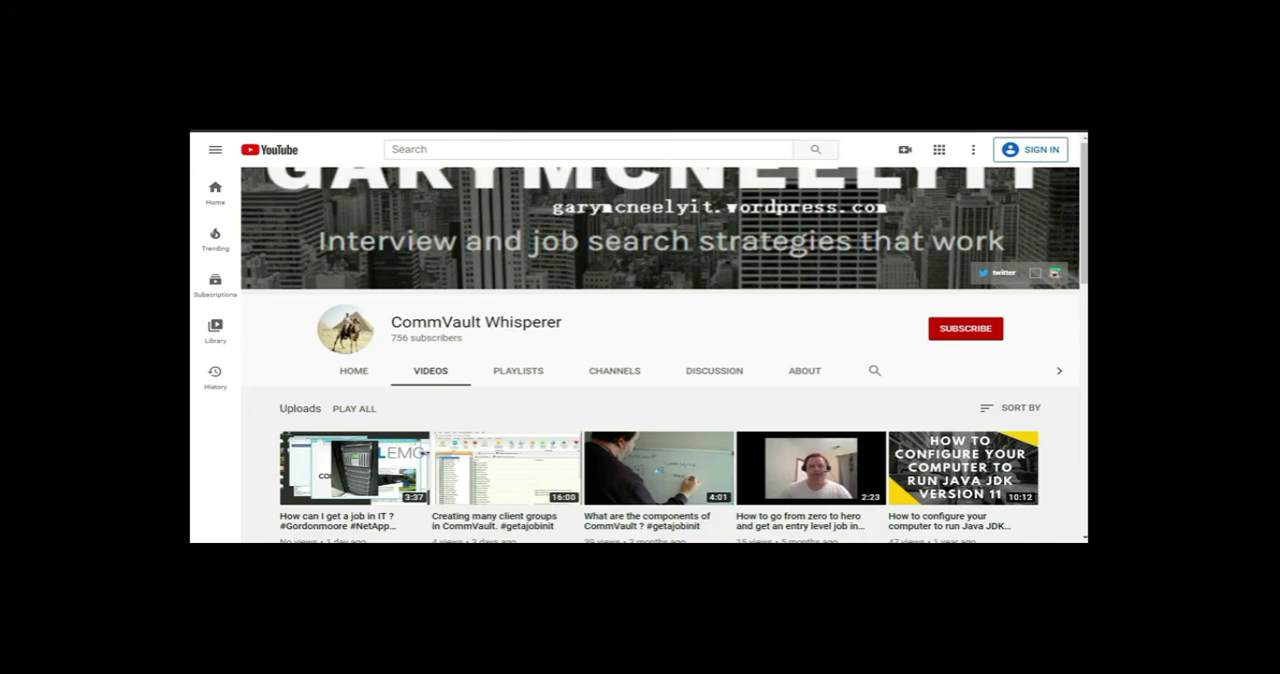
mouse_move(956, 336)
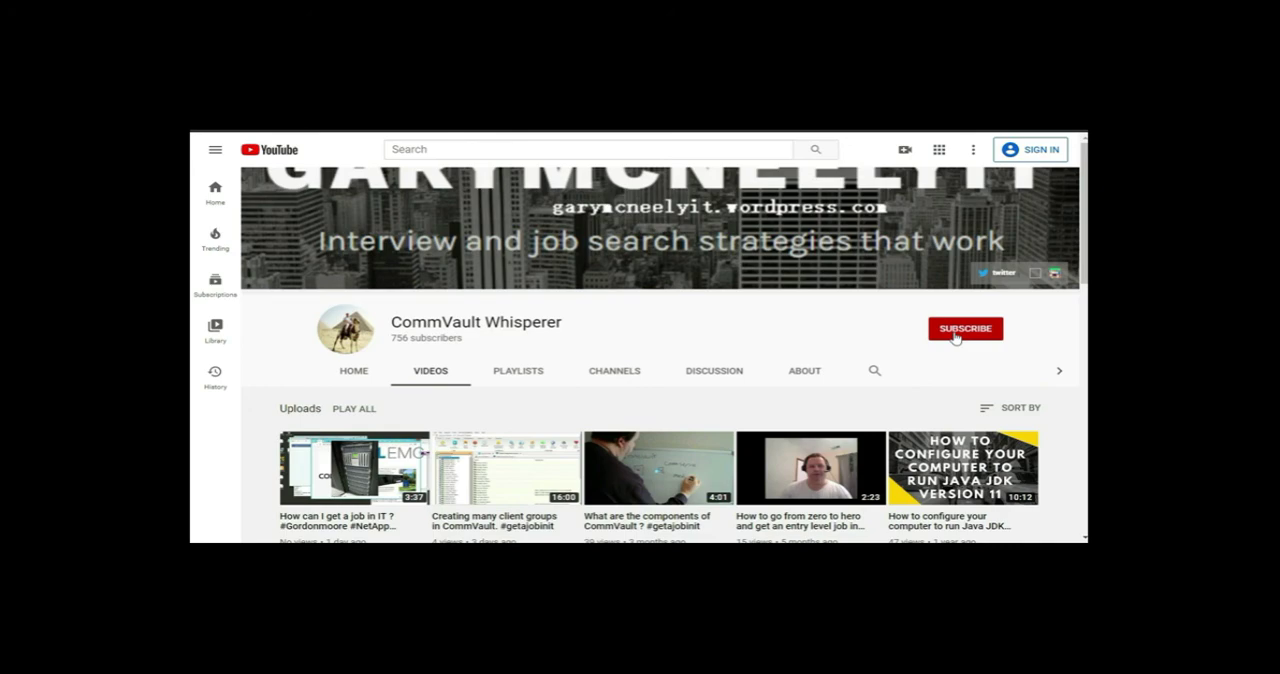